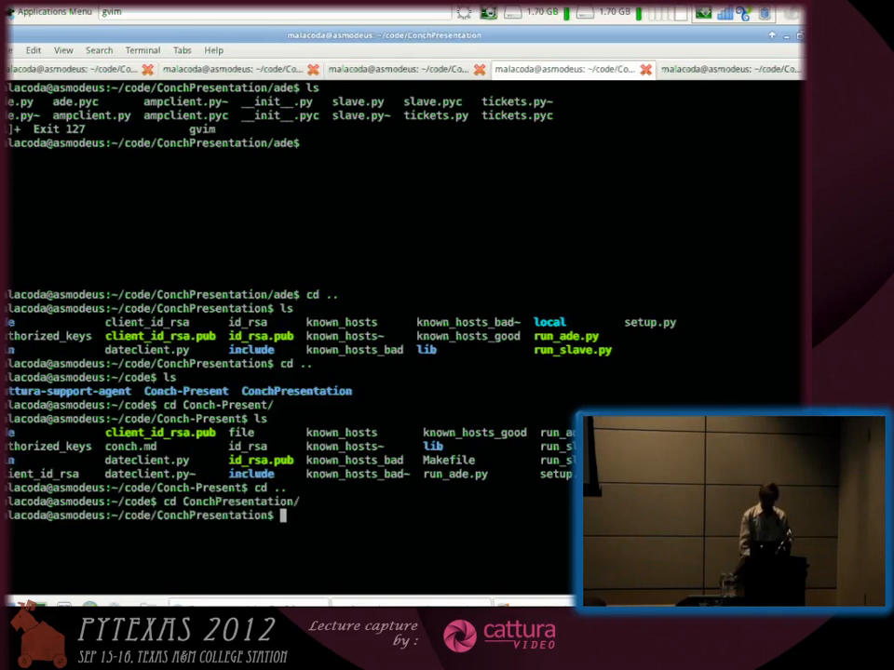
Install landslide with bin/pip, pulling in Jinja2, Markdown, Pygments and docutils.
{"action": "type", "text": "bin/pip install lan"}
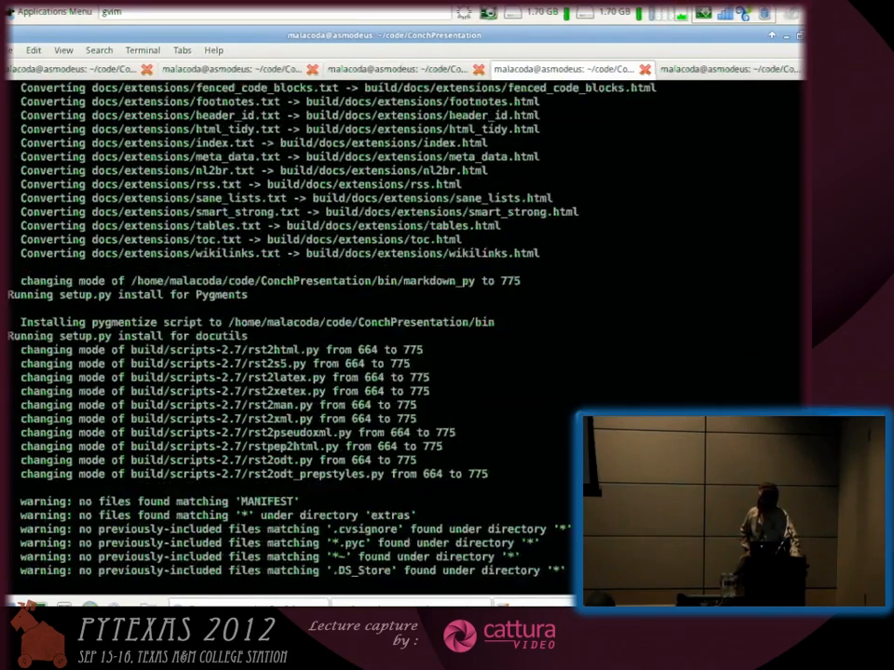
{"action": "scroll", "scroll_direction": "down", "scroll_amount": 3}
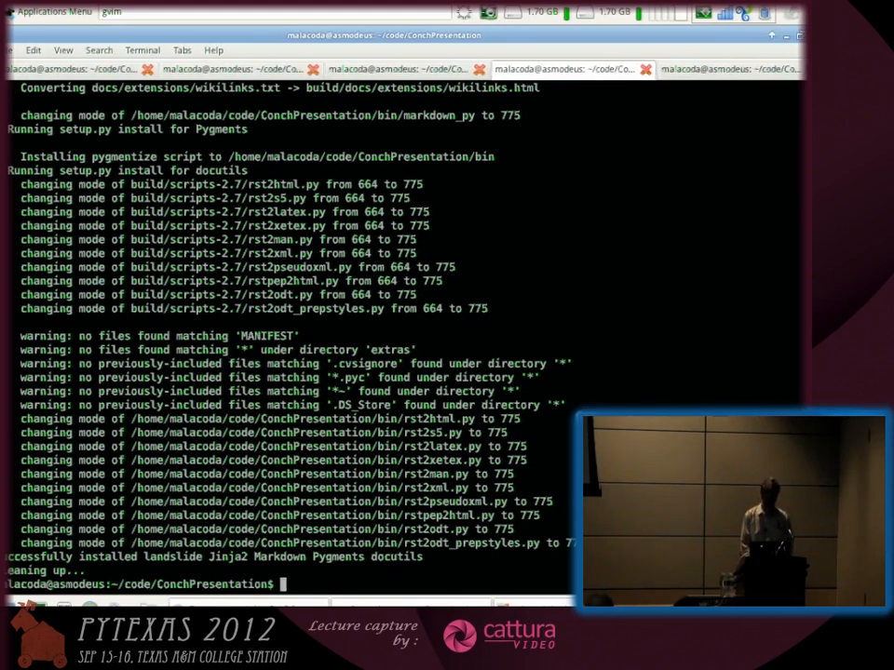
Copy conch.md from ../Conch-Present and build presentation.html with bin/landslide conch.md.
{"action": "type", "text": "bin/pip install landslide"}
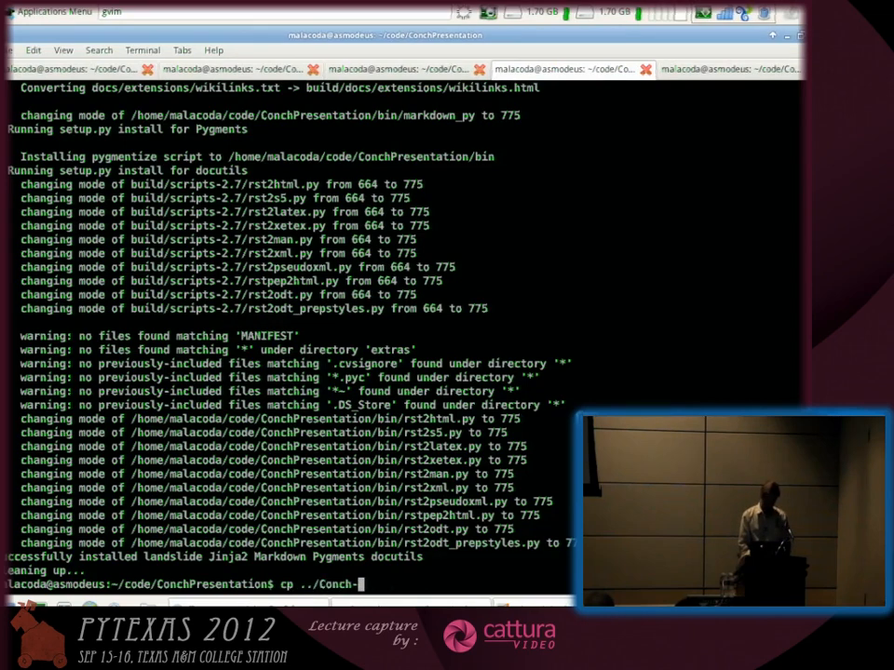
{"action": "type", "text": "Present/conch.md ."}
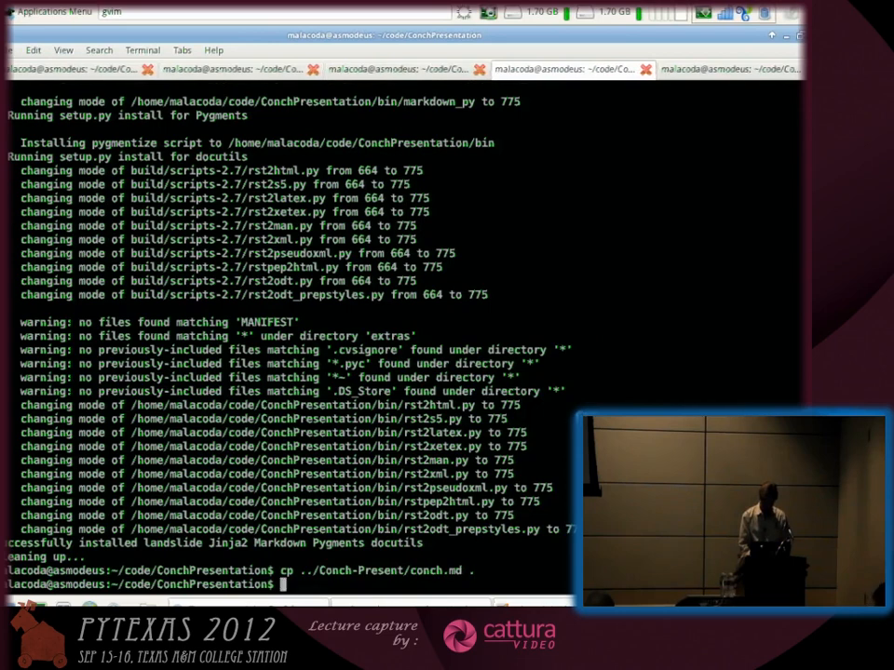
{"action": "type", "text": "bin/landslide"}
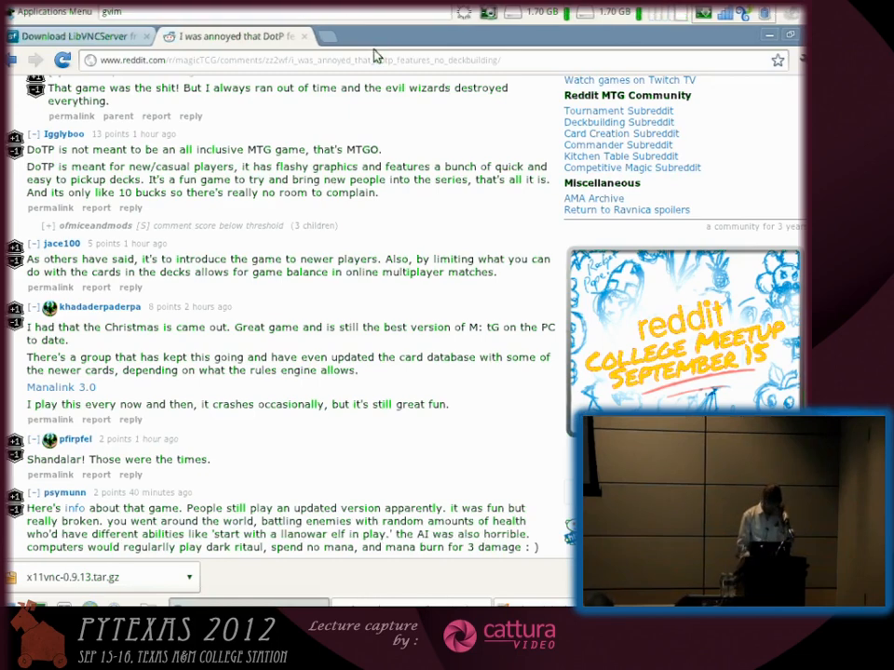
Open a new tab at file:///home/ and enter the home folder.
{"action": "left_click", "coordinate": [391, 36]}
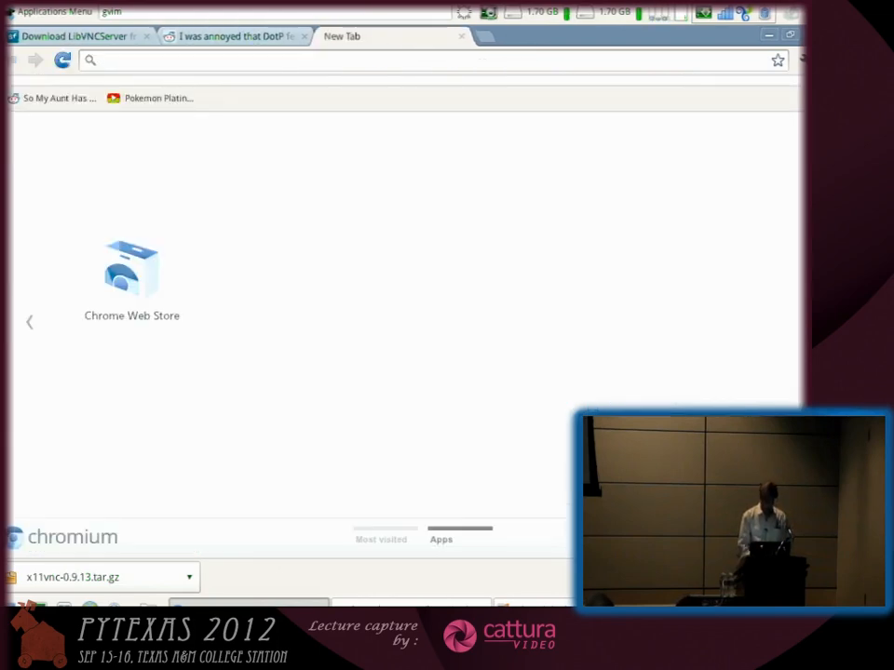
{"action": "type", "text": "file:///home/"}
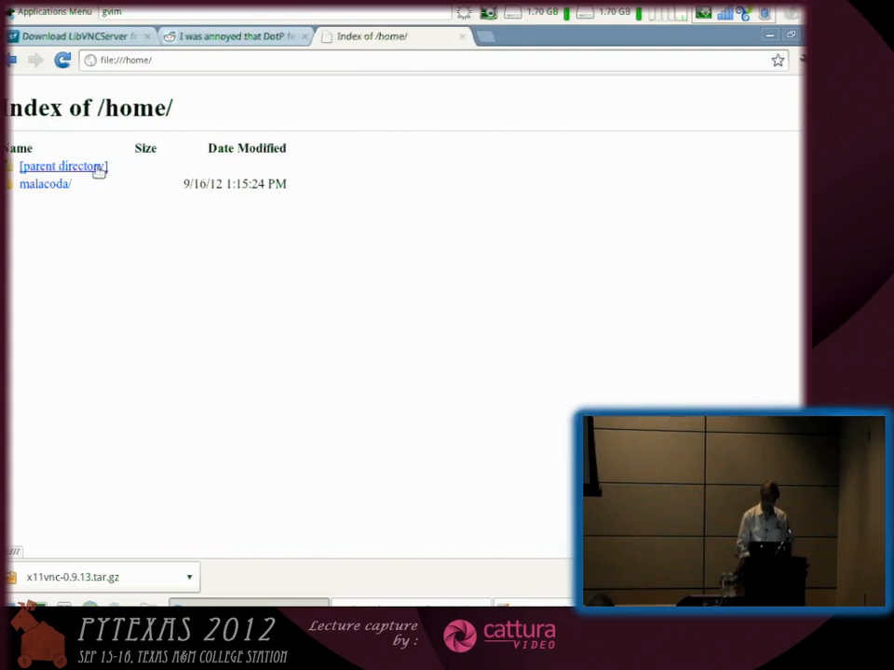
{"action": "left_click", "coordinate": [45, 183]}
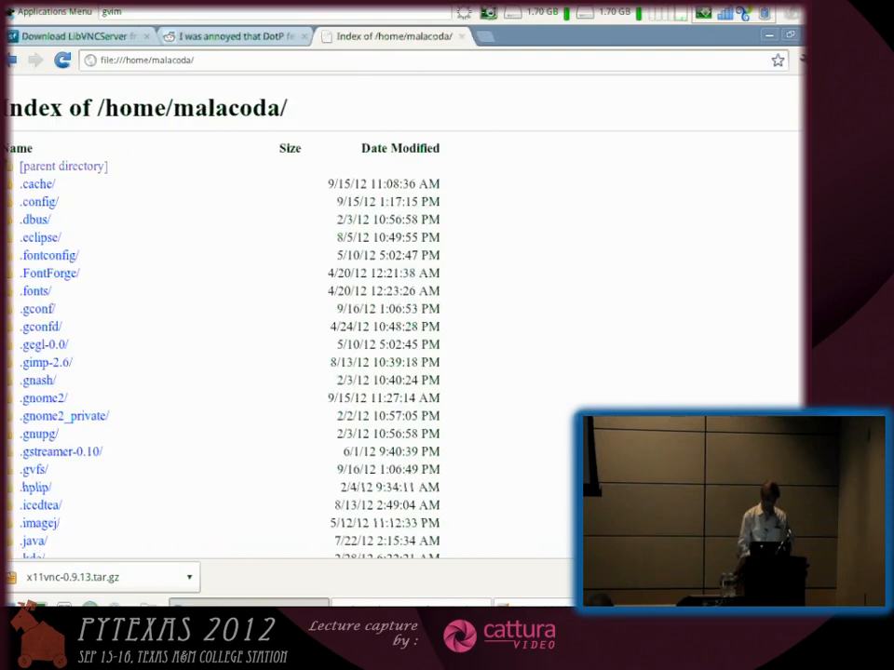
{"action": "mouse_move", "coordinate": [45, 362]}
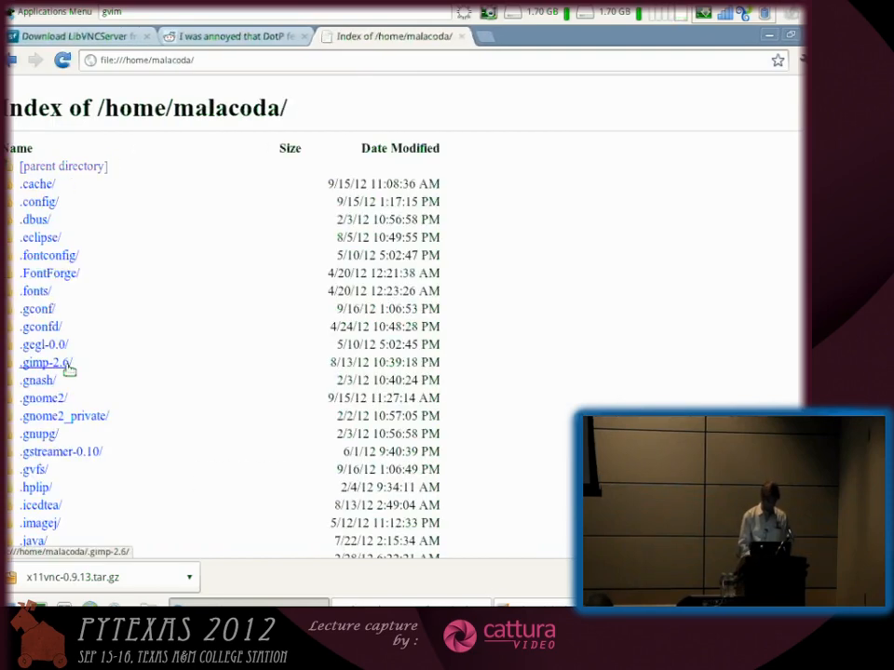
Browse into code, then ConchPresentation, to list presentation.html.
{"action": "type", "text": "code"}
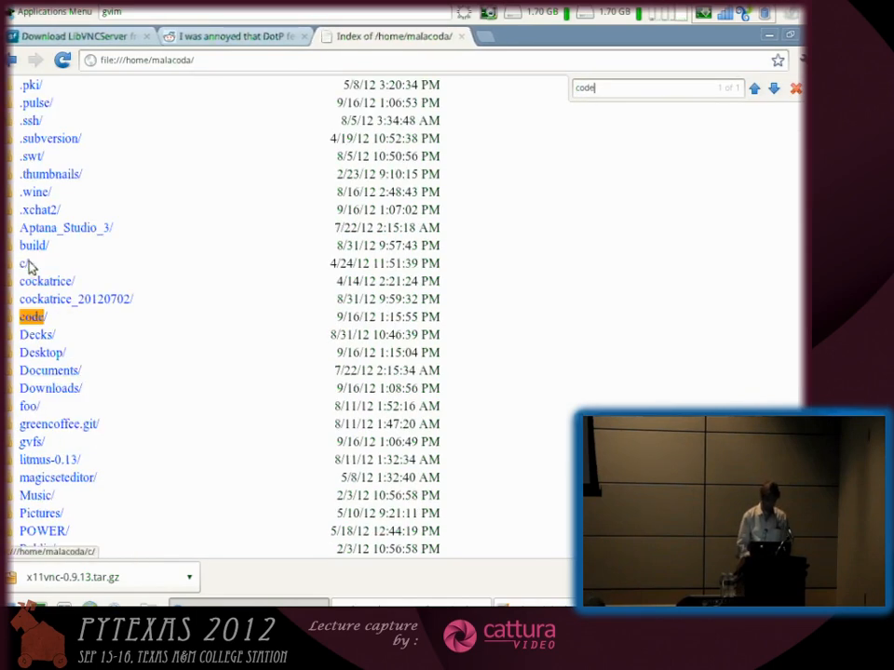
{"action": "left_click", "coordinate": [32, 316]}
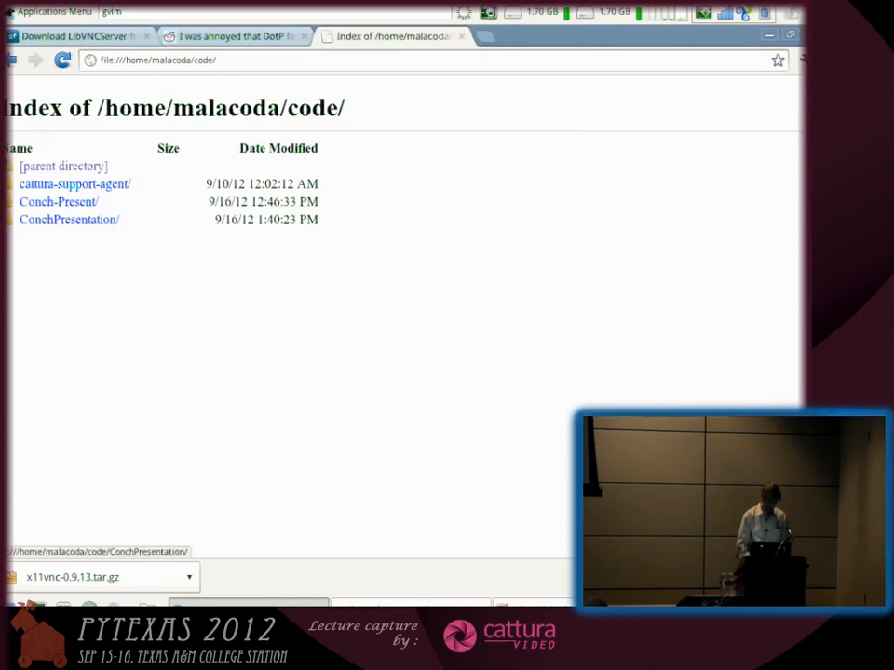
{"action": "left_click", "coordinate": [69, 219]}
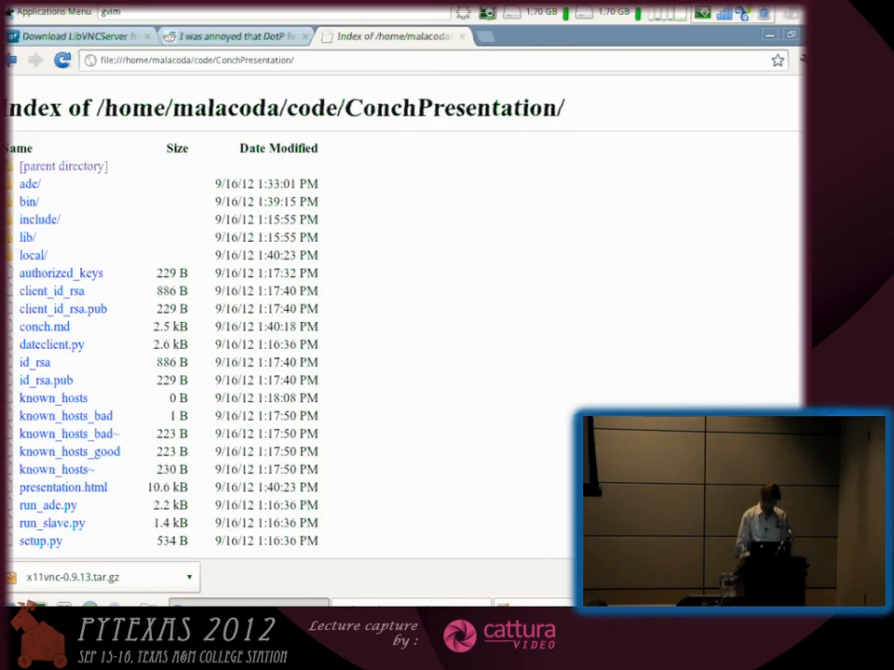
{"action": "mouse_move", "coordinate": [130, 512]}
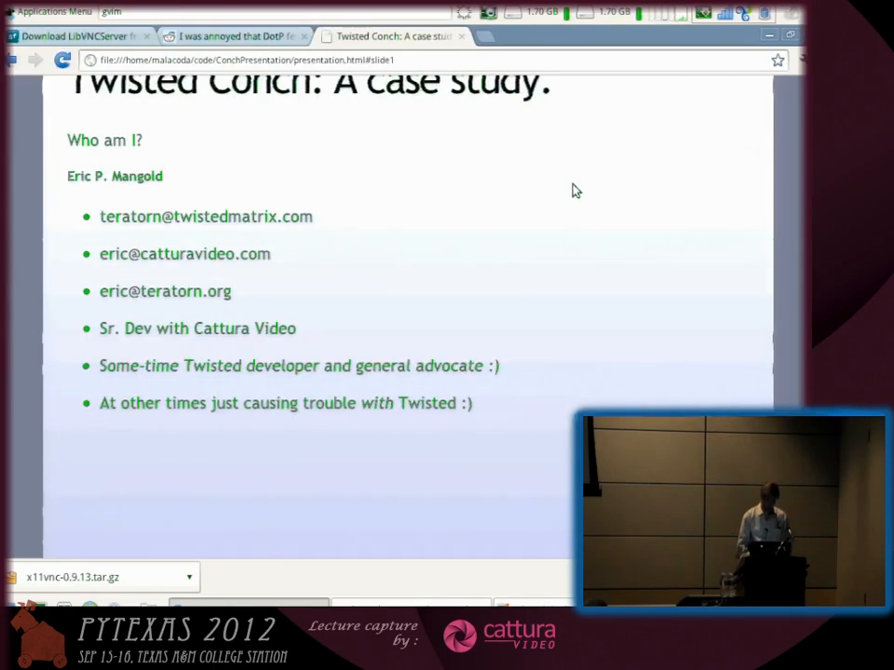
{"action": "mouse_move", "coordinate": [275, 128]}
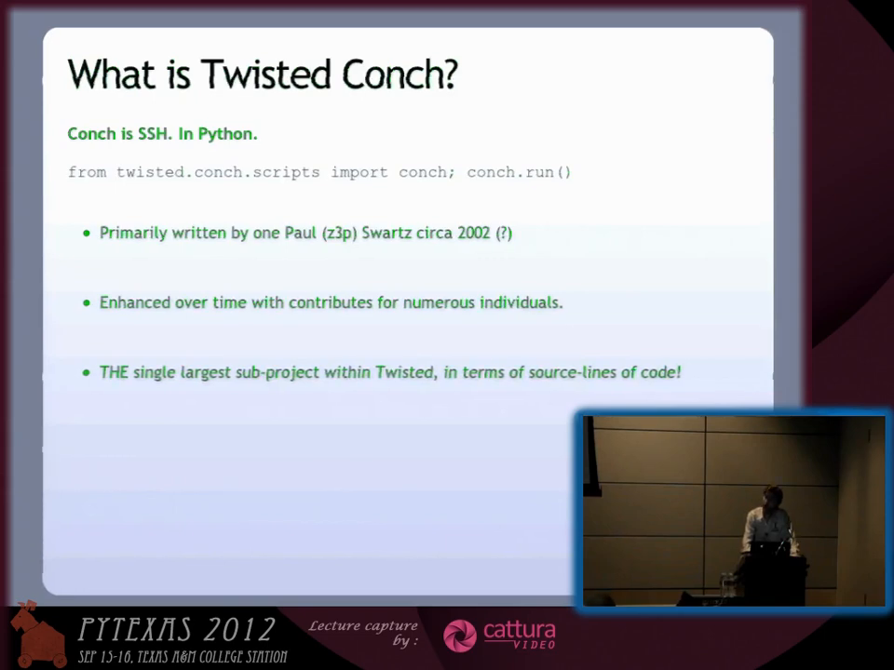
Advance to the "Conch in perspective" lines-of-code slide.
{"action": "key", "text": "Right"}
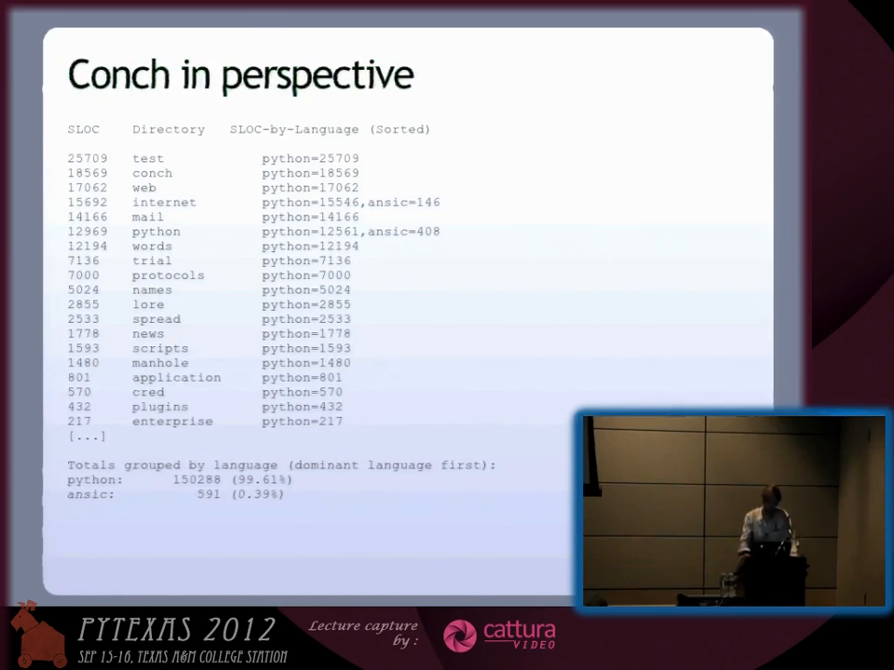
Advance to the "where them source codes at!" slide with the sample class.
{"action": "key", "text": "Right"}
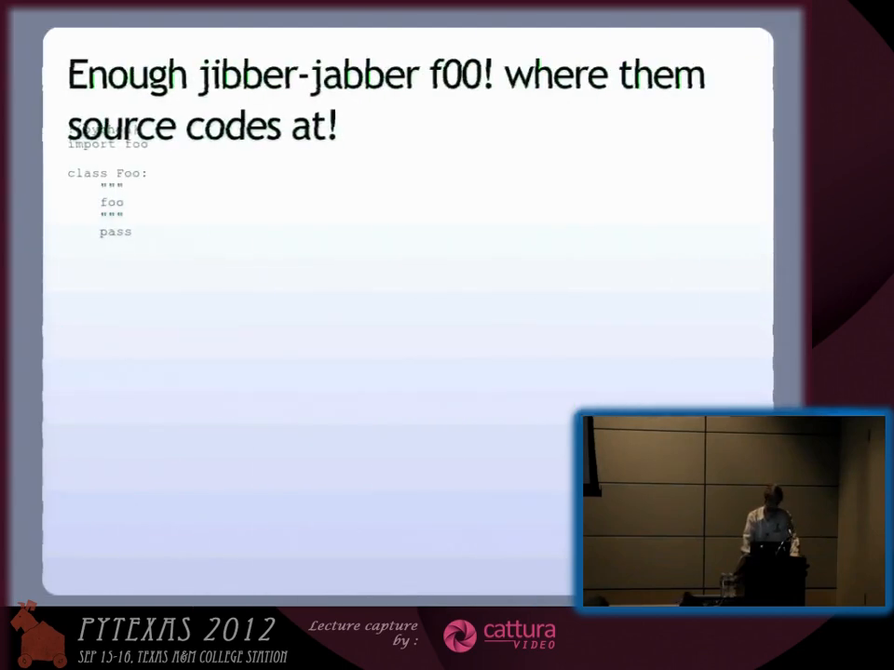
Return to the terminal showing the run_ade.py SSH connection log.
{"action": "key", "text": "Right"}
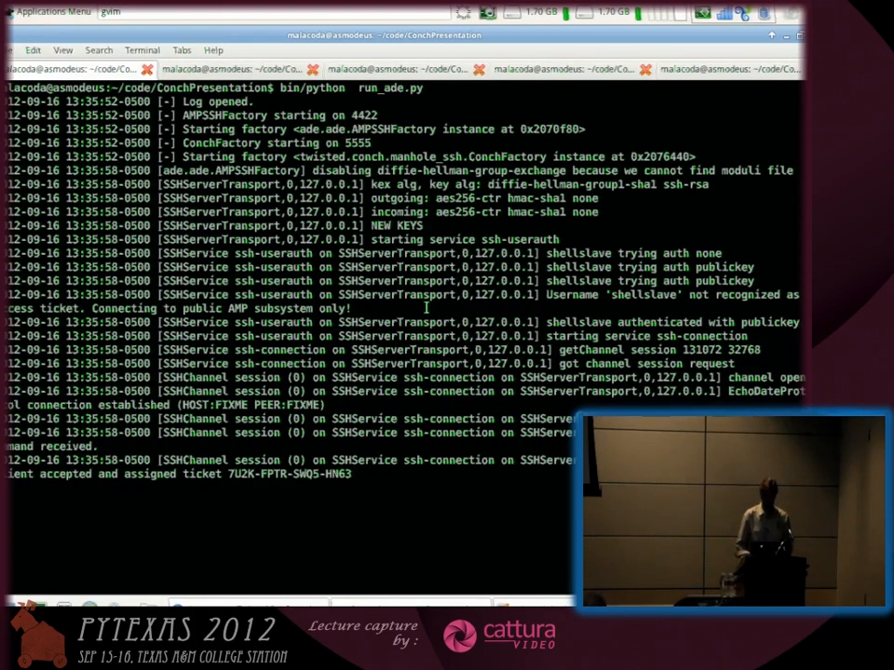
Stop the run_ade.py server with Ctrl+C and relaunch it.
{"action": "key", "text": "ctrl+c"}
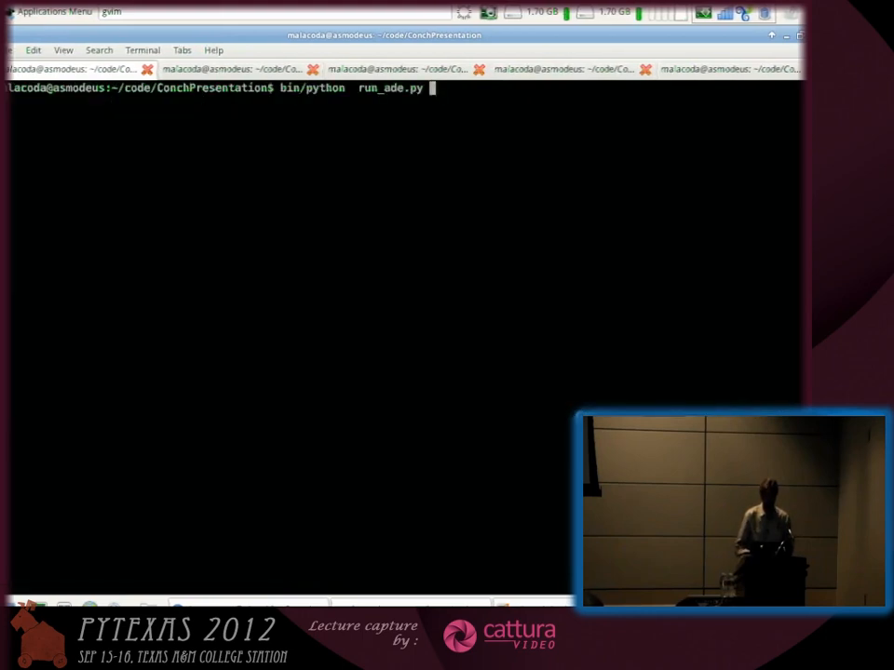
{"action": "key", "text": "Return"}
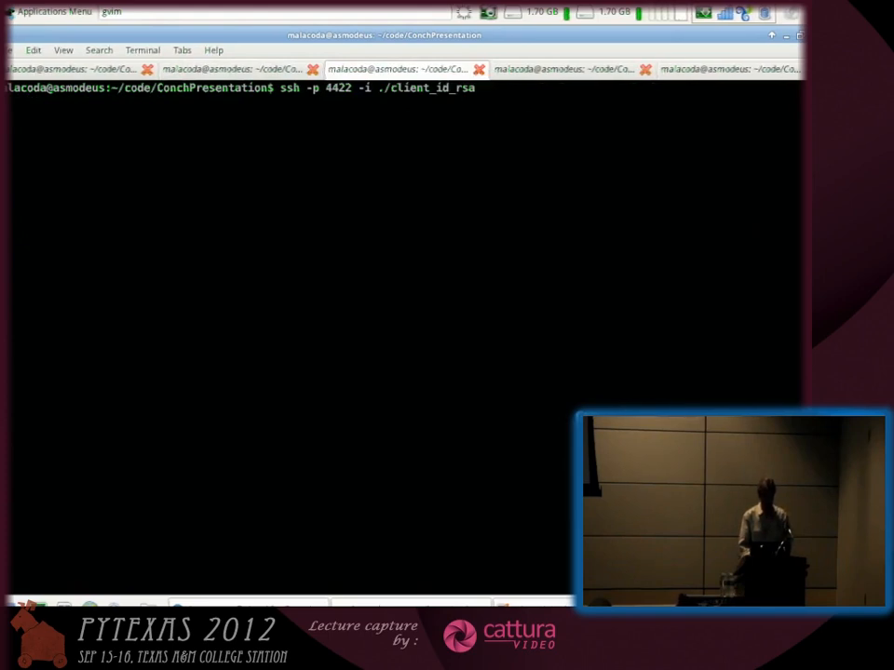
Attempt ssh -p 5555 localhost as admin, crashing the server with a NameError.
{"action": "type", "text": "T"}
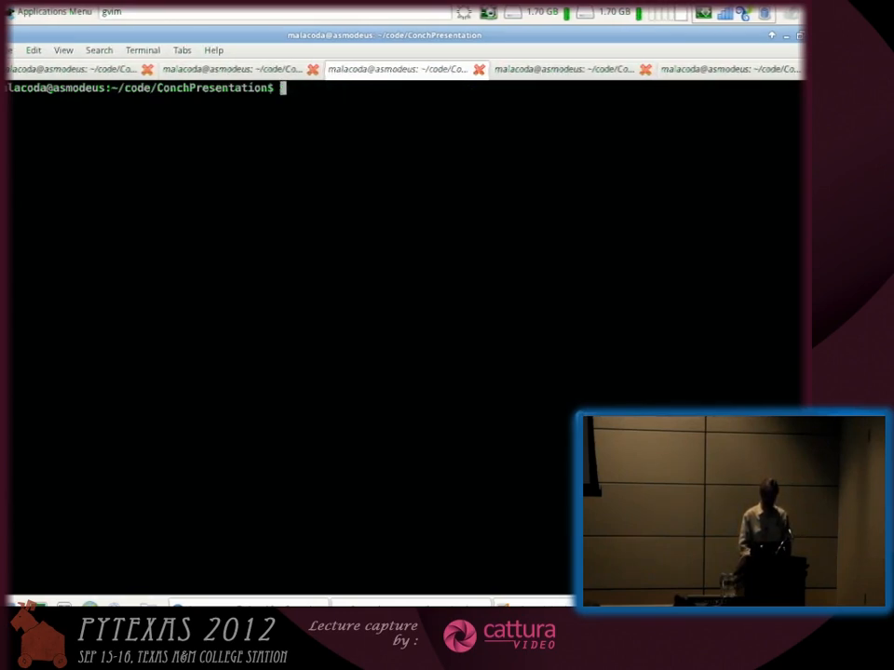
{"action": "type", "text": "ssh -p"}
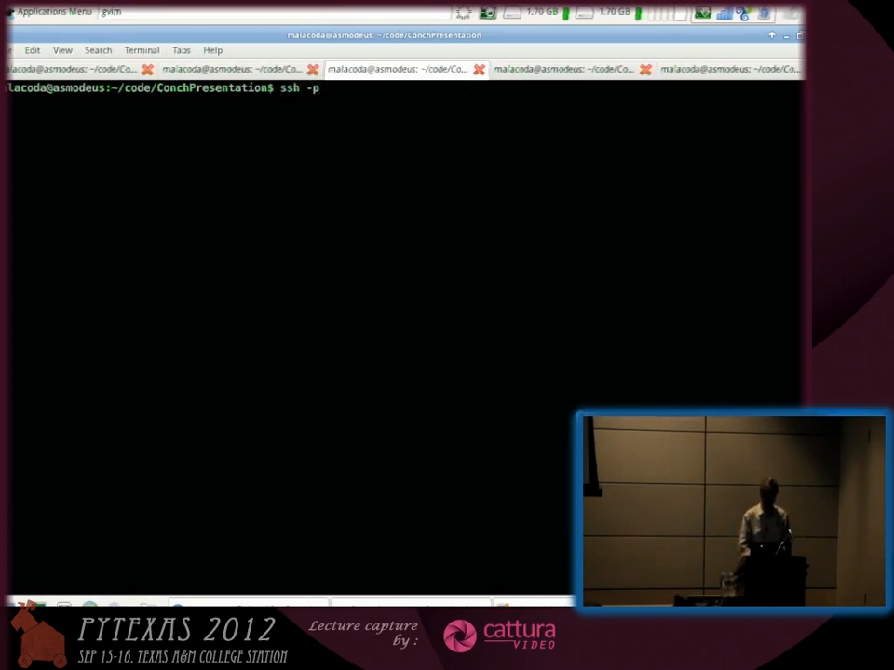
{"action": "type", "text": "5555 localhost"}
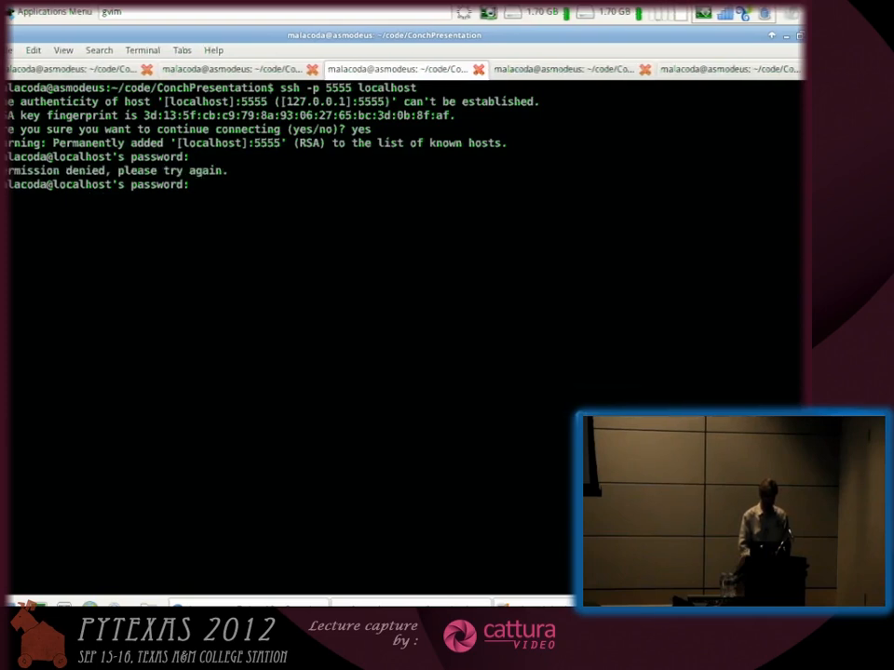
{"action": "type", "text": "ssh -p 5555 localhost"}
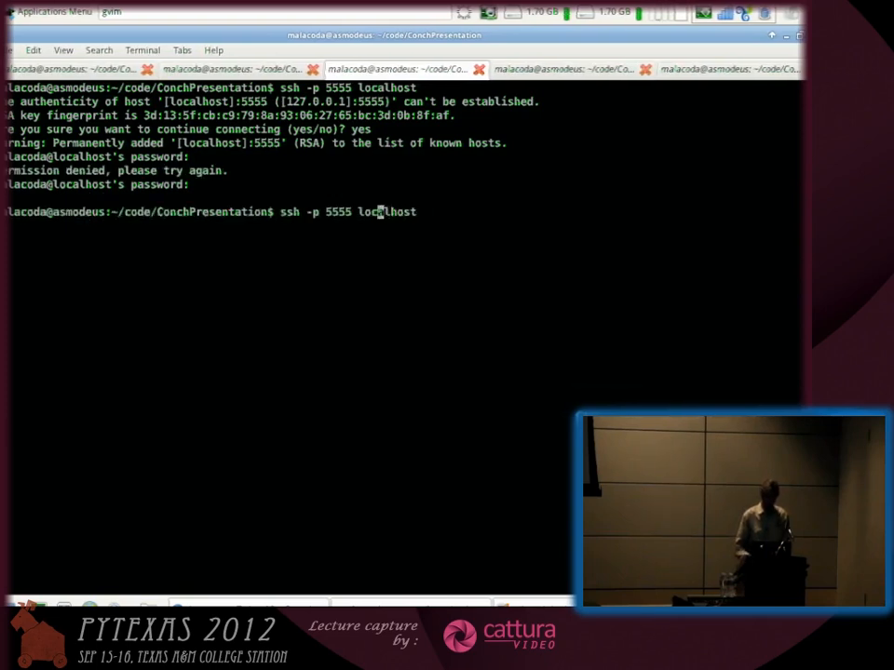
{"action": "type", "text": "admin@"}
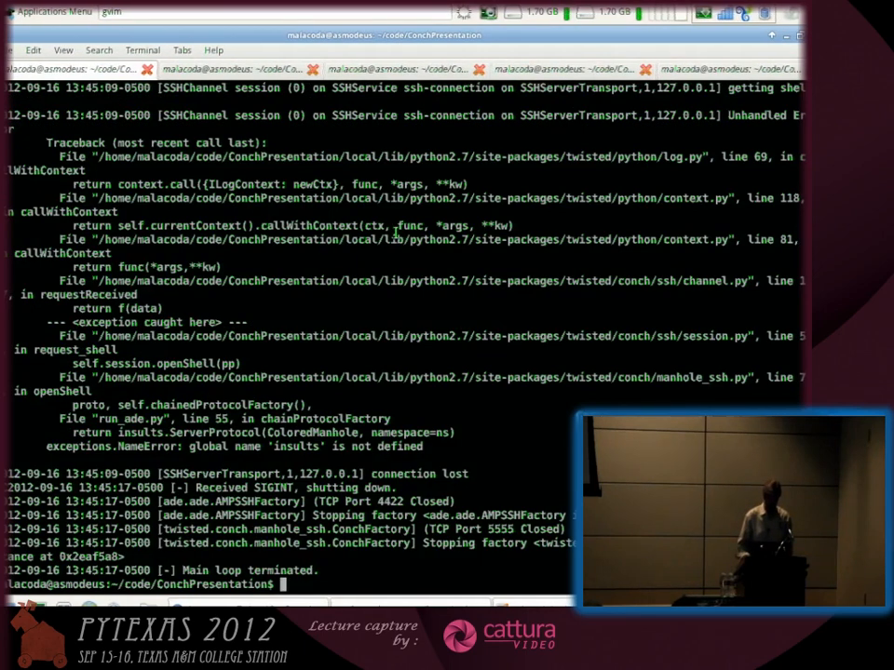
Relaunch bin/python run_ade.py, starting factories on ports 4422 and 5555.
{"action": "type", "text": "bin/python run_ade.py"}
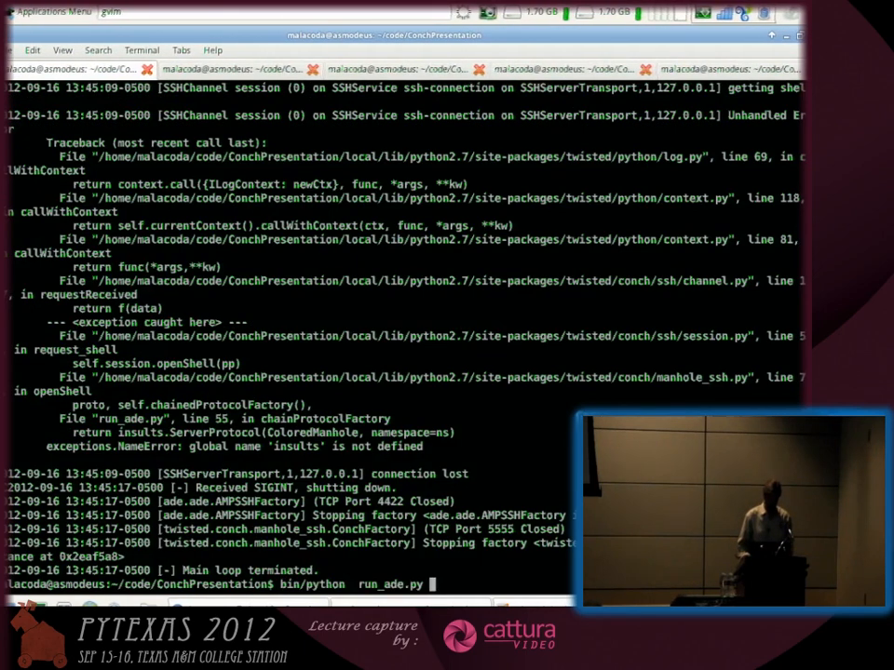
{"action": "key", "text": "Return"}
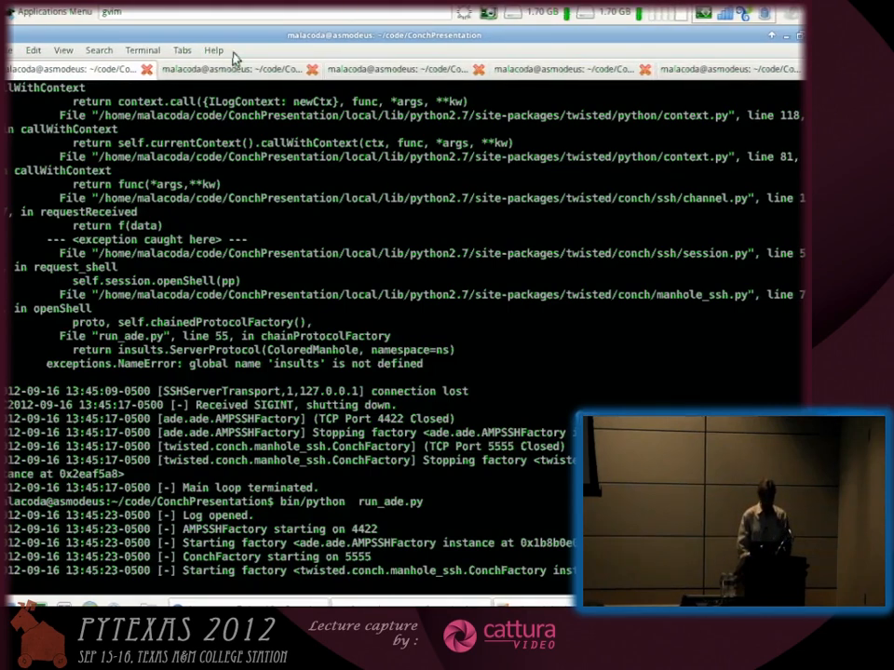
{"action": "mouse_move", "coordinate": [237, 69]}
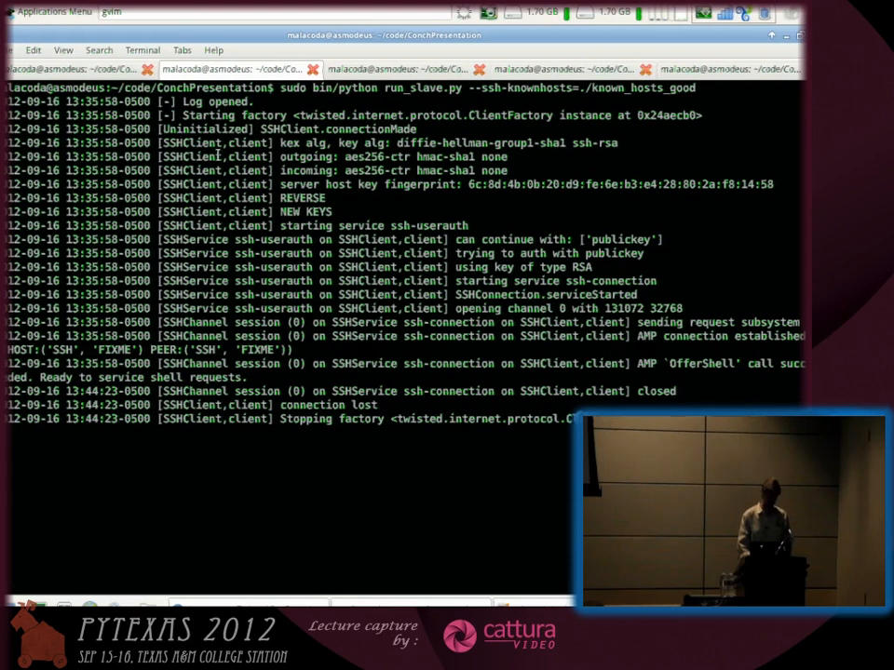
Stop the slave and rerun run_slave.py with sudo and --ssh-knownhosts=./known_hosts_good.
{"action": "key", "text": "ctrl+c"}
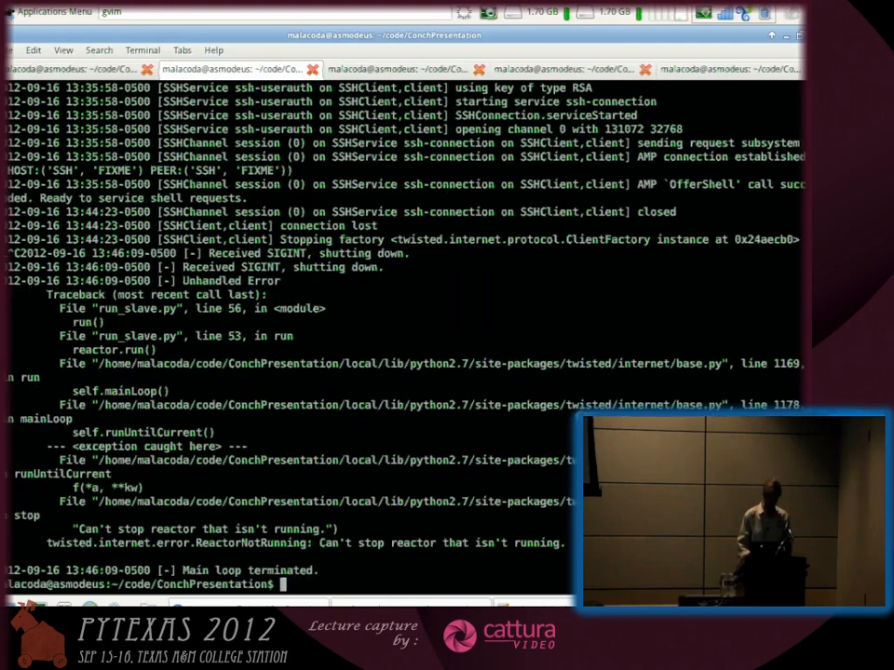
{"action": "type", "text": "sudo bin/python run_slave.py --ssh-knownhosts"}
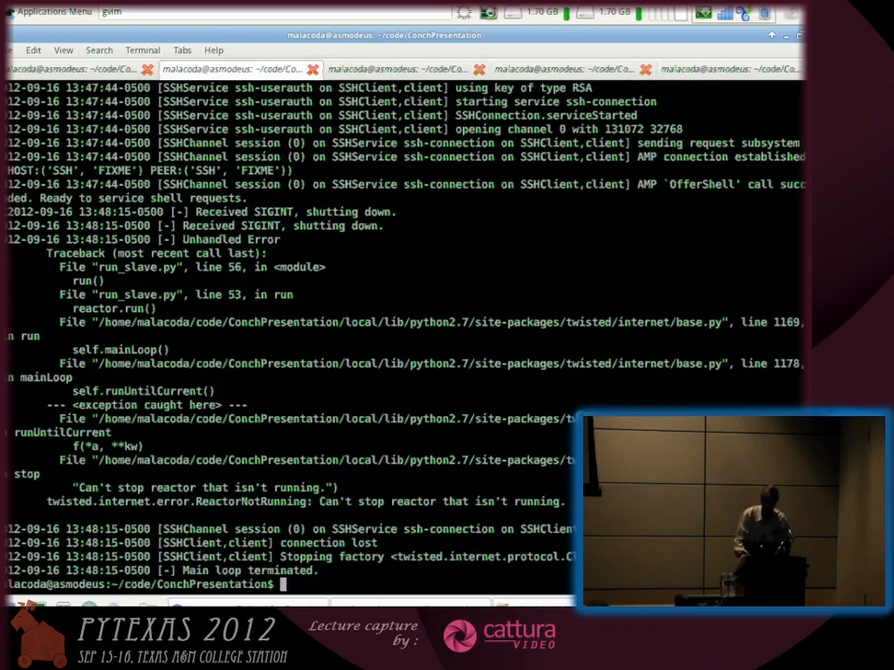
Show run_slave.py's help, then retype the slave command with --ssh-key=./client_id_rsa.
{"action": "type", "text": "sudo bin/python run_slave.py --ssh-knownhosts=./known_hosts_good"}
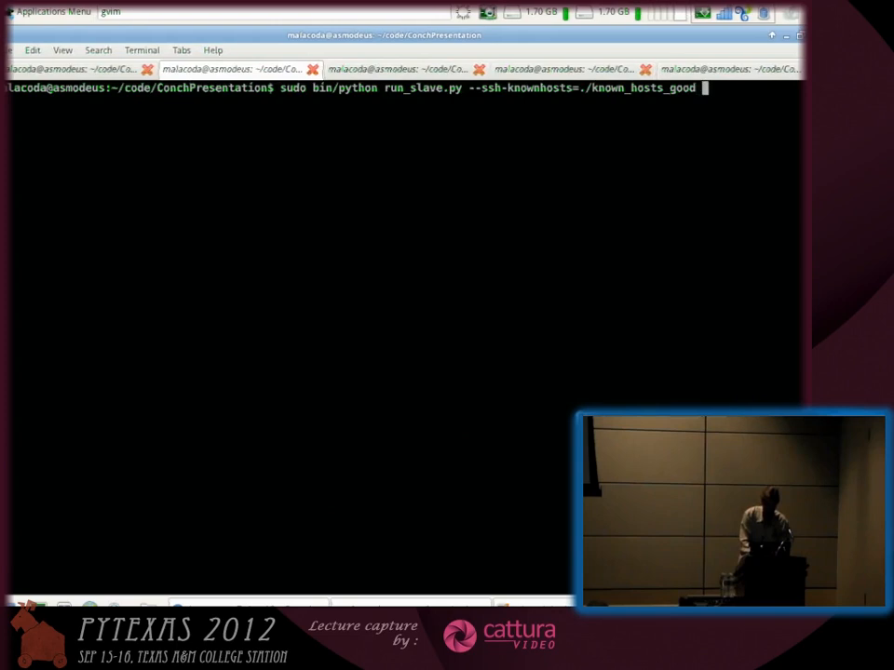
{"action": "type", "text": "--help"}
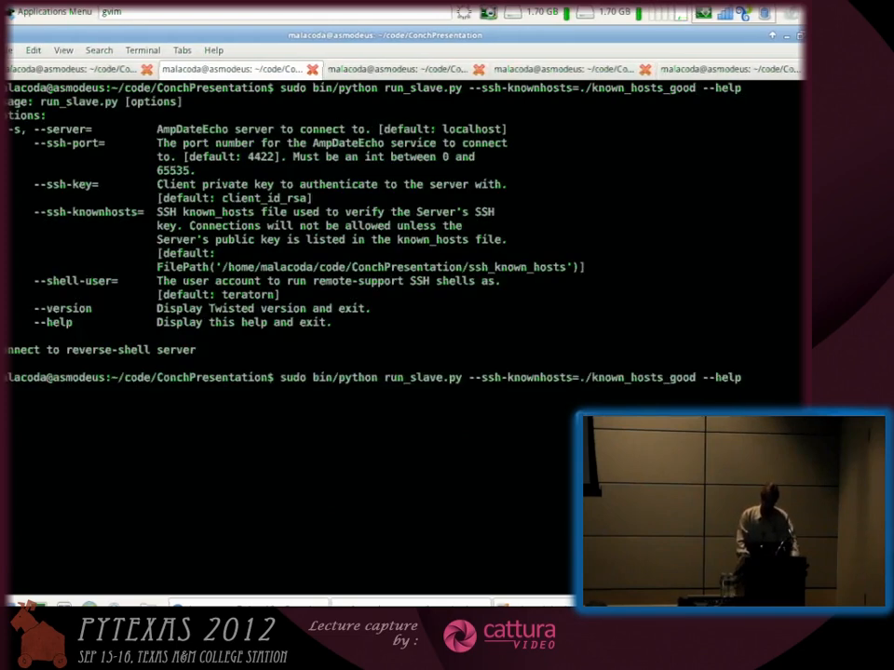
{"action": "key", "text": "BackSpace"}
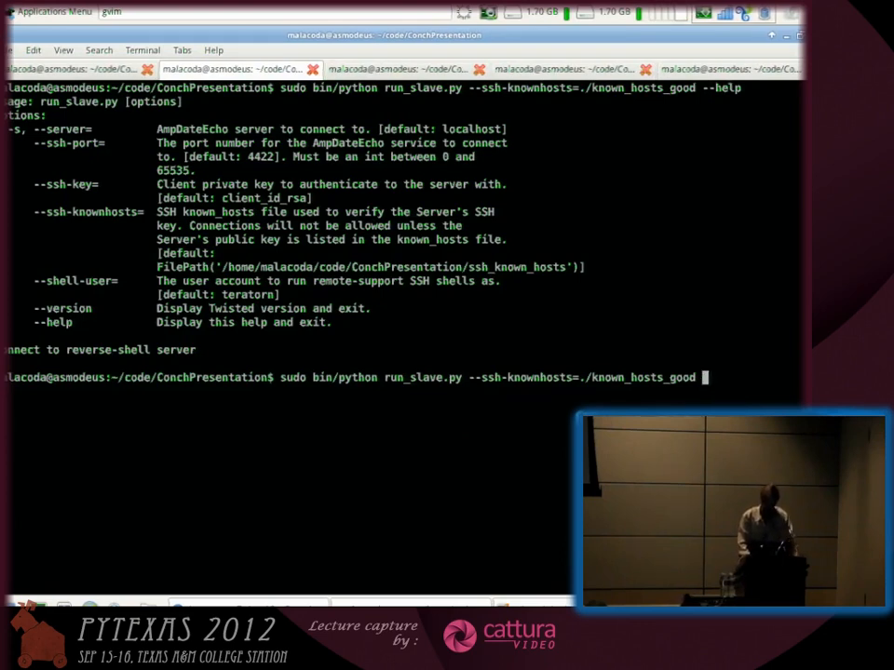
{"action": "type", "text": "--ssh-key"}
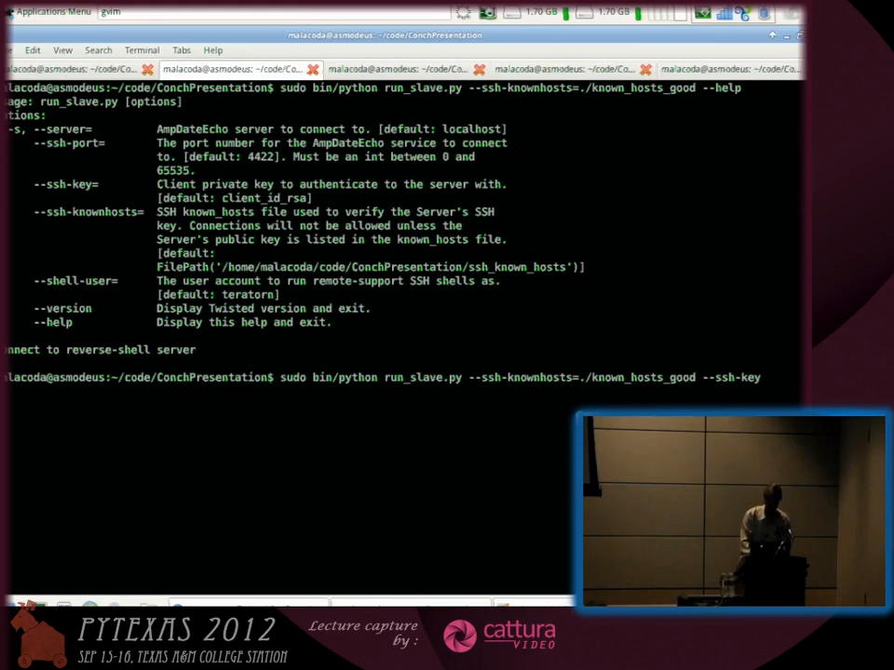
{"action": "type", "text": "=./clie"}
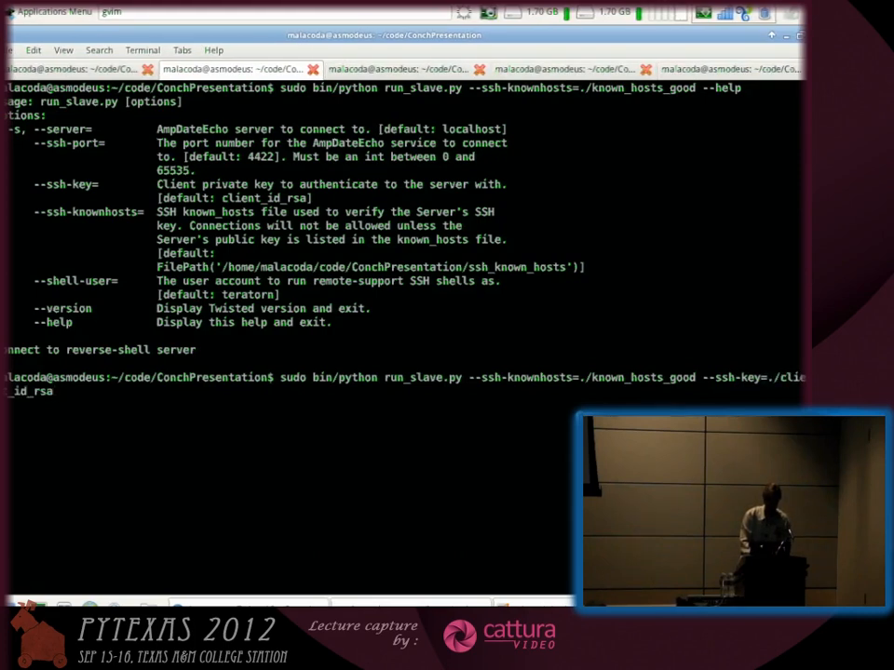
{"action": "key", "text": "Return"}
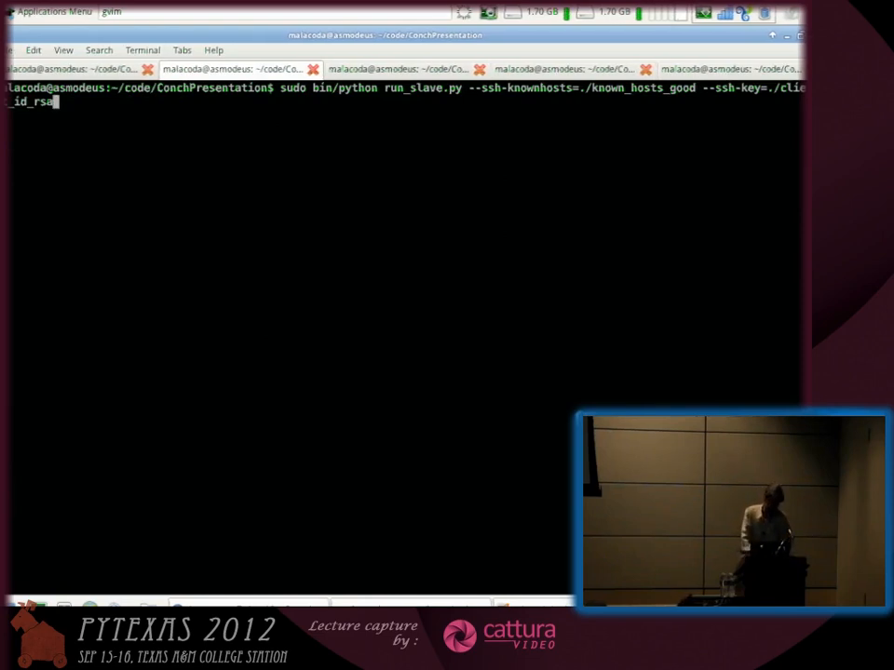
Run the slave with client_id_rsa until it services shell requests, then interrupt it with Ctrl+C.
{"action": "type", "text": "ak"}
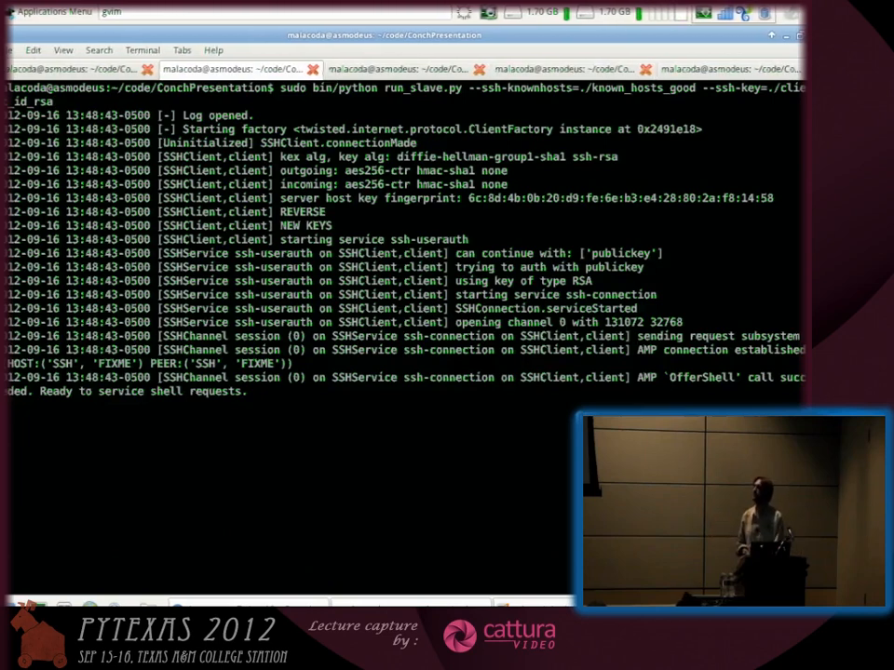
{"action": "key", "text": "ctrl+c"}
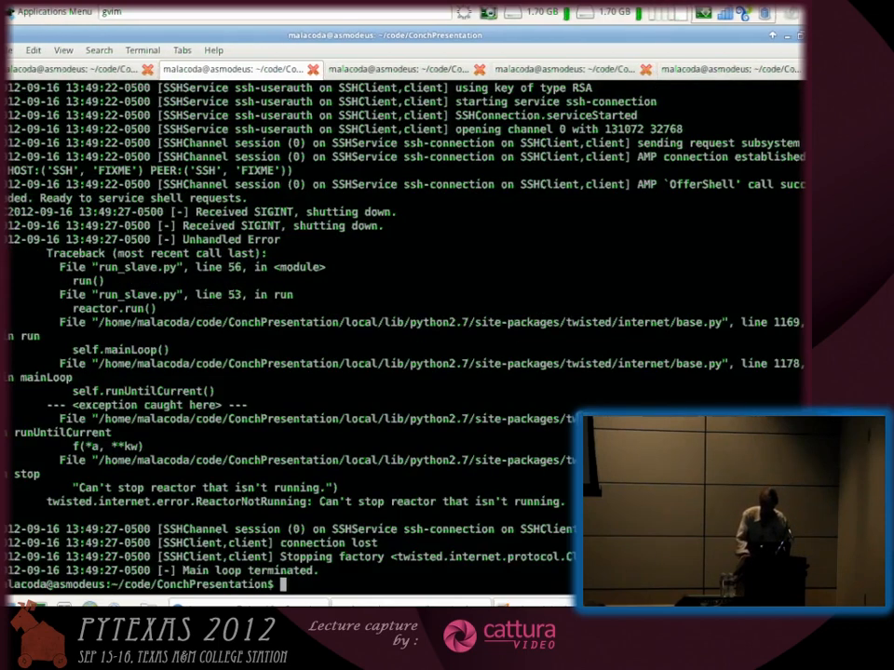
Print authorized_keys with cat to display its ssh-rsa public key entry.
{"action": "type", "text": "cat authorized_keys"}
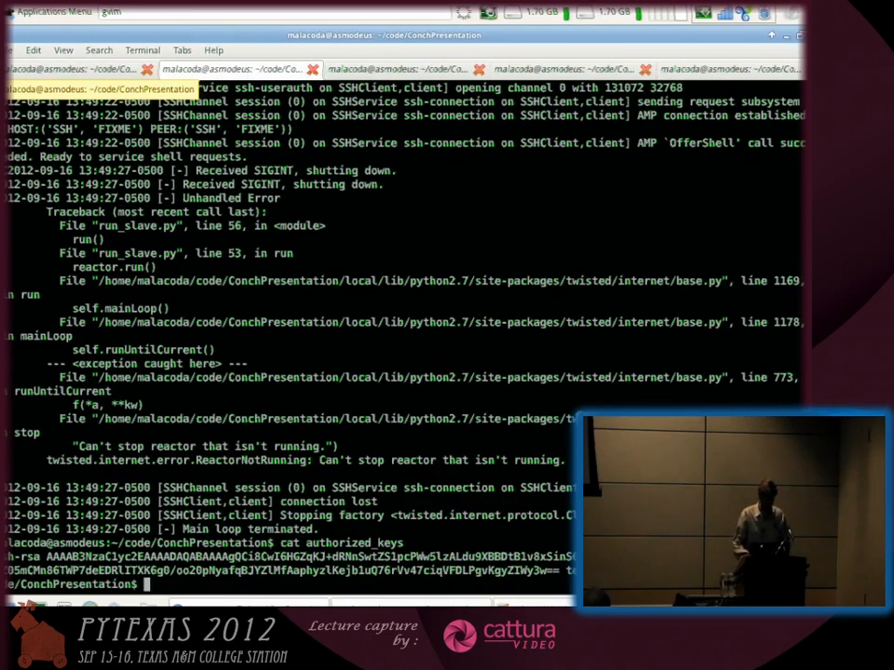
Recall earlier commands and begin editing the run_slave.py command using known_hosts_good.
{"action": "type", "text": "cat authorized_keys"}
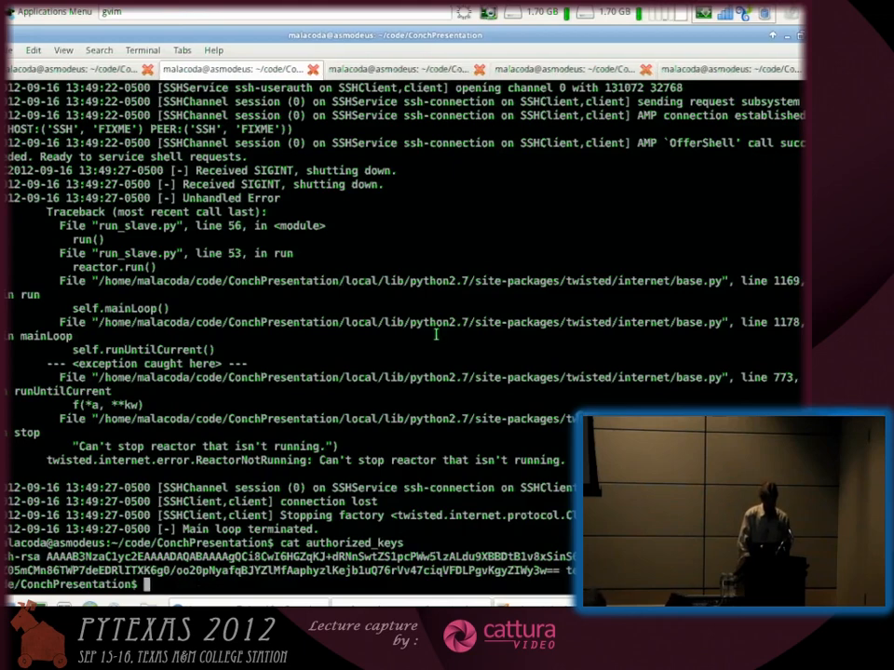
{"action": "type", "text": "cat authorized_keys"}
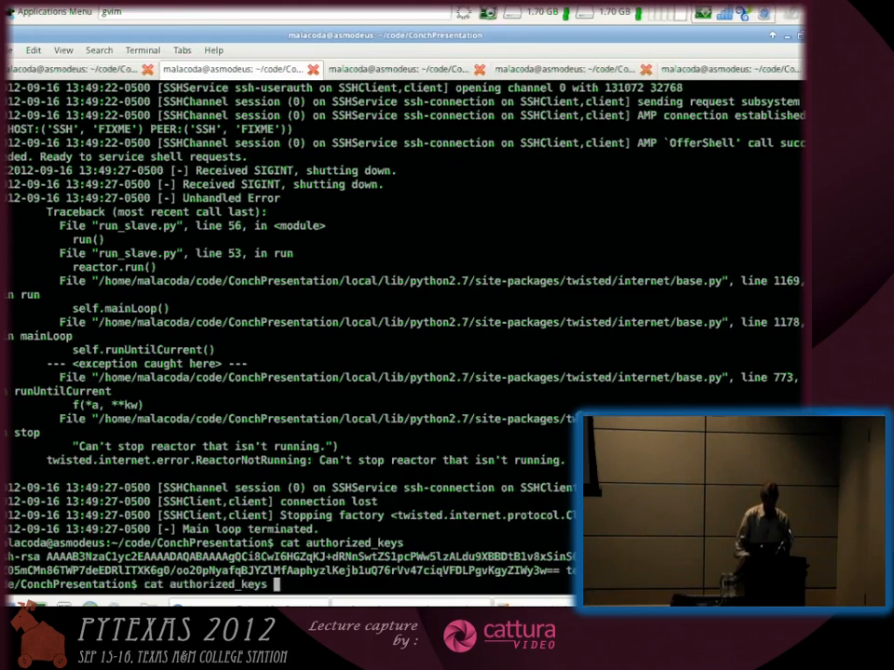
{"action": "type", "text": "sudo bin/python run_slave.py --ssh-knownhosts=./known_hosts_good -"}
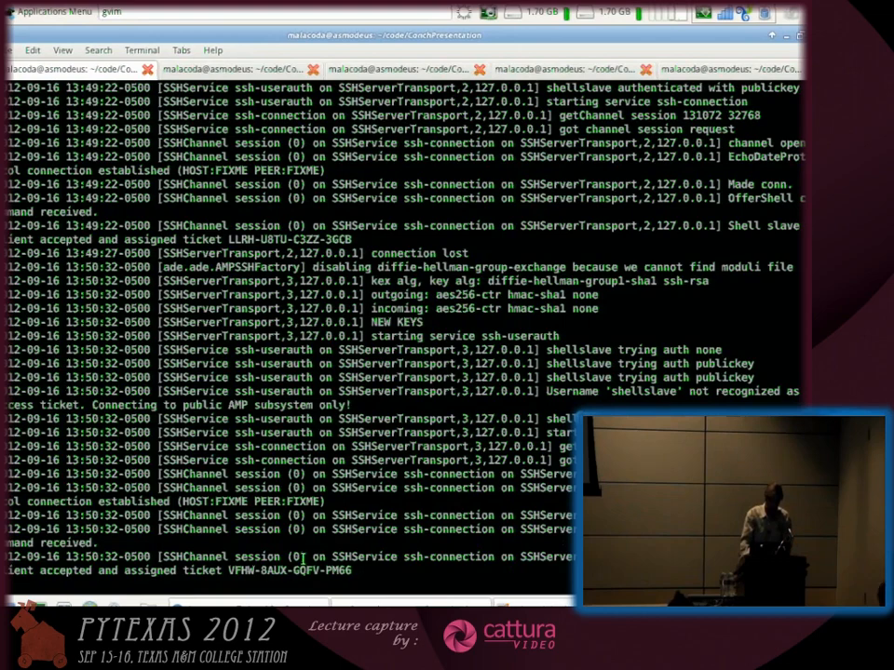
{"action": "double_click", "coordinate": [288, 571]}
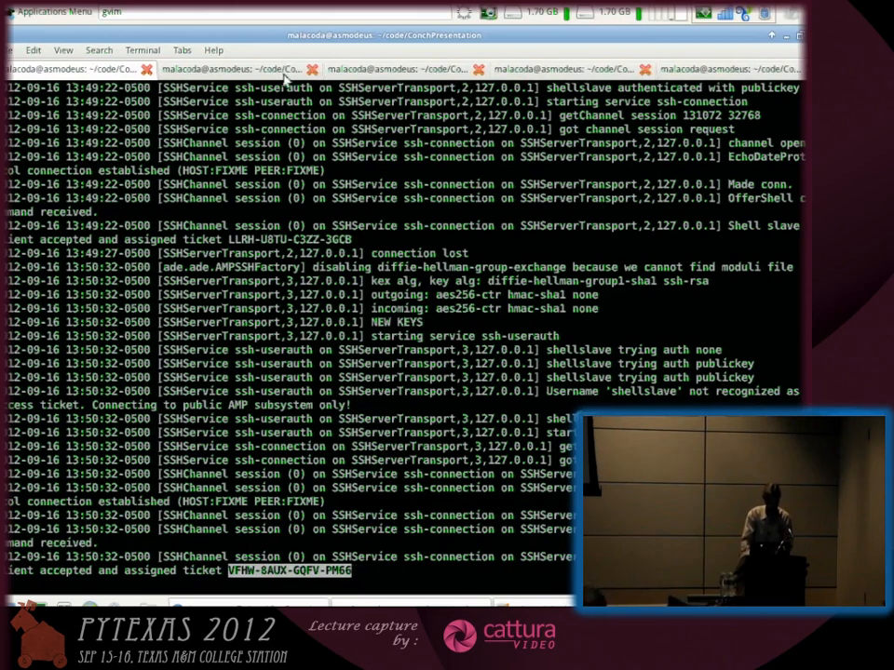
{"action": "mouse_move", "coordinate": [235, 69]}
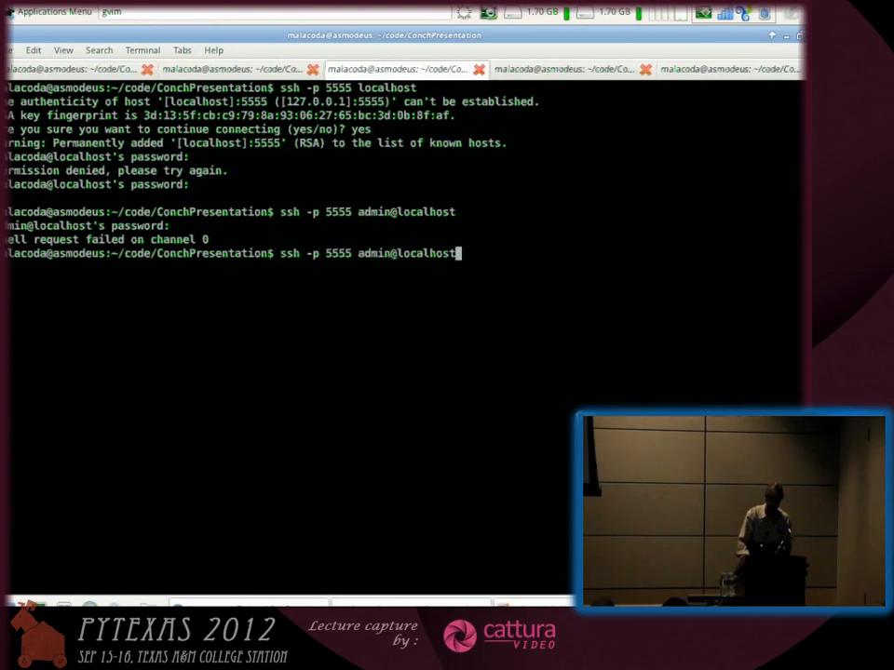
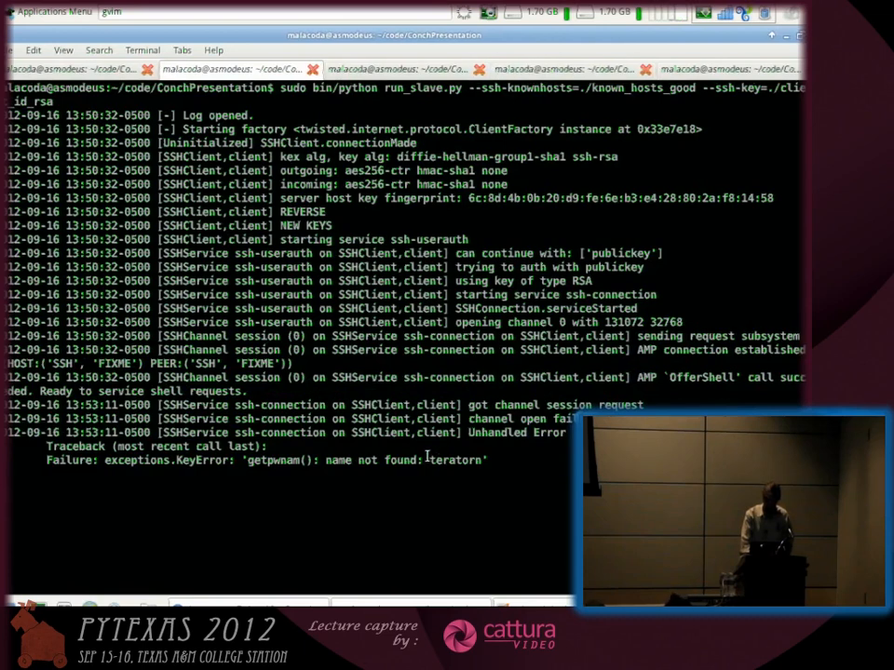
Pick out user teratorn from the error, stop the slave, run ls and grep -R teratorn.
{"action": "double_click", "coordinate": [457, 460]}
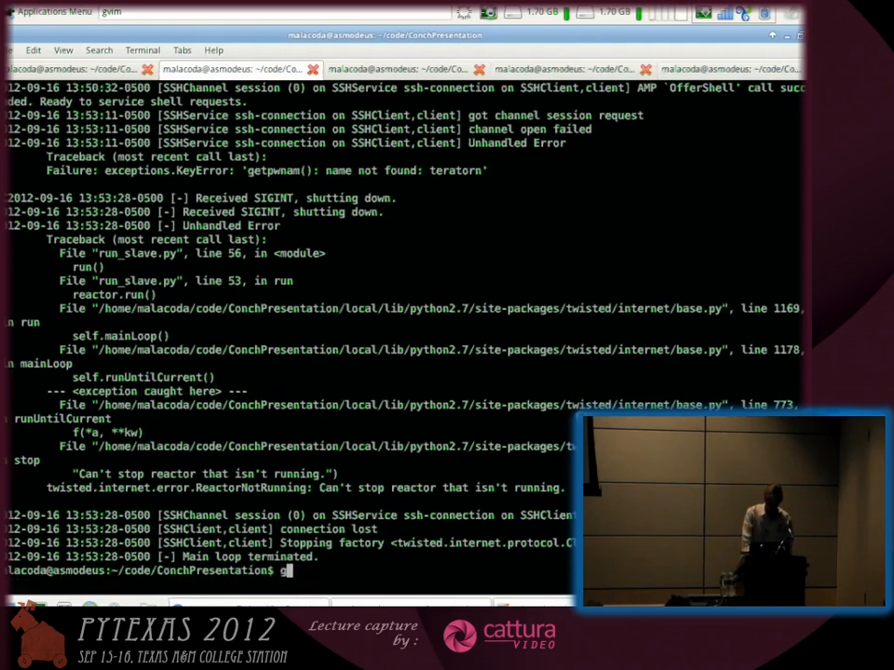
{"action": "type", "text": "ls"}
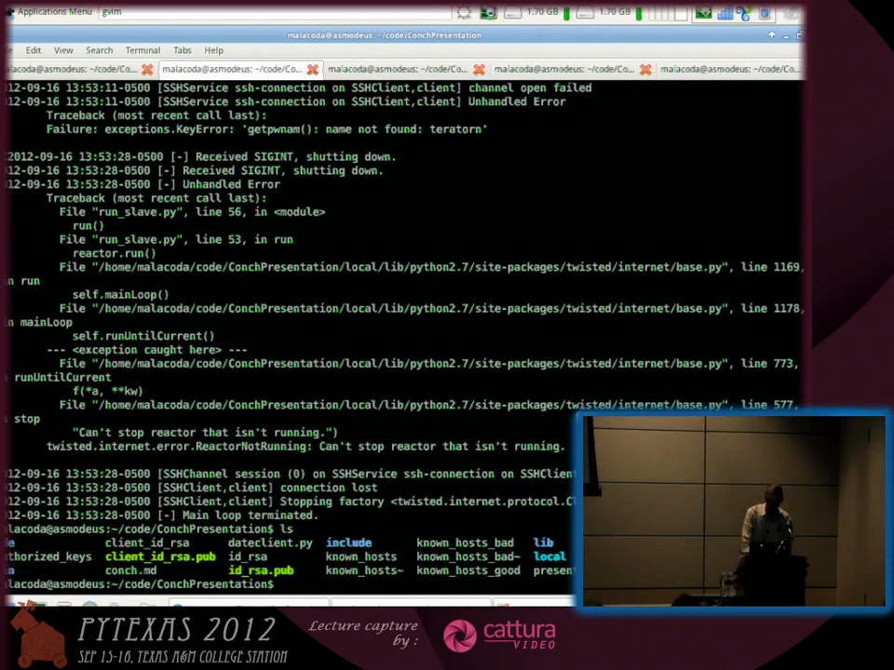
{"action": "type", "text": "grep -R"}
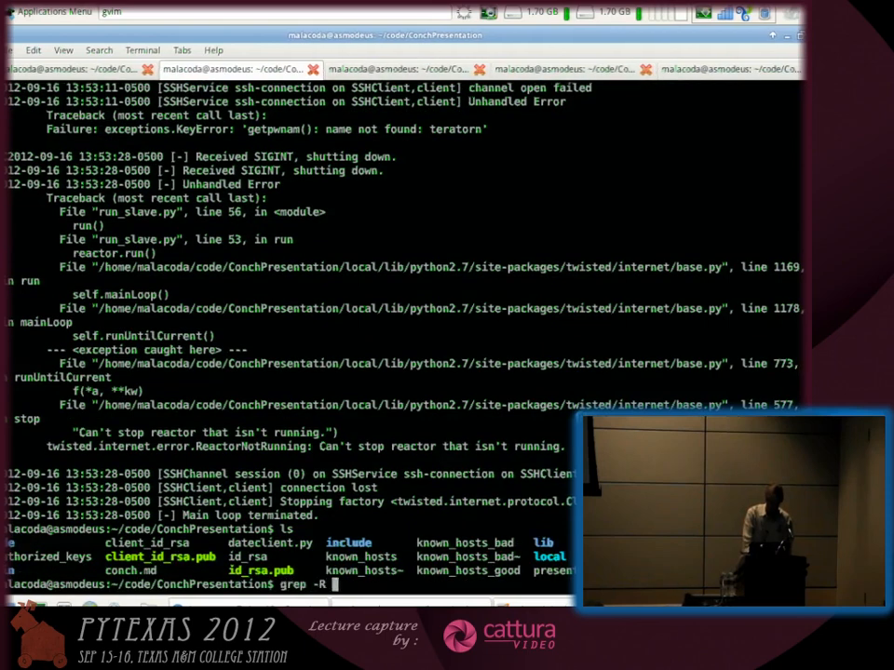
{"action": "type", "text": "teratorn ."}
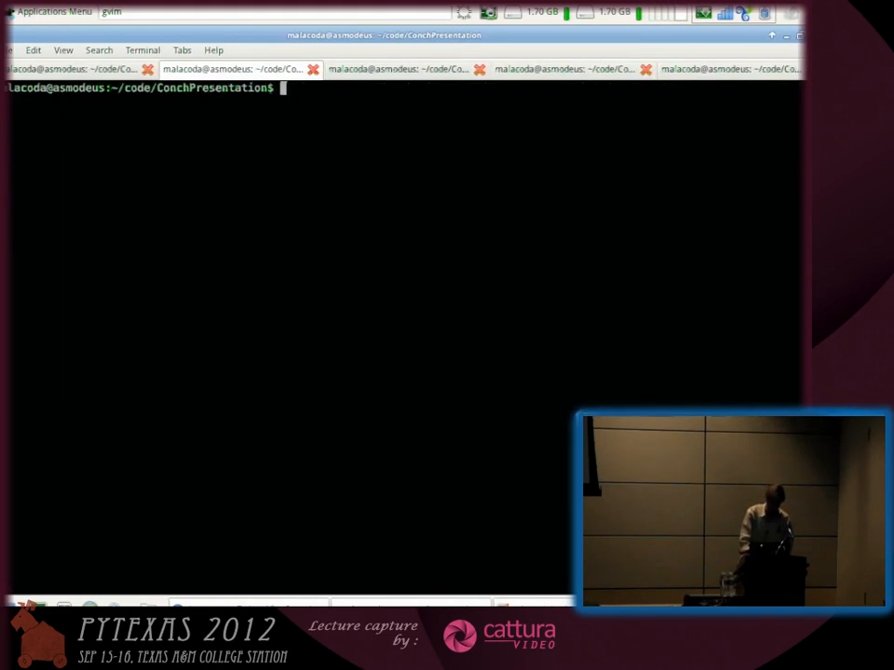
Recall the run_slave.py command with known_hosts_good and client_id_rsa, and check its help options.
{"action": "type", "text": "grep -R teratorn ."}
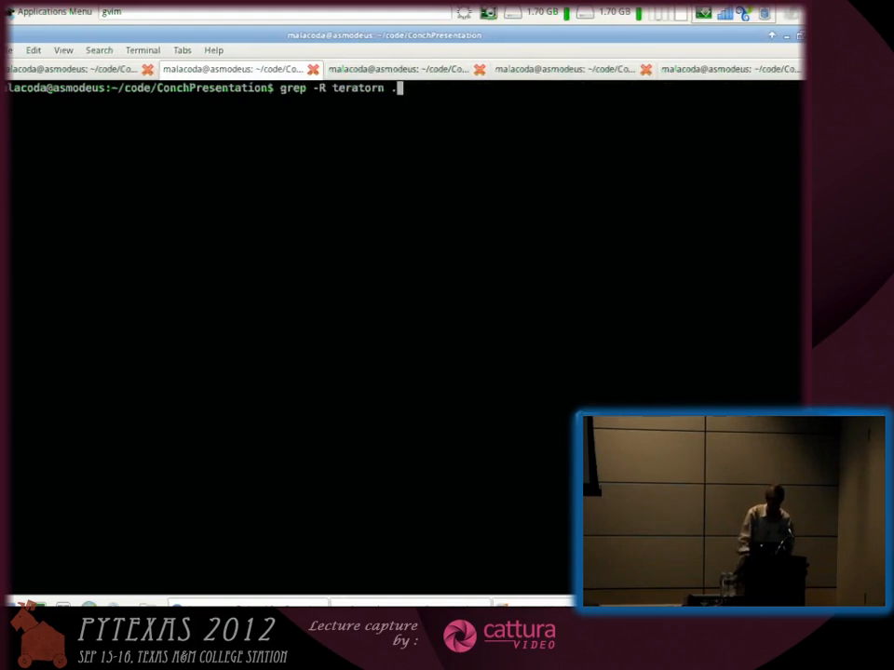
{"action": "type", "text": "sudo bin/python run_slave.py --ssh-knownhosts=./known_hosts_good --ssh-key=./client_id_rsa"}
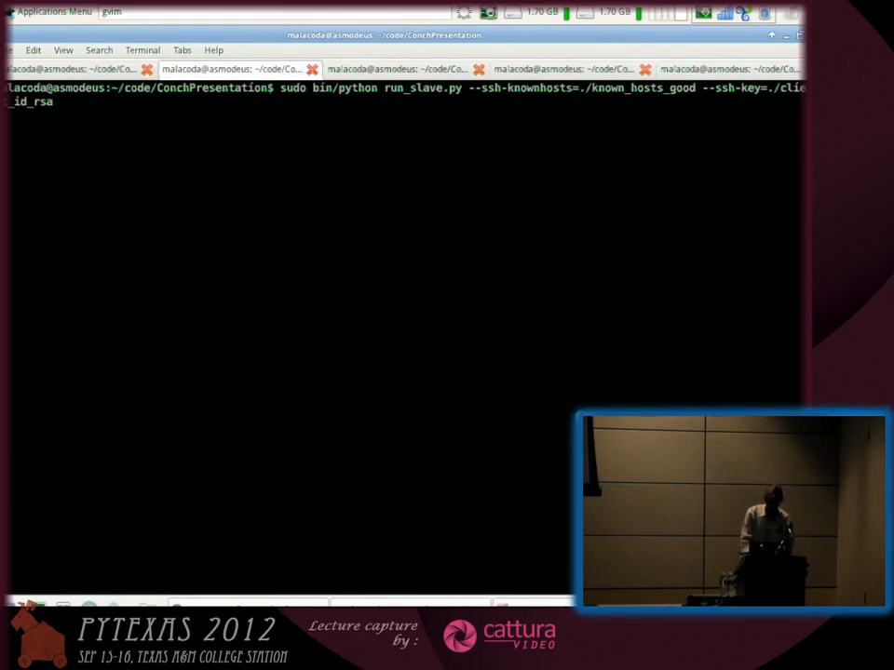
{"action": "type", "text": "--help"}
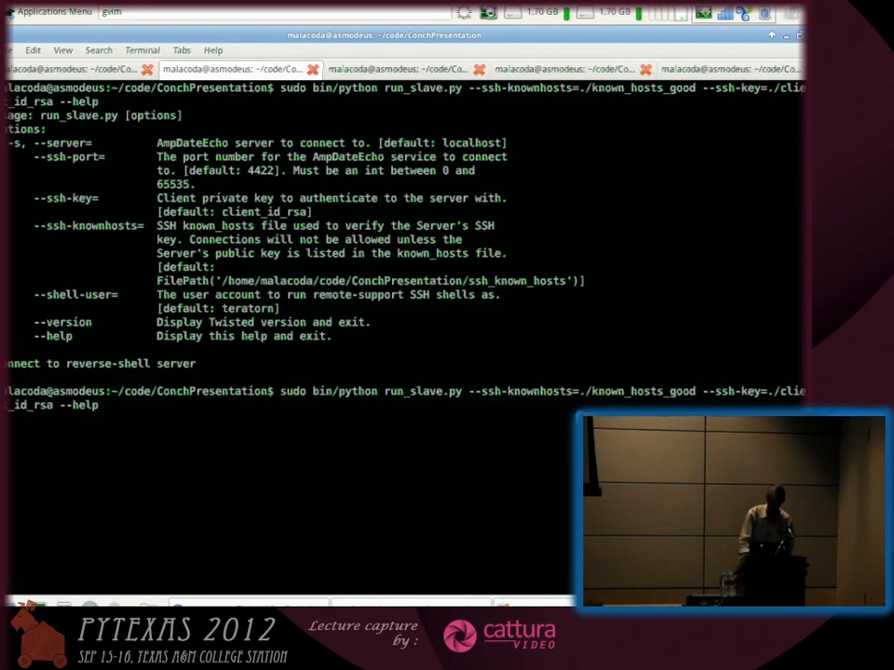
{"action": "key", "text": "BackSpace"}
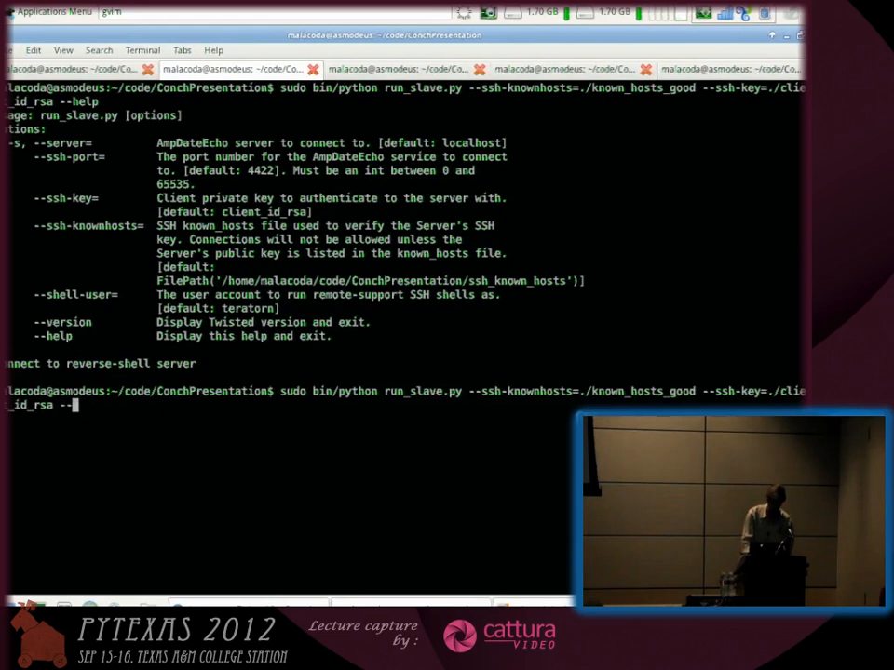
Relaunch the slave with --shell-user set to malacoda.
{"action": "type", "text": "shell-u"}
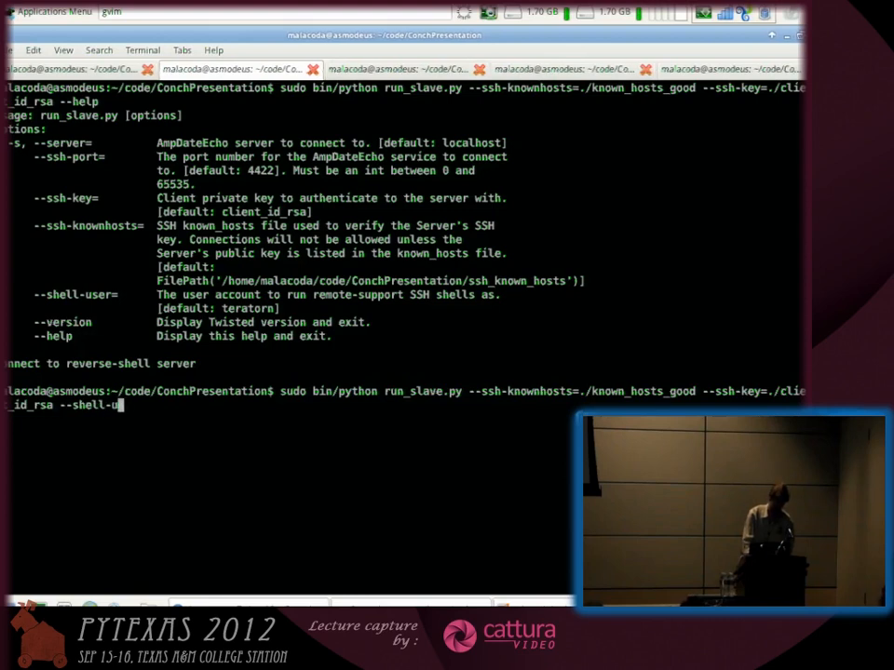
{"action": "type", "text": "ser="}
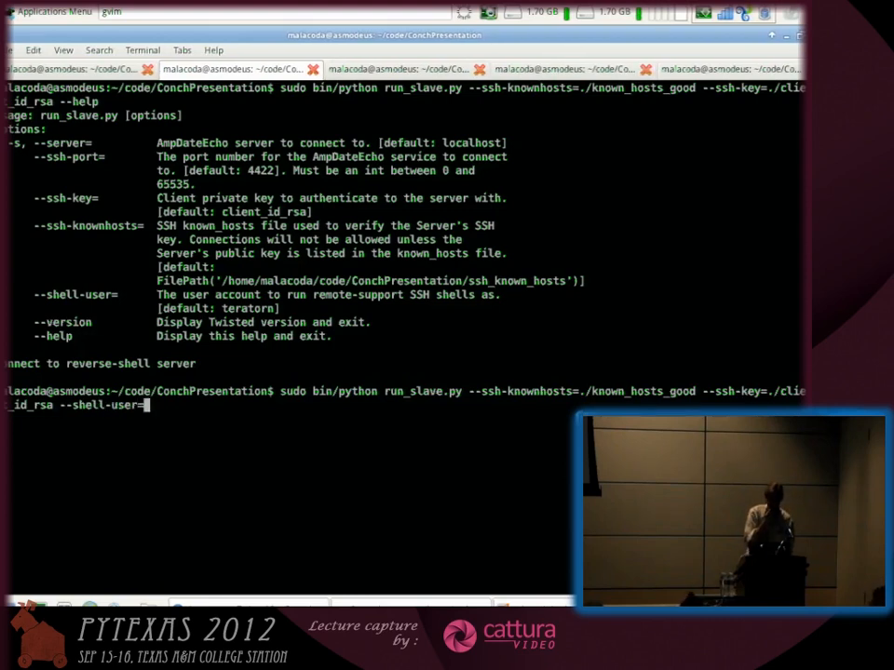
{"action": "type", "text": "ma"}
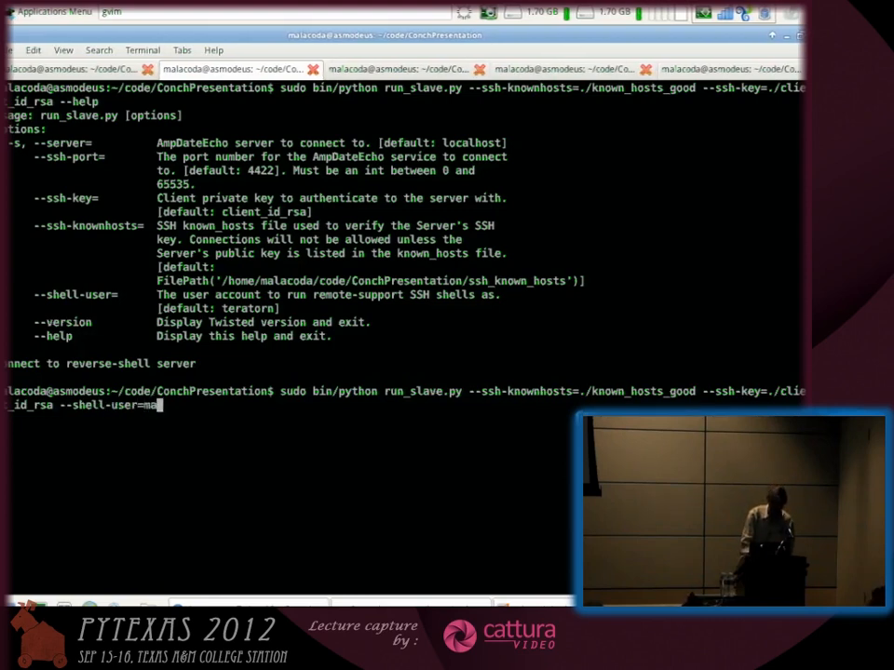
{"action": "type", "text": "lacod"}
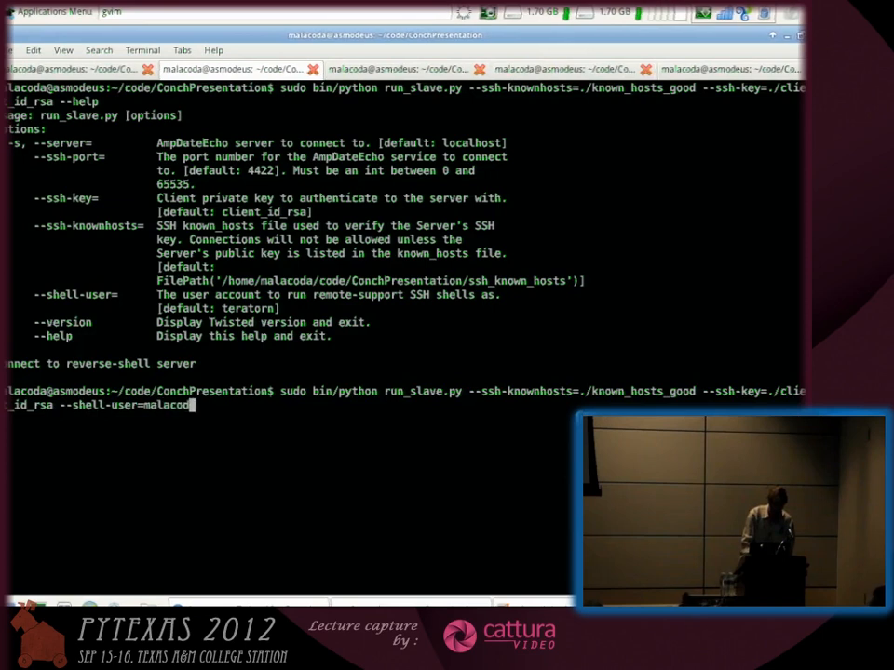
{"action": "type", "text": "a"}
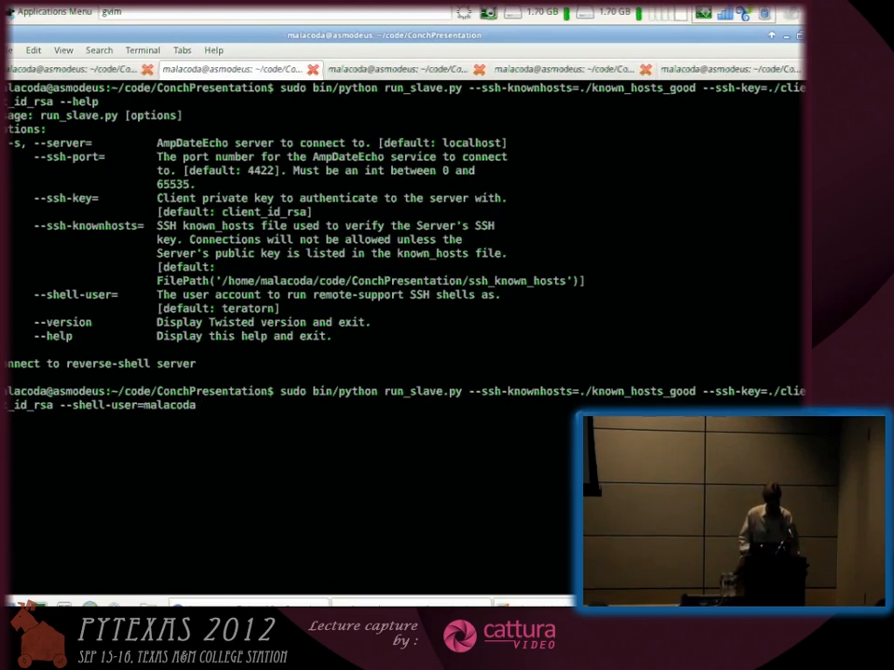
{"action": "key", "text": "Return"}
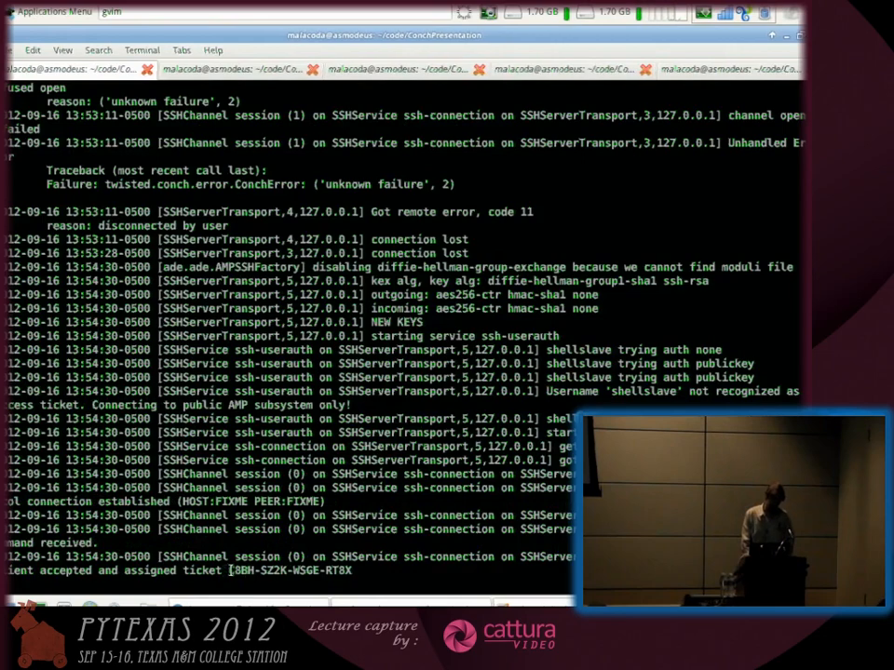
{"action": "double_click", "coordinate": [289, 571]}
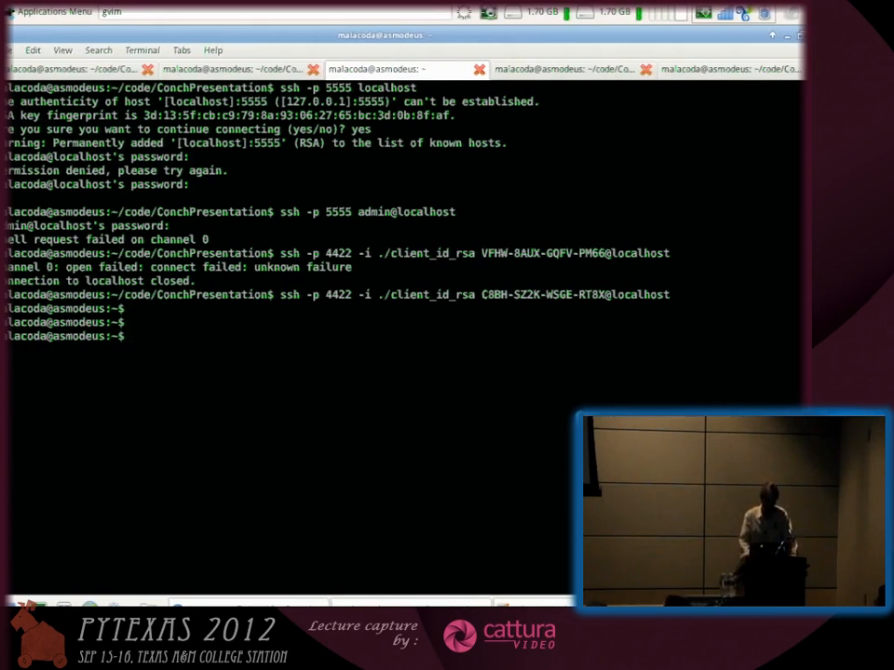
Type 'less /var/log/apache2/error.log', clear the screen, retype it, then erase it.
{"action": "type", "text": "less /var/log/apache2/error.log"}
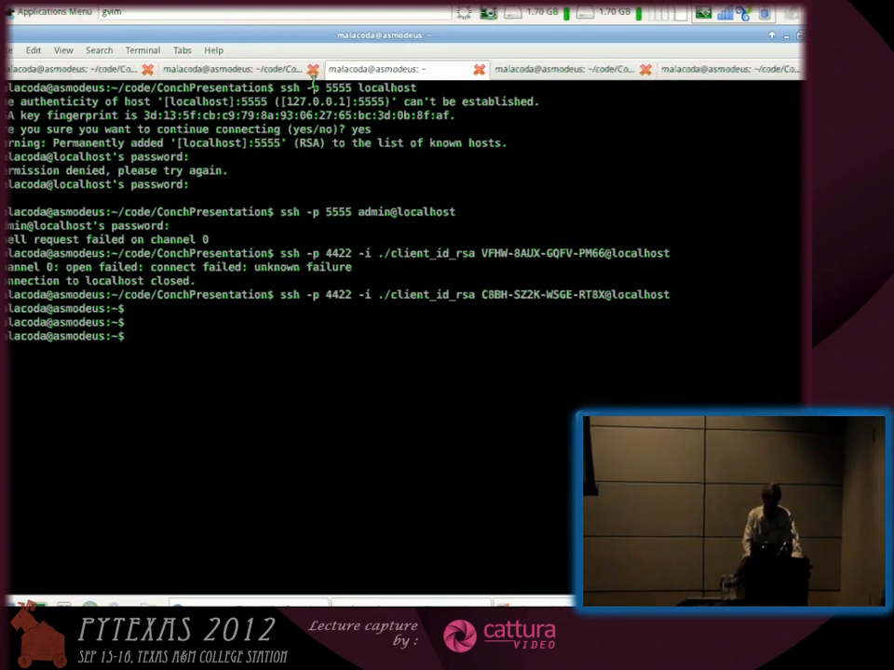
{"action": "type", "text": "clear"}
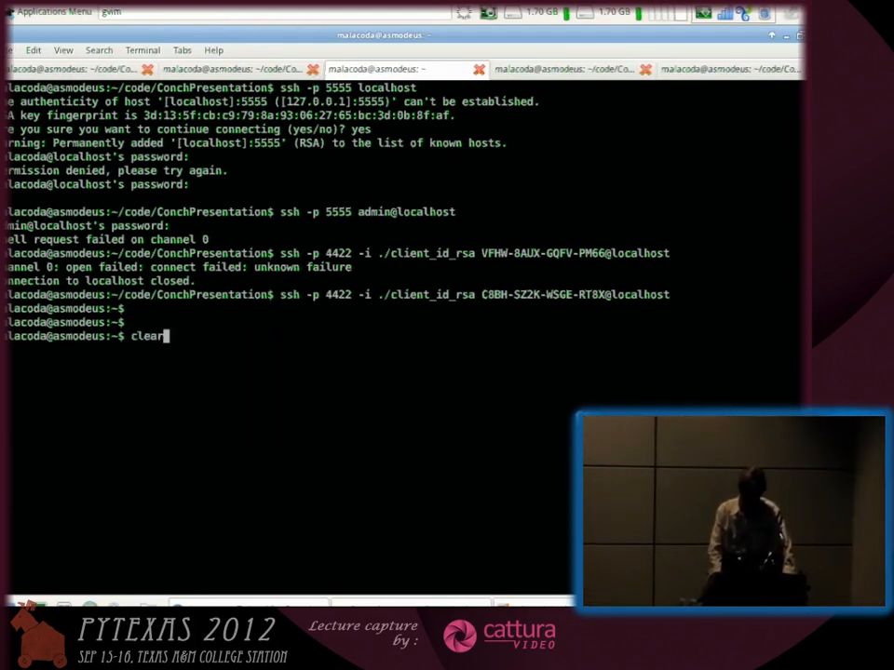
{"action": "type", "text": "less /var/log/apache2/error.log"}
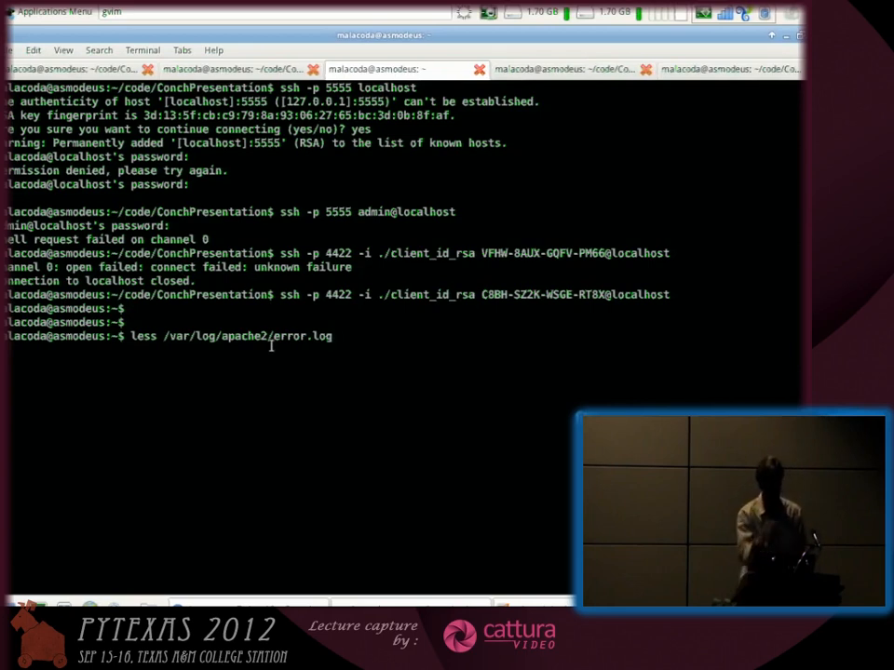
{"action": "key", "text": "BackSpace"}
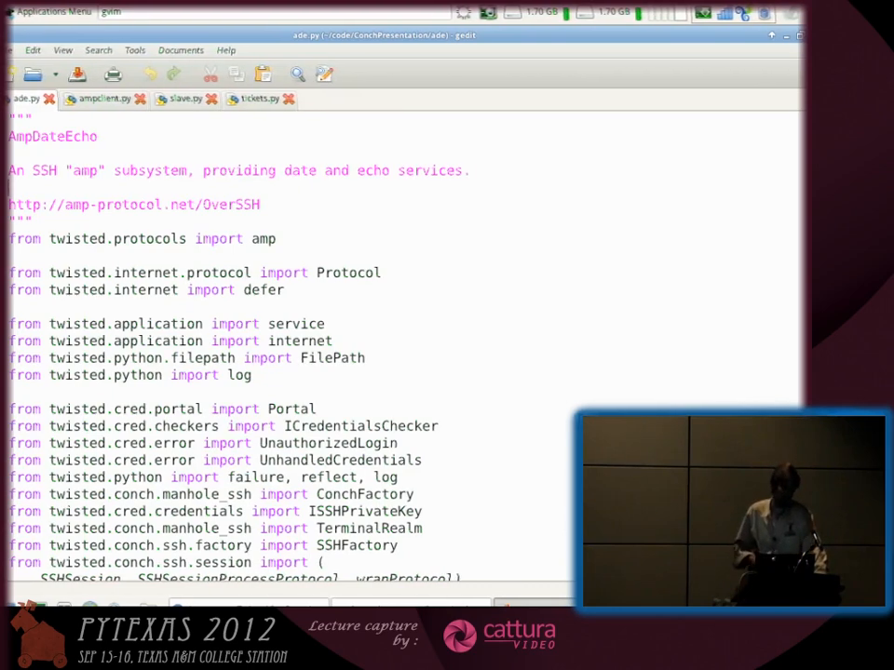
{"action": "mouse_move", "coordinate": [396, 58]}
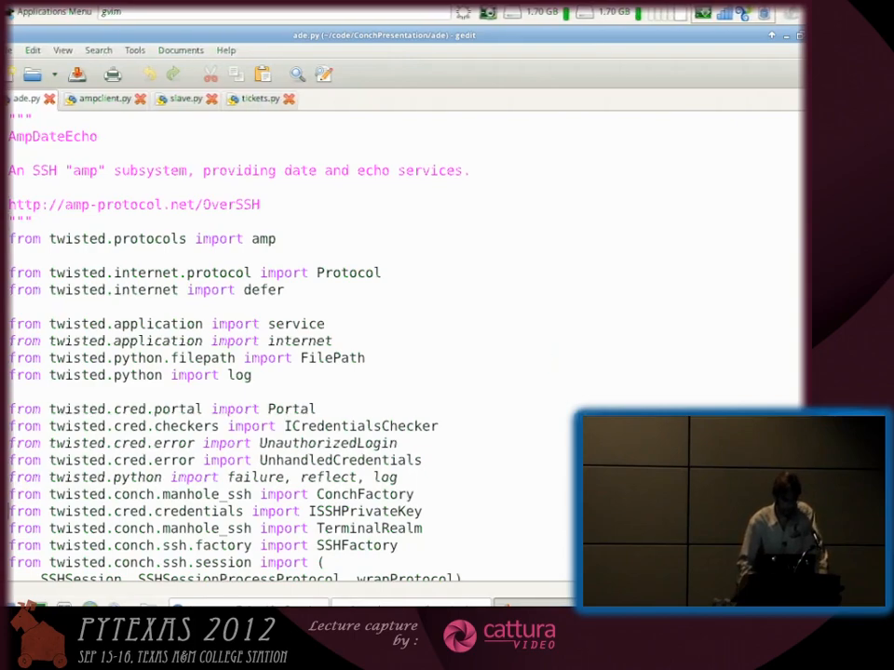
Scroll ade.py past the imports to the Echo, Date, OfferShell commands and EchoDateProtocol.
{"action": "scroll", "scroll_direction": "down", "scroll_amount": 3}
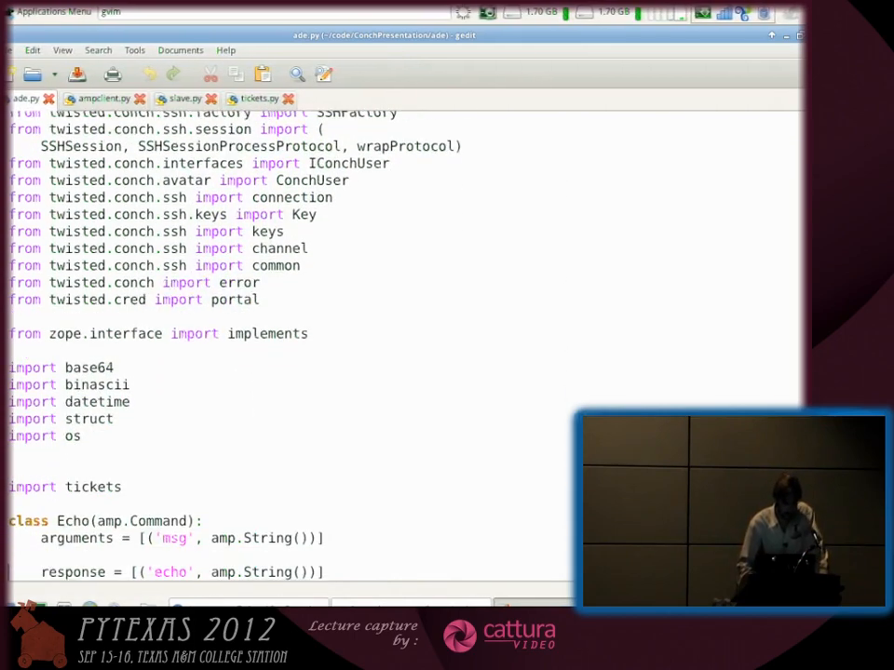
{"action": "scroll", "scroll_direction": "down", "scroll_amount": 3}
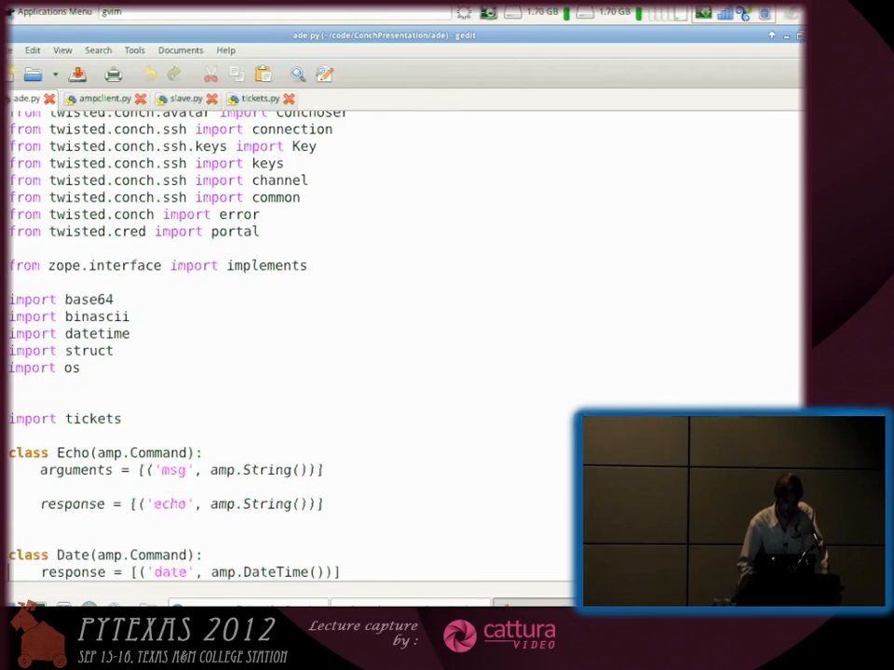
{"action": "scroll", "scroll_direction": "down", "scroll_amount": 3}
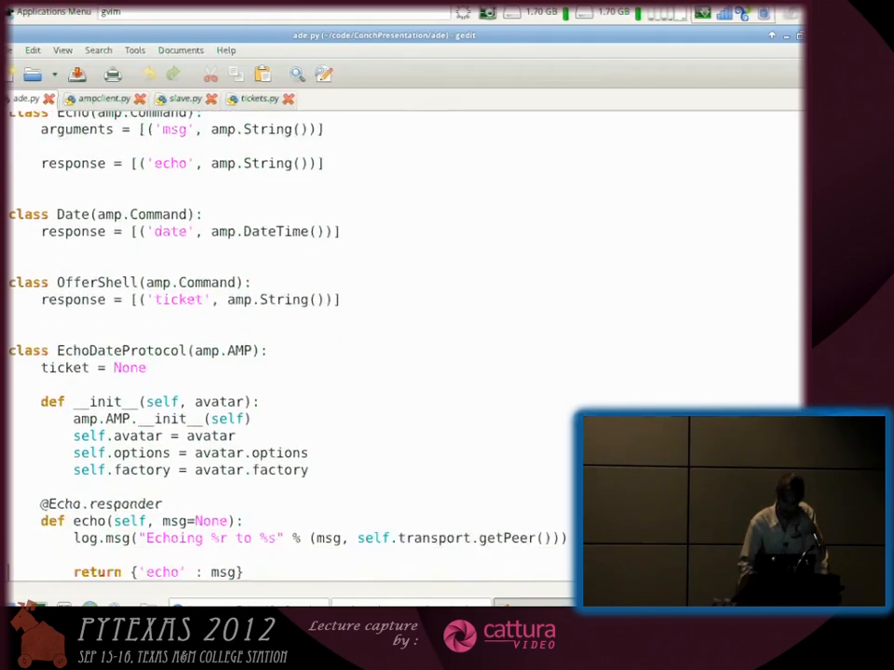
{"action": "scroll", "scroll_direction": "down", "scroll_amount": 3}
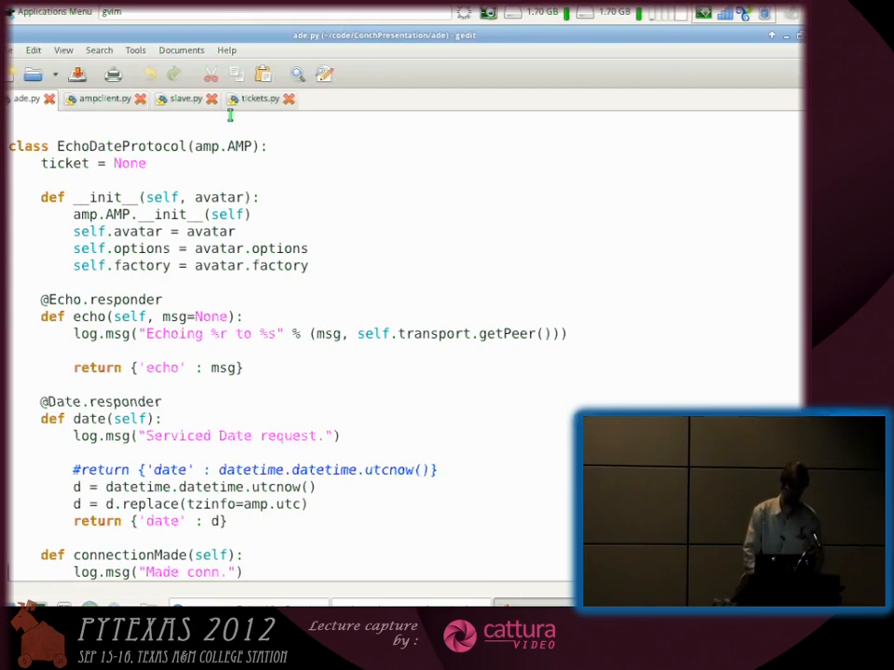
Review ade.py's connection handlers and offershell responder, then switch back to the terminal.
{"action": "double_click", "coordinate": [225, 146]}
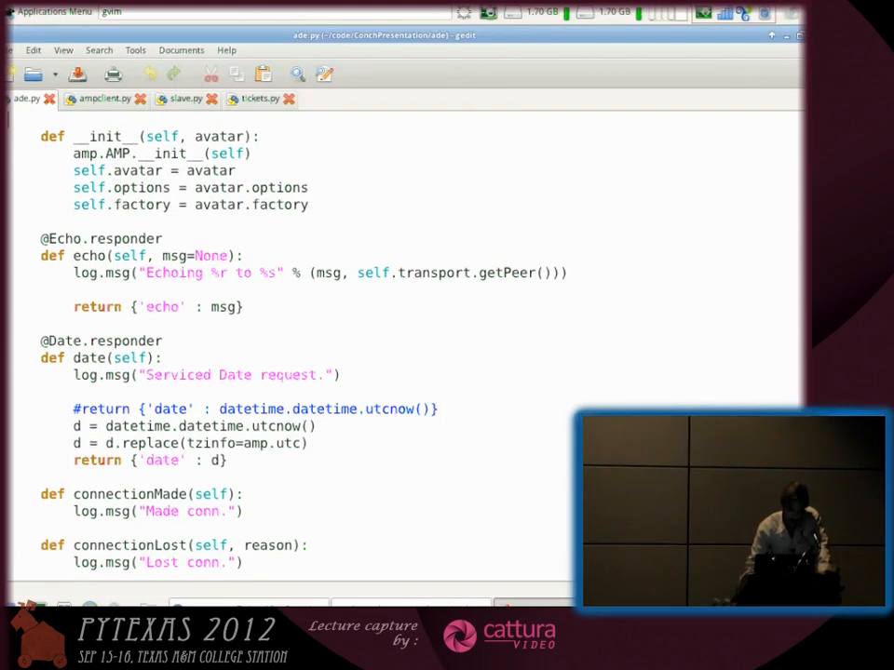
{"action": "scroll", "scroll_direction": "down", "scroll_amount": 3}
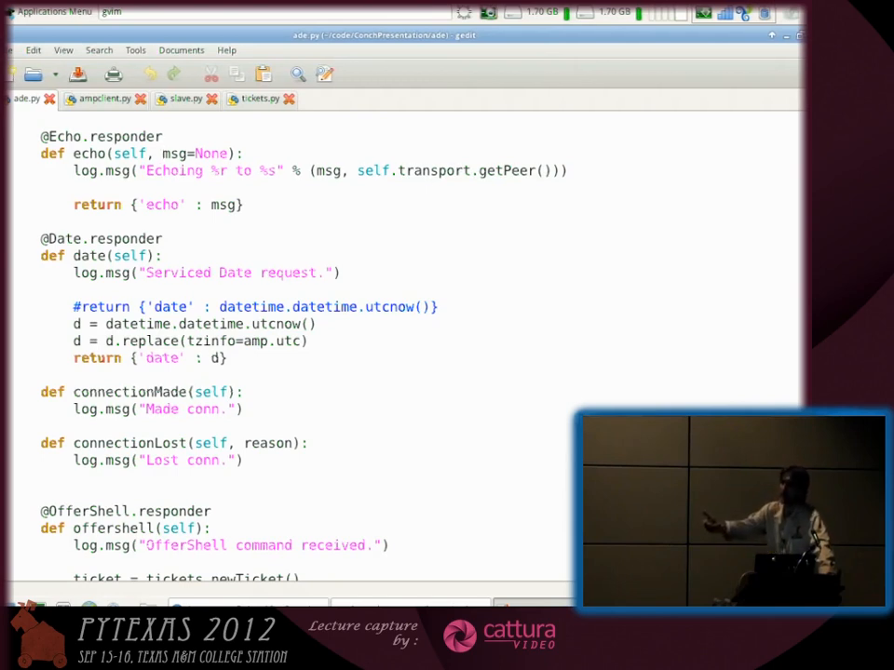
{"action": "left_click", "coordinate": [161, 154]}
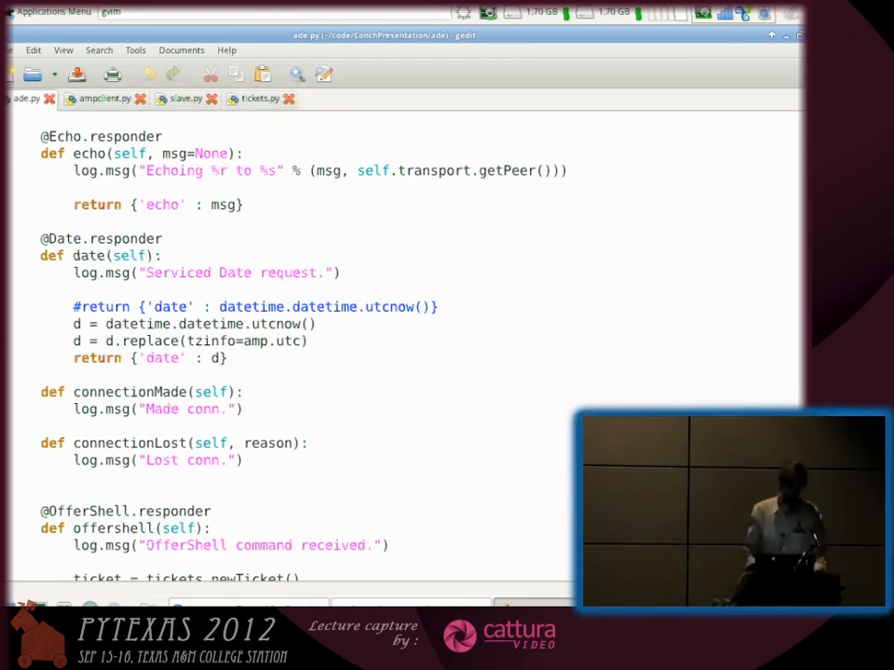
{"action": "left_click", "coordinate": [160, 357]}
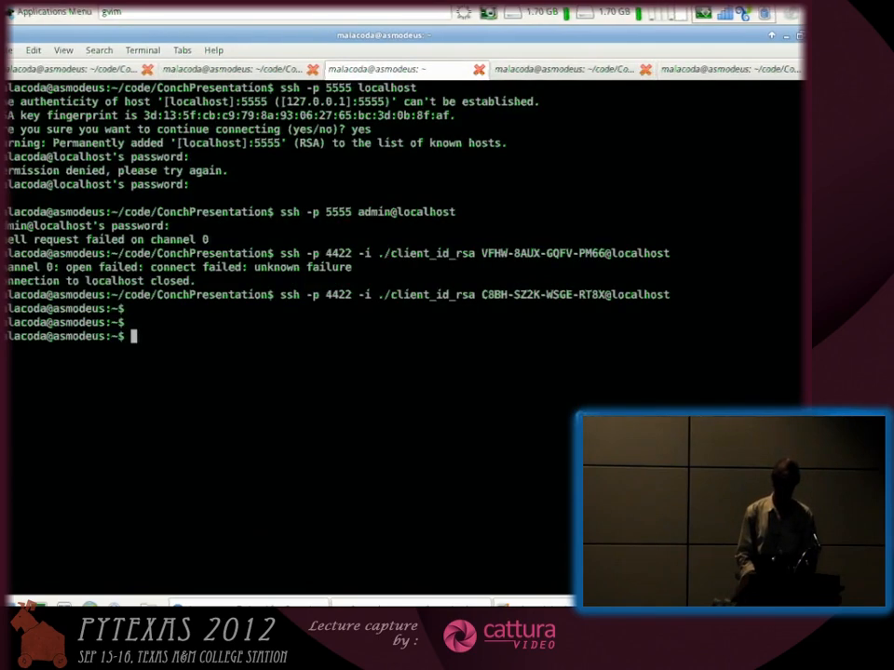
Change into code/ConchPresentation, list its files, and start the bin/python dateclient.py command.
{"action": "type", "text": "clear"}
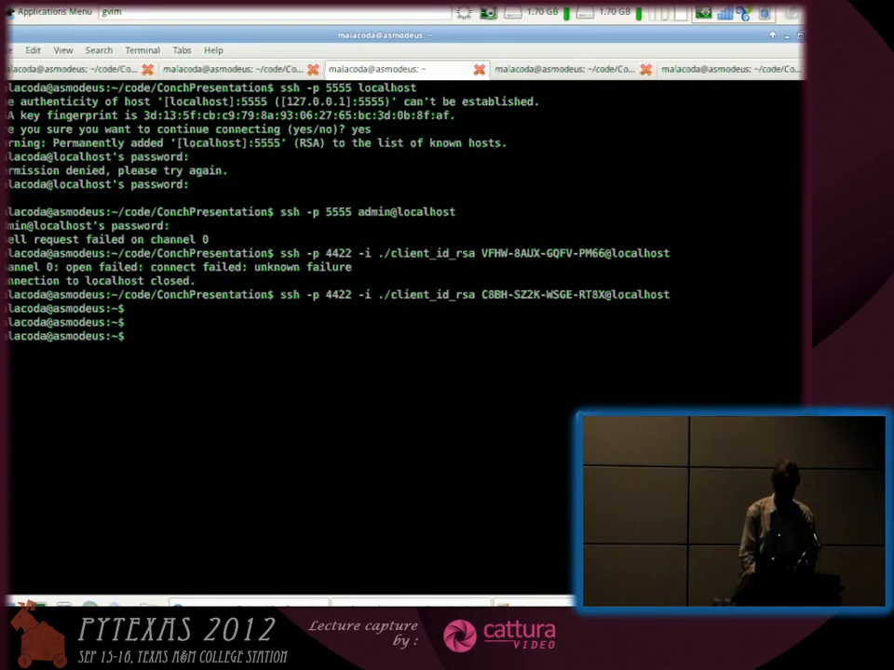
{"action": "type", "text": "c"}
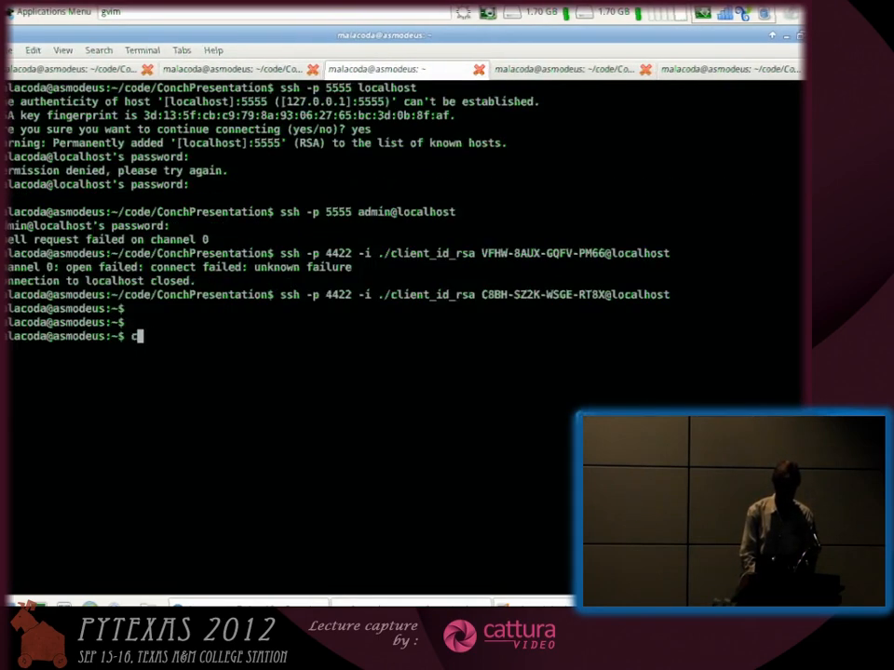
{"action": "type", "text": "cd code/ConchPresentation/"}
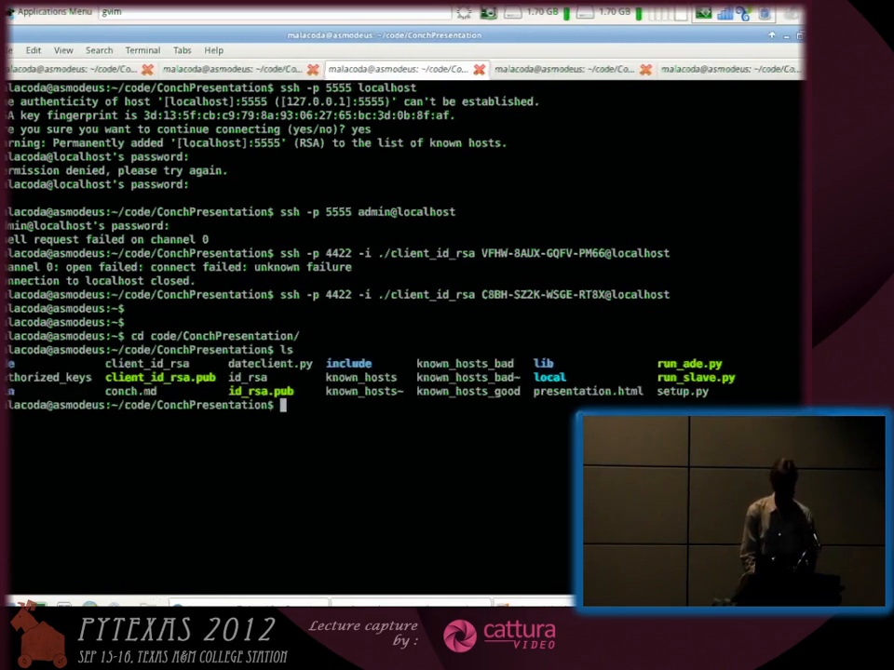
{"action": "type", "text": "bin/python daet"}
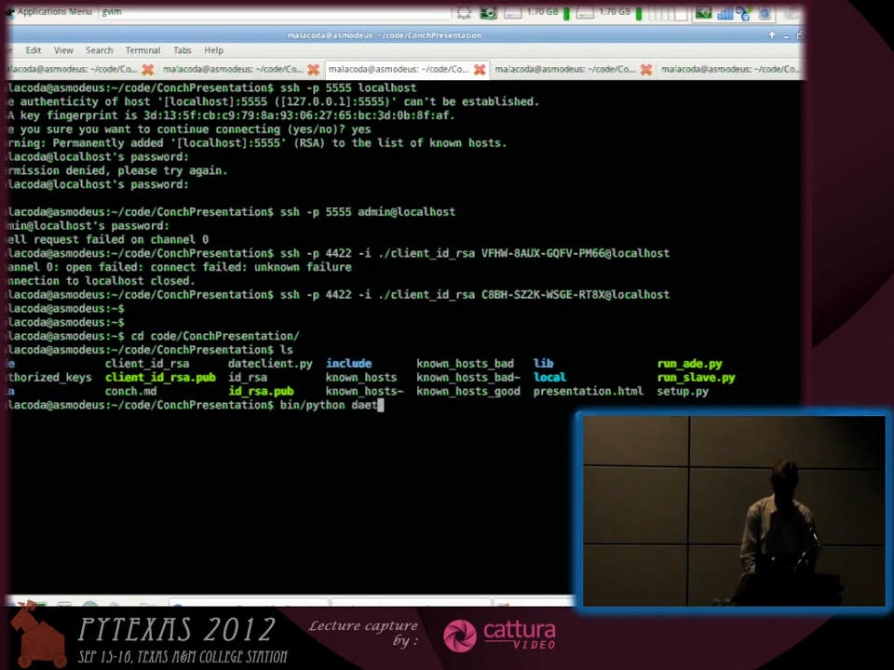
{"action": "type", "text": "client.py --"}
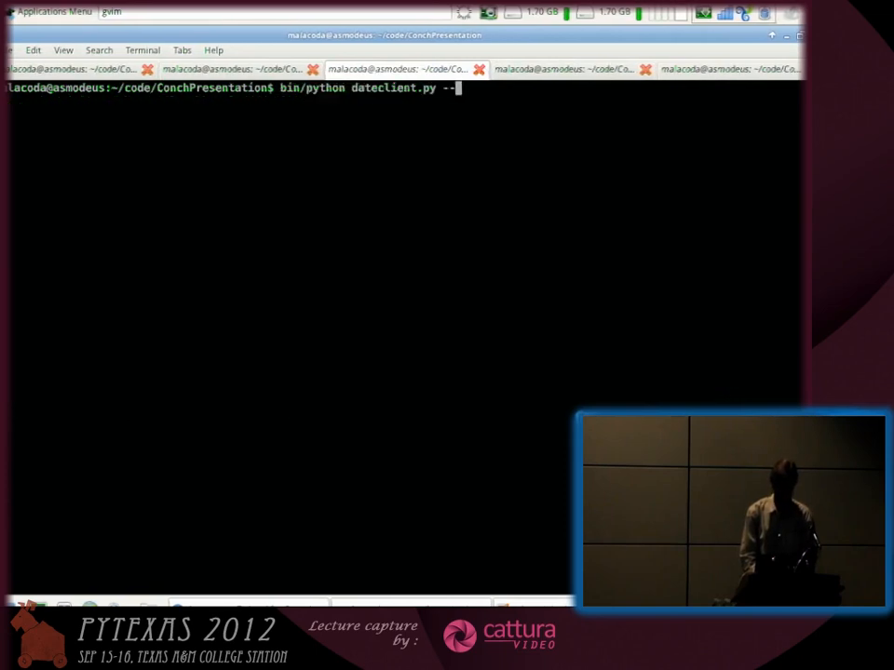
Show dateclient.py's usage help, then retype it with --ssh-knownhosts=./known_hosts_good and localhost.
{"action": "key", "text": "Return"}
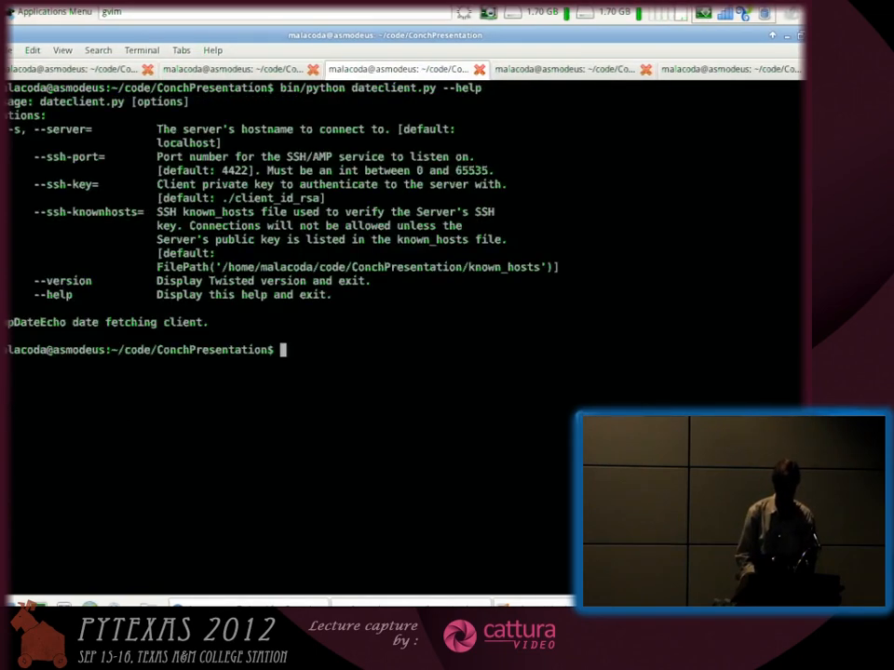
{"action": "type", "text": "bin/python dateclient.py --"}
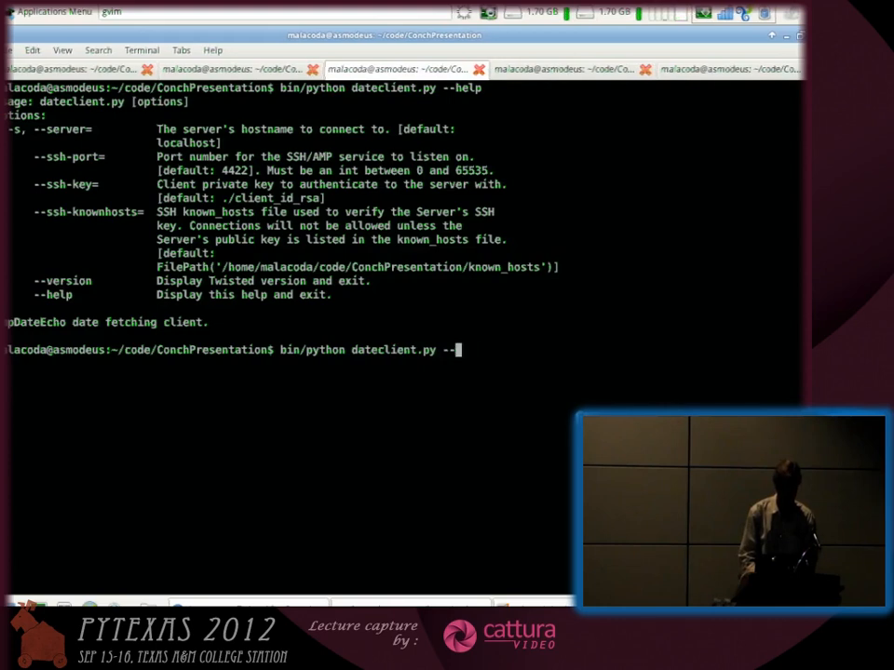
{"action": "key", "text": "BackSpace"}
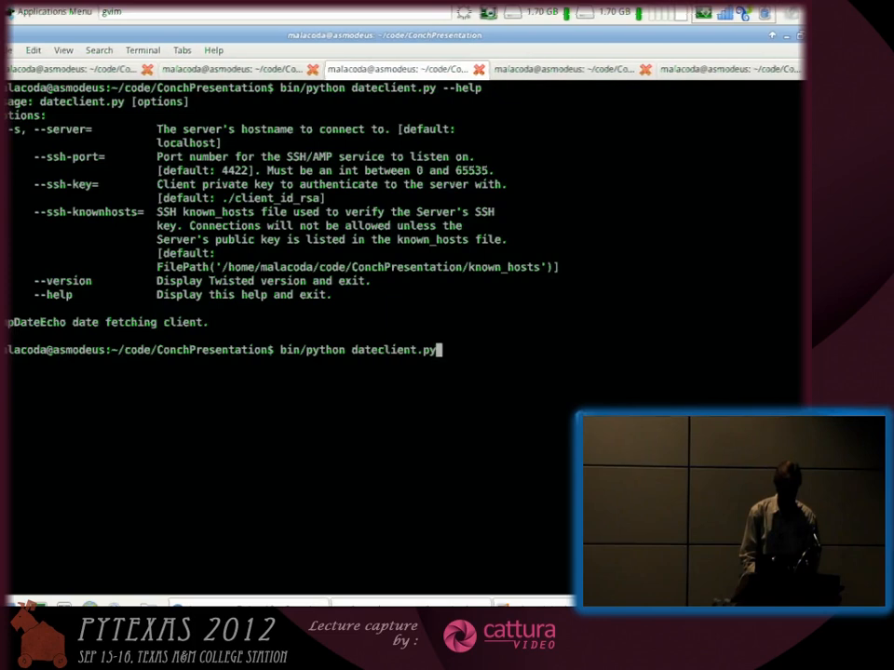
{"action": "type", "text": "-"}
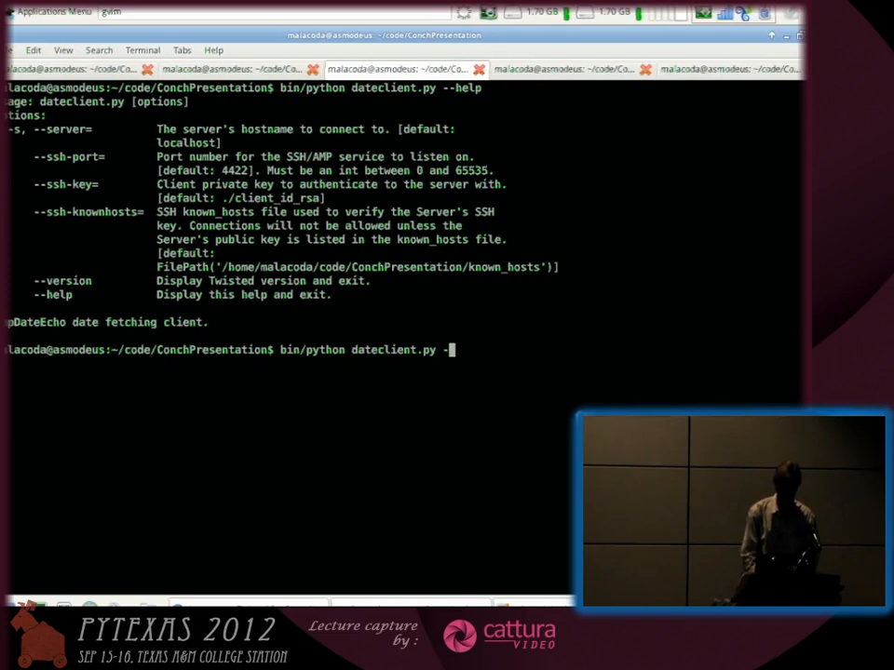
{"action": "type", "text": "--ssh-k"}
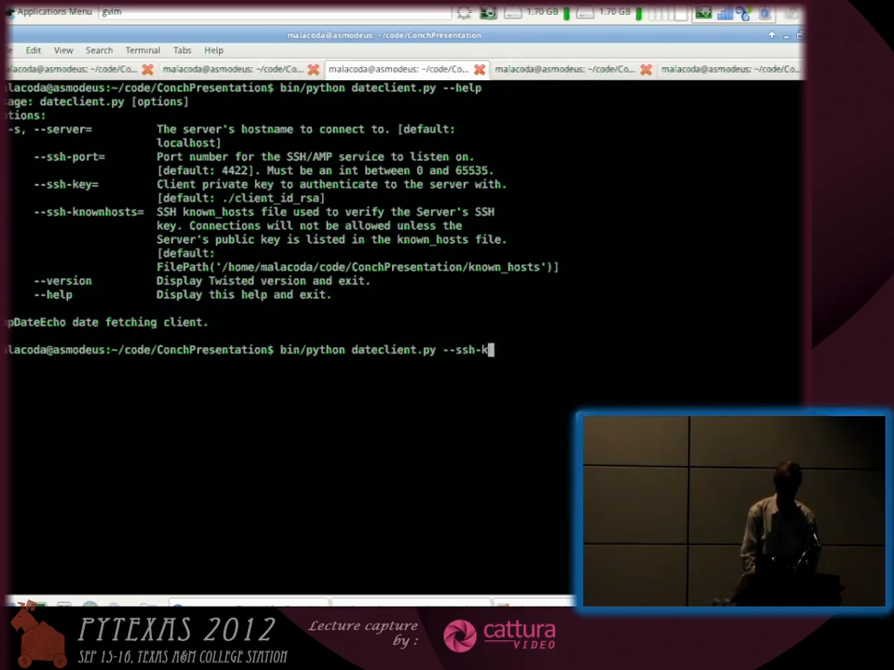
{"action": "type", "text": "nownhosts=./known_hosts"}
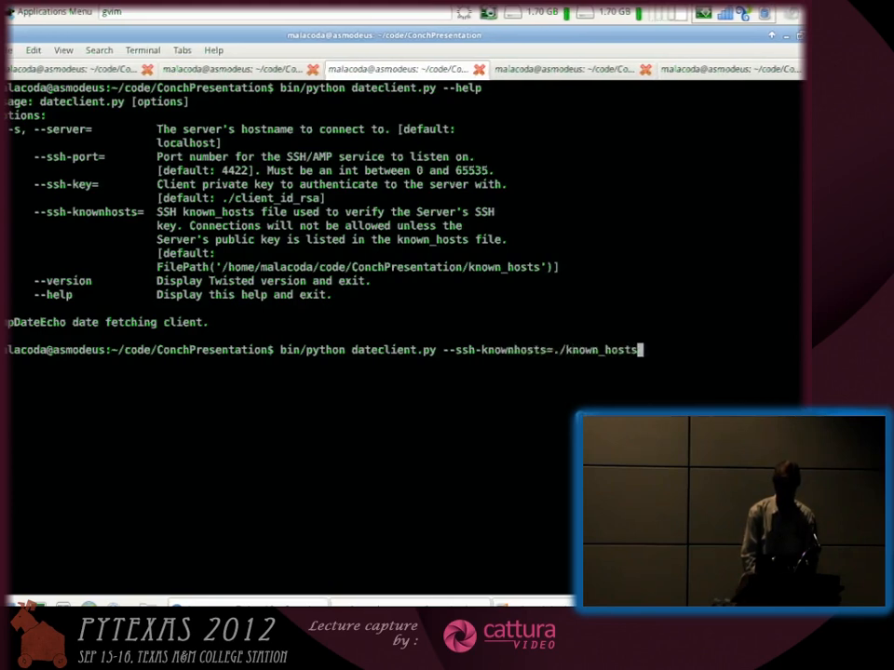
{"action": "type", "text": "_good"}
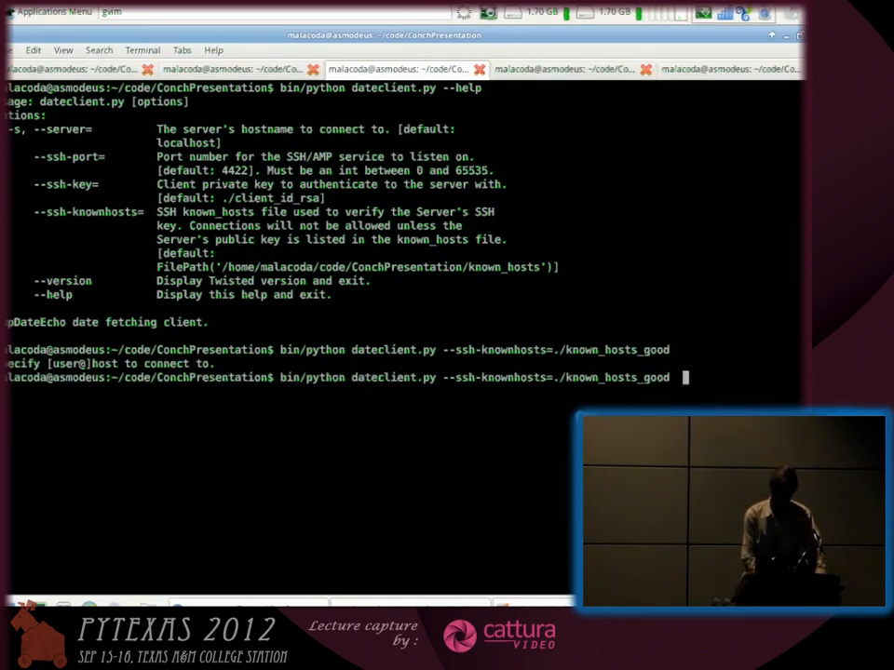
{"action": "type", "text": "localh"}
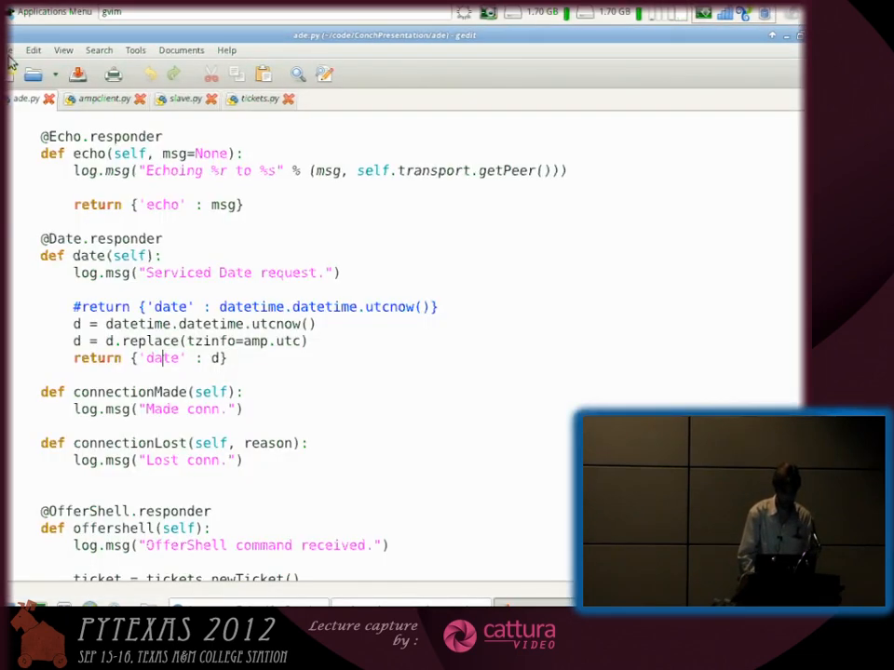
Browse the ade folder in gedit's Open dialog without opening anything, then return to the terminal.
{"action": "left_click", "coordinate": [33, 75]}
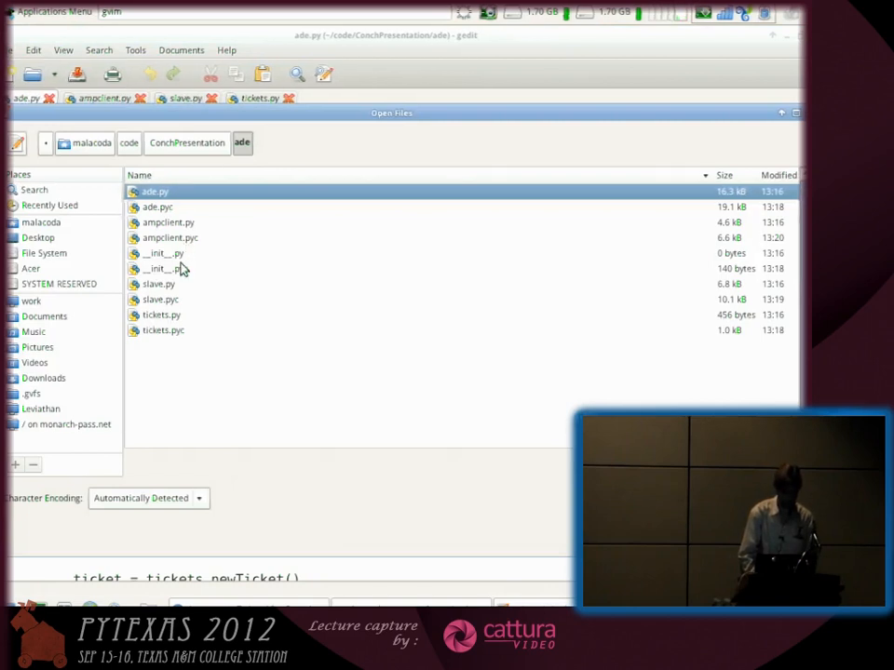
{"action": "key", "text": "alt+Tab"}
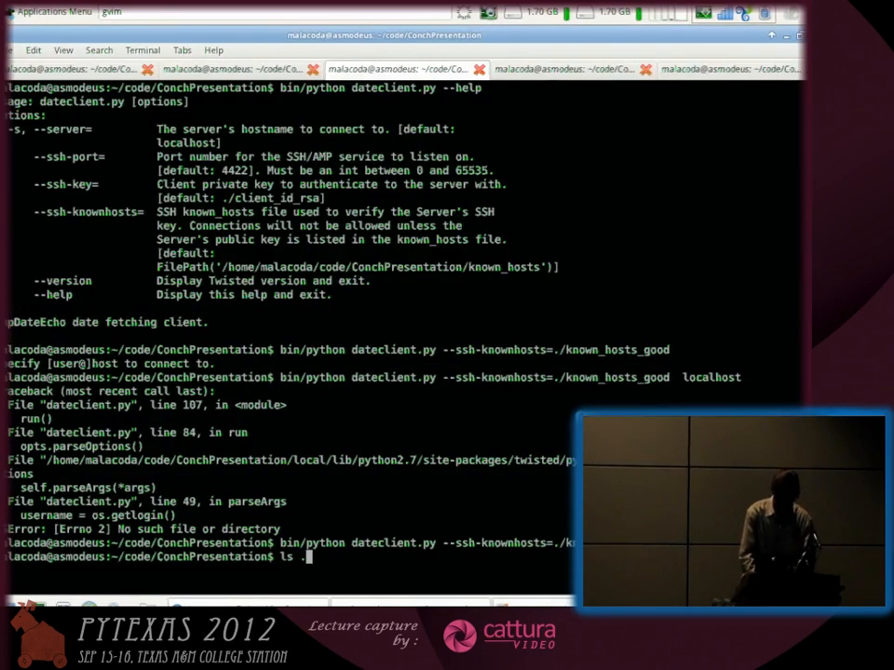
Copy dateclient.py from ../Conch-Present/ into the project and list it with ls.
{"action": "type", "text": "../Conch-Present/dateclient.py ."}
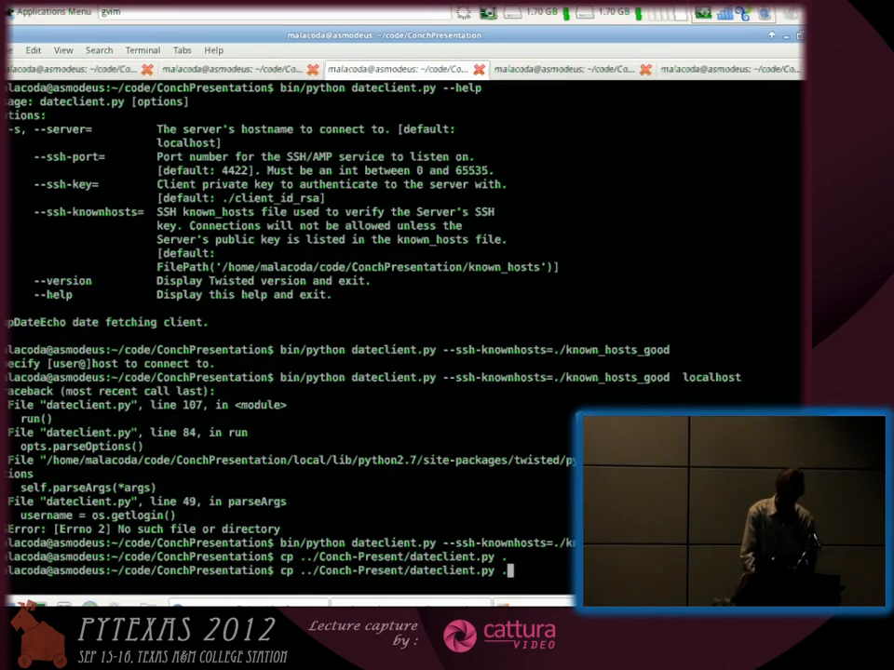
{"action": "key", "text": "Return"}
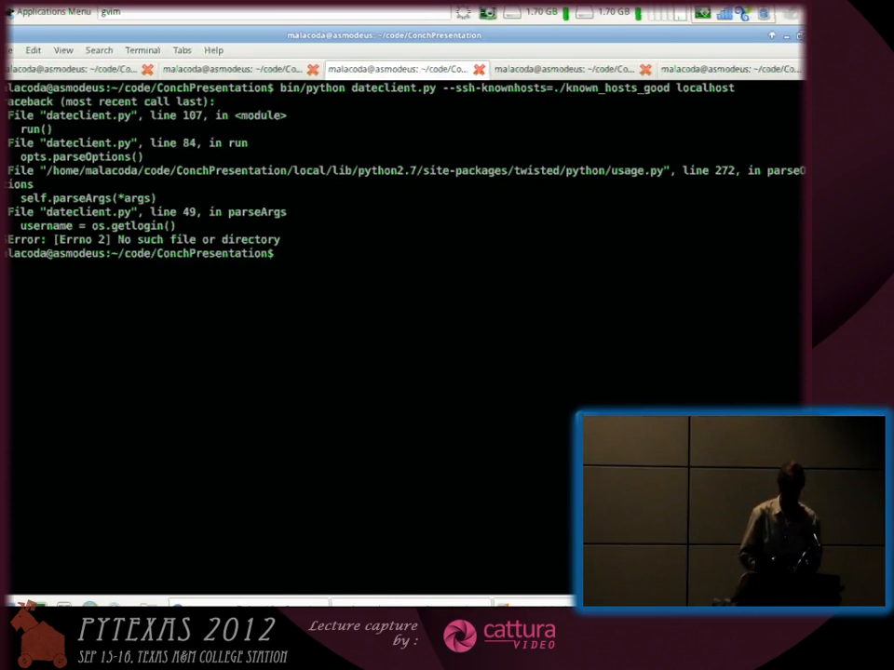
{"action": "type", "text": "ls"}
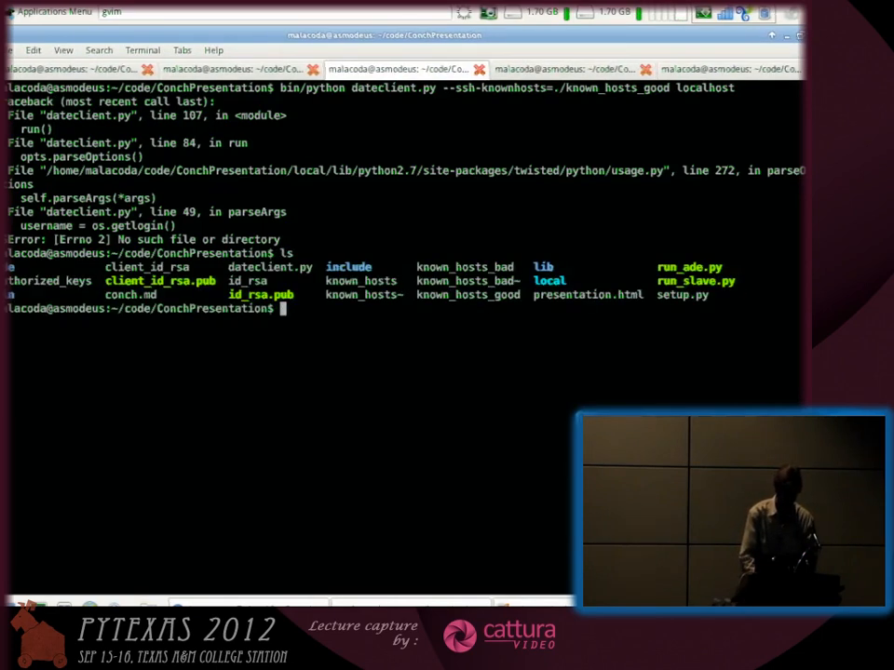
{"action": "type", "text": "ls dateclient.py"}
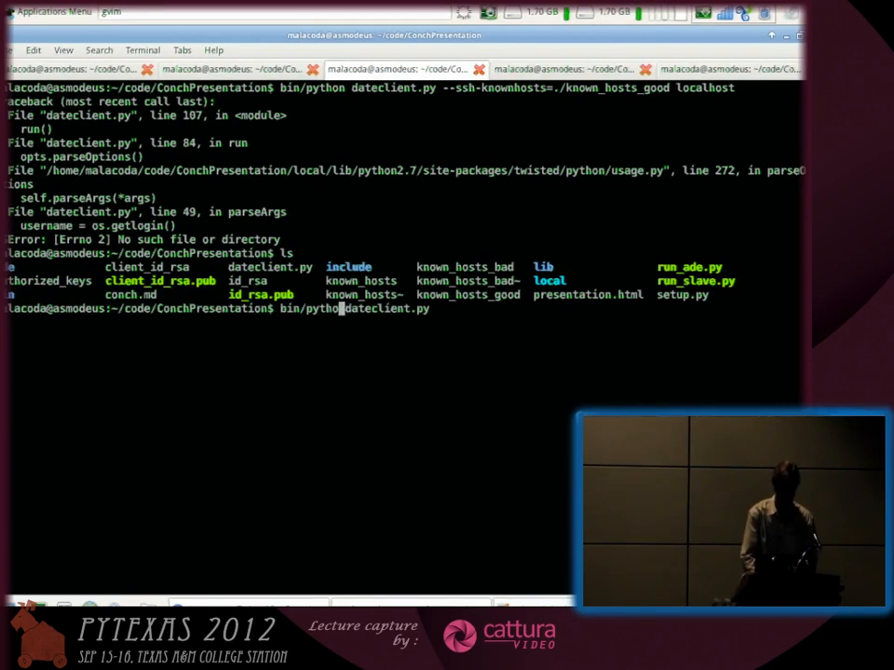
{"action": "key", "text": "Return"}
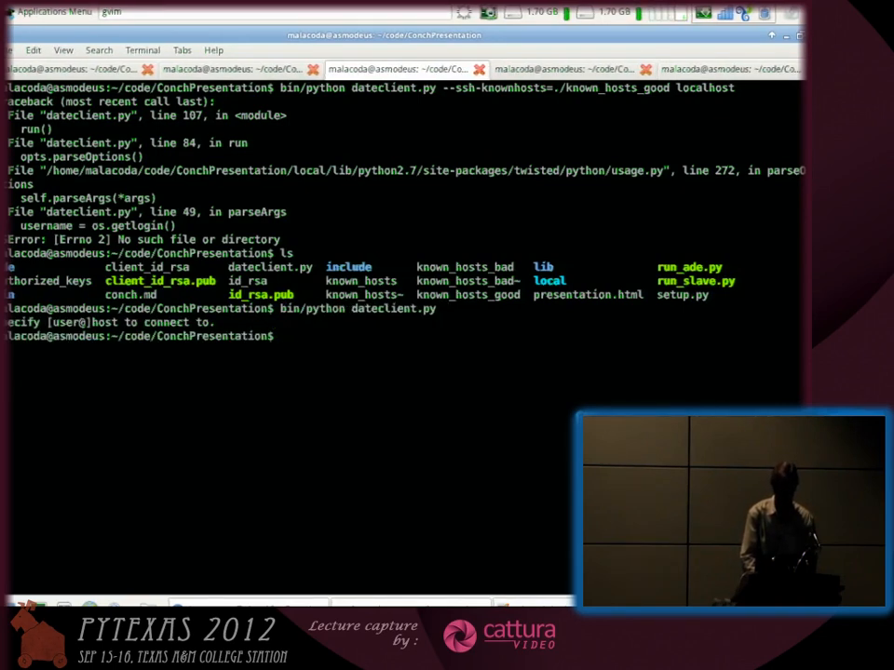
Run bin/python dateclient.py as foo@localhost.
{"action": "type", "text": "bin/python dateclient.py foo@"}
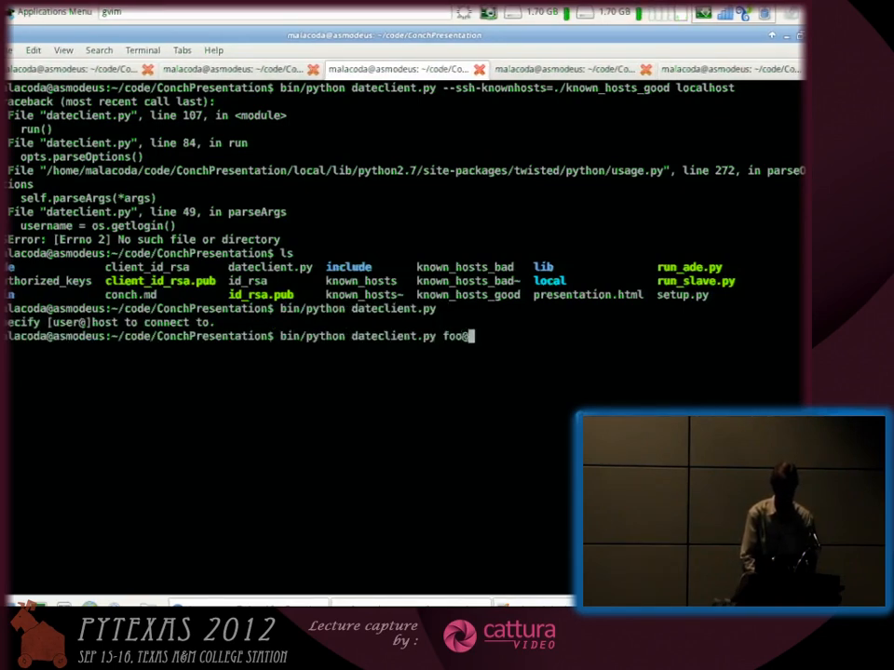
{"action": "type", "text": "localhost"}
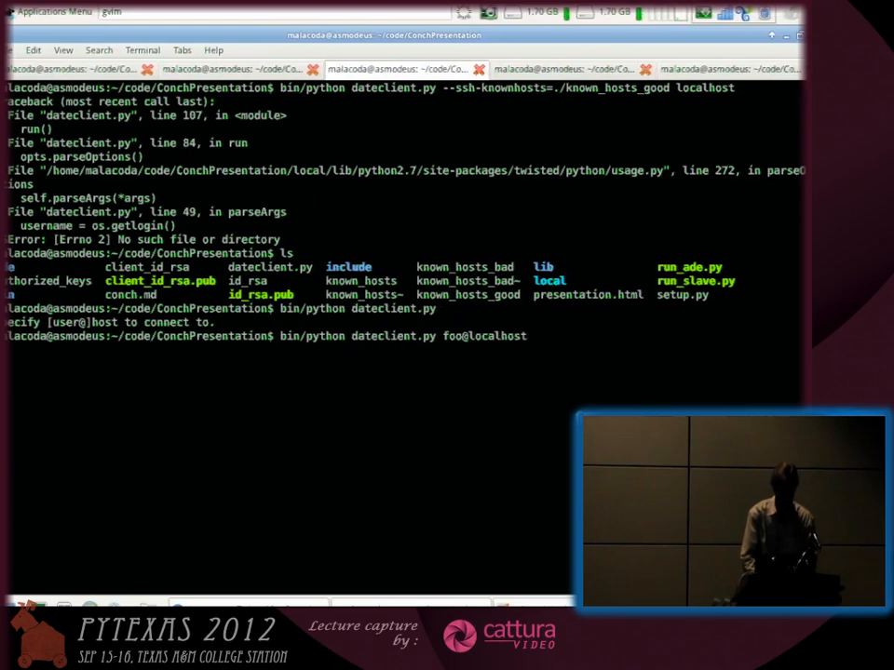
{"action": "key", "text": "Return"}
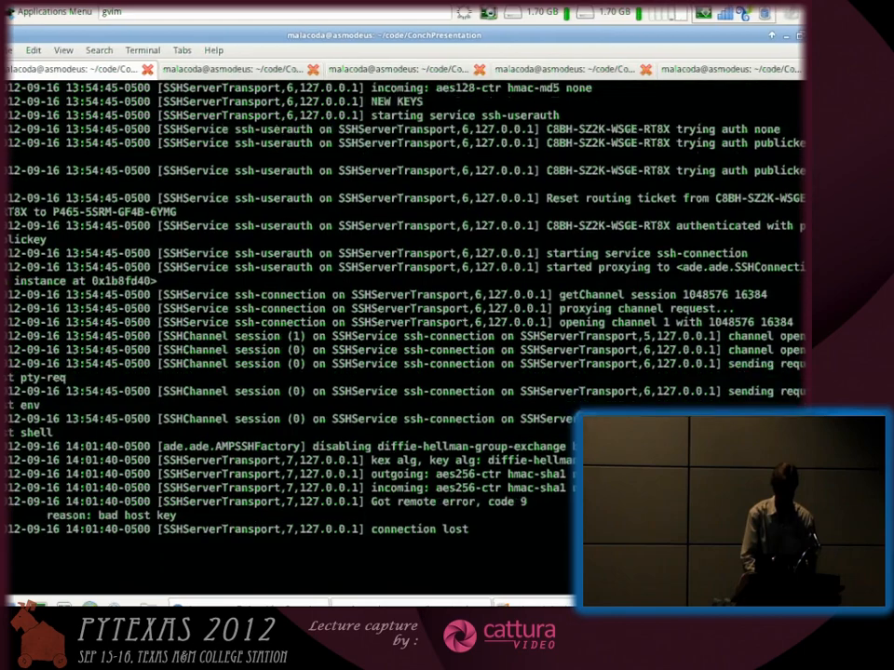
Rerun the date client as foo@localhost with --ssh-knownhosts=./known_hosts.
{"action": "scroll", "scroll_direction": "down", "scroll_amount": 3}
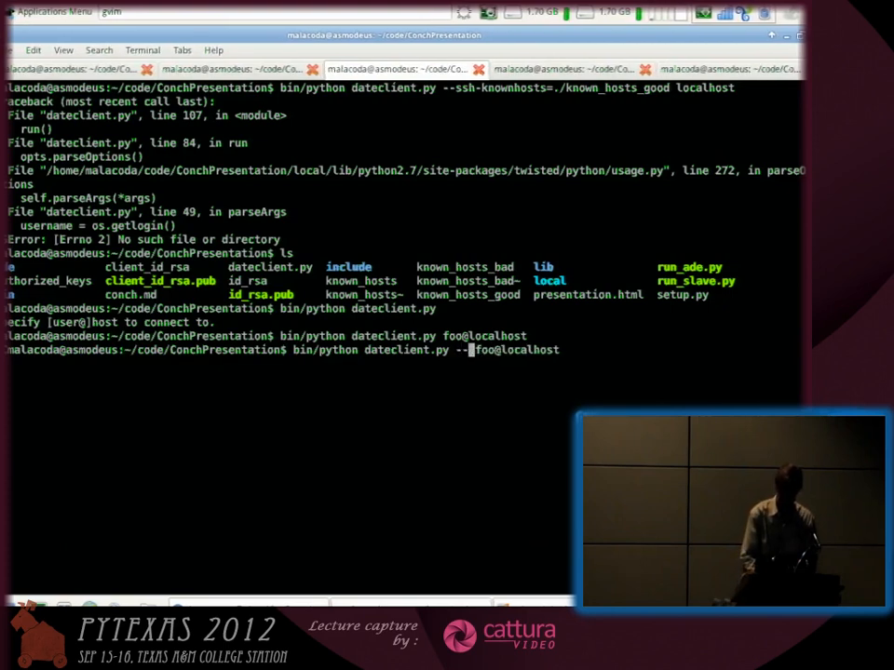
{"action": "type", "text": "ssh-knownhosts="}
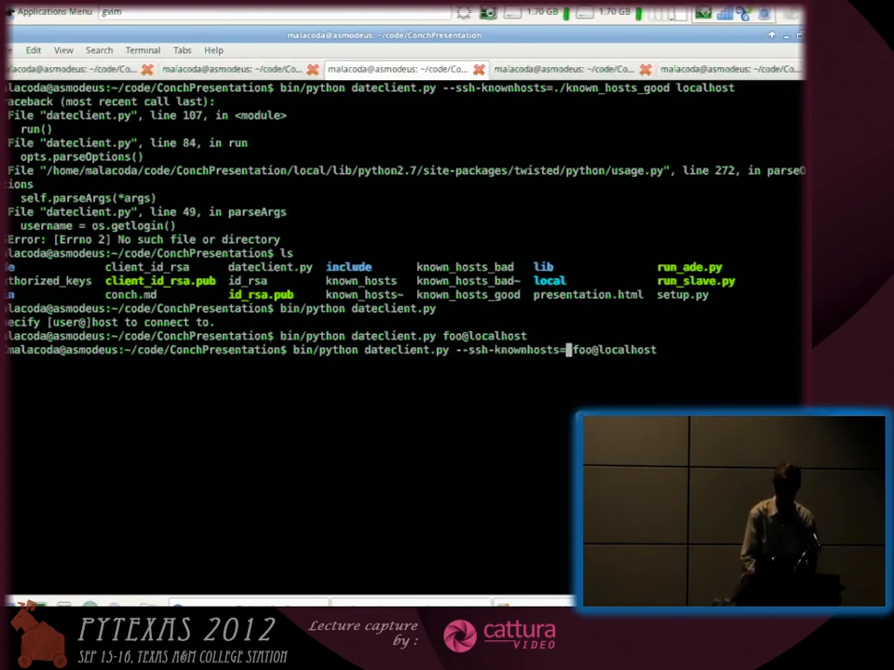
{"action": "type", "text": "./known_hosts"}
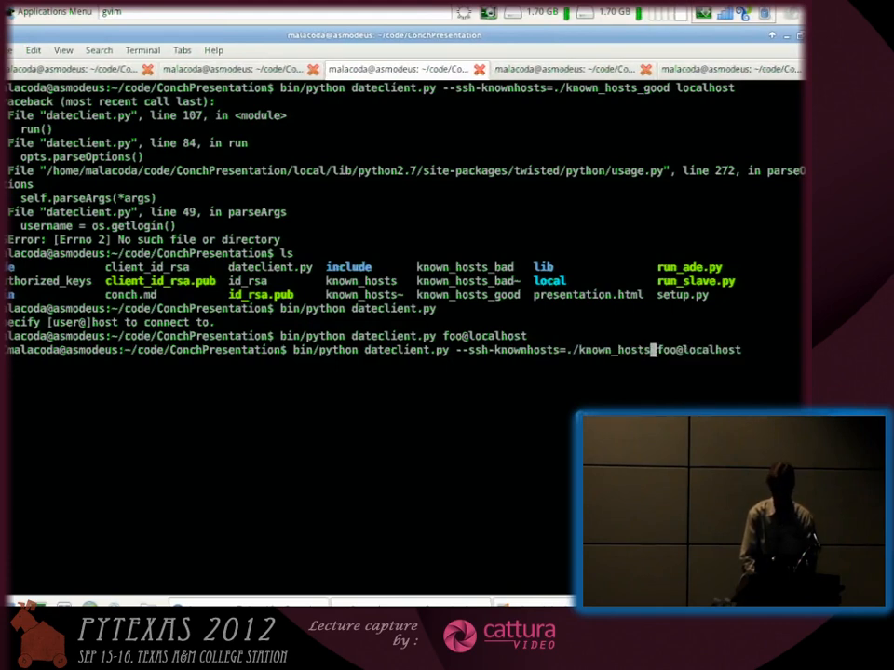
{"action": "key", "text": "Return"}
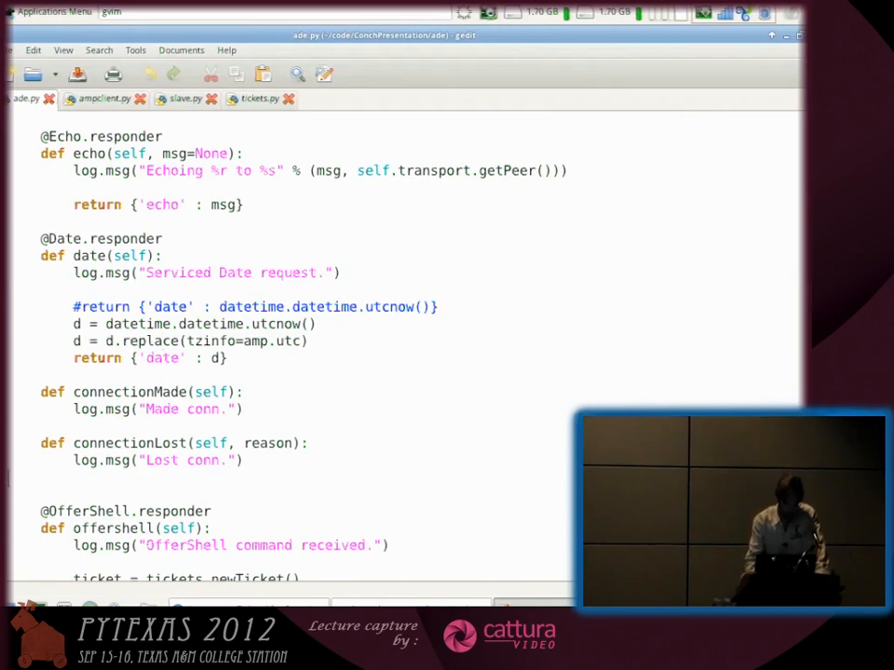
Scroll ade.py to the AMPSession class with its pty and amp subsystem request handlers.
{"action": "scroll", "scroll_direction": "down", "scroll_amount": 3}
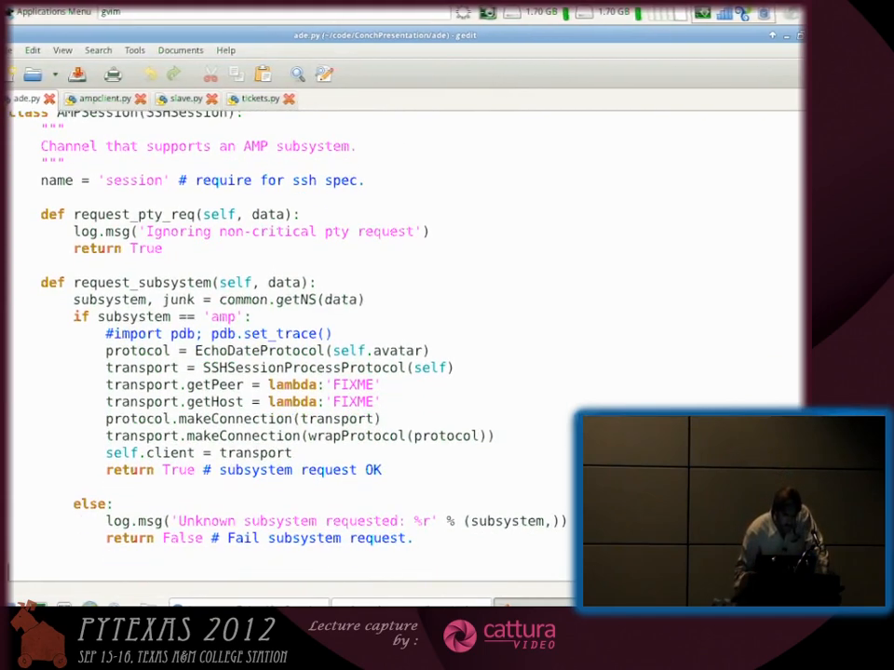
Scroll past SimpleRealm's requestAvatar to the ProxyChannel class and its forwarding handlers.
{"action": "scroll", "scroll_direction": "down", "scroll_amount": 3}
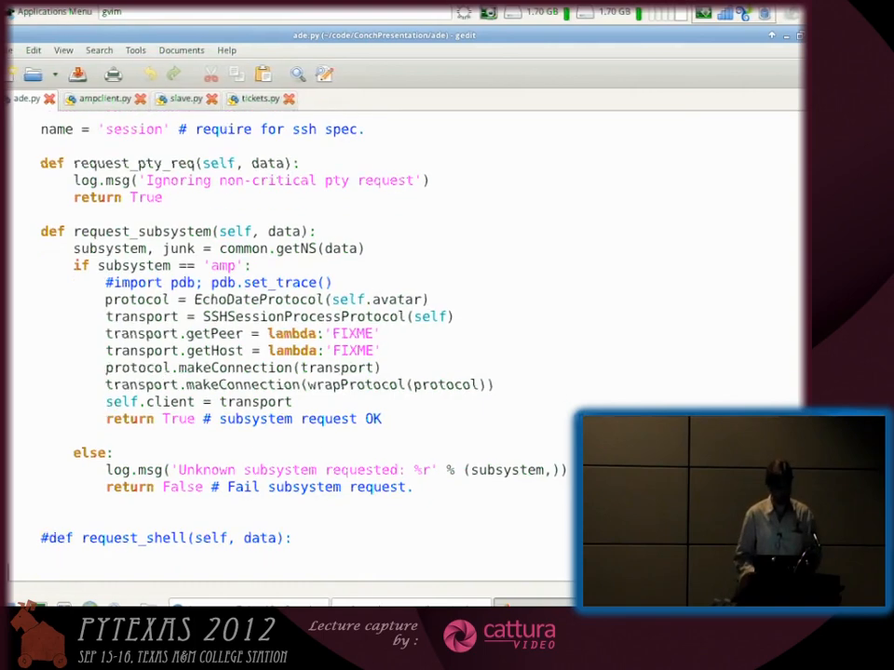
{"action": "scroll", "scroll_direction": "down", "scroll_amount": 3}
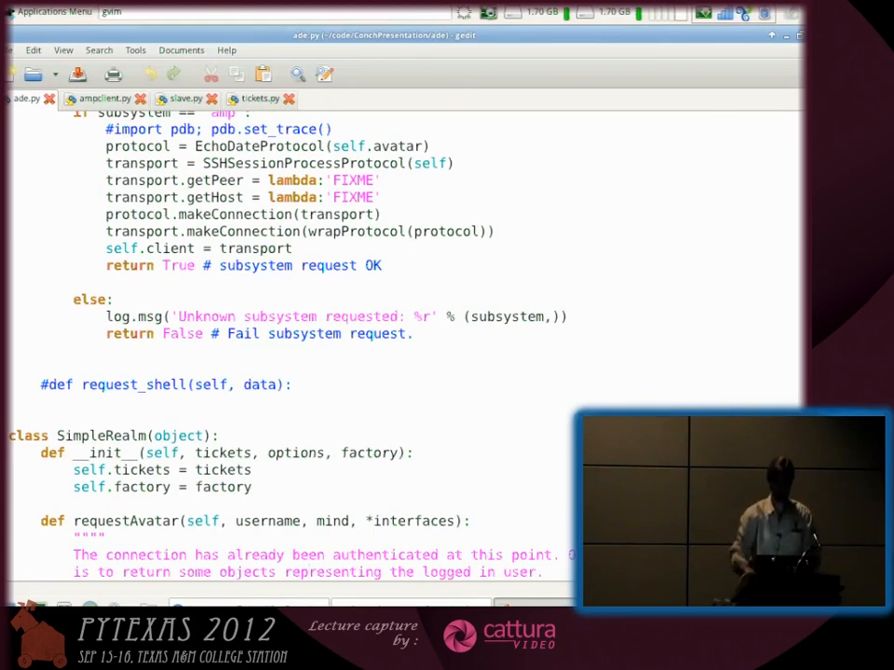
{"action": "scroll", "scroll_direction": "down", "scroll_amount": 3}
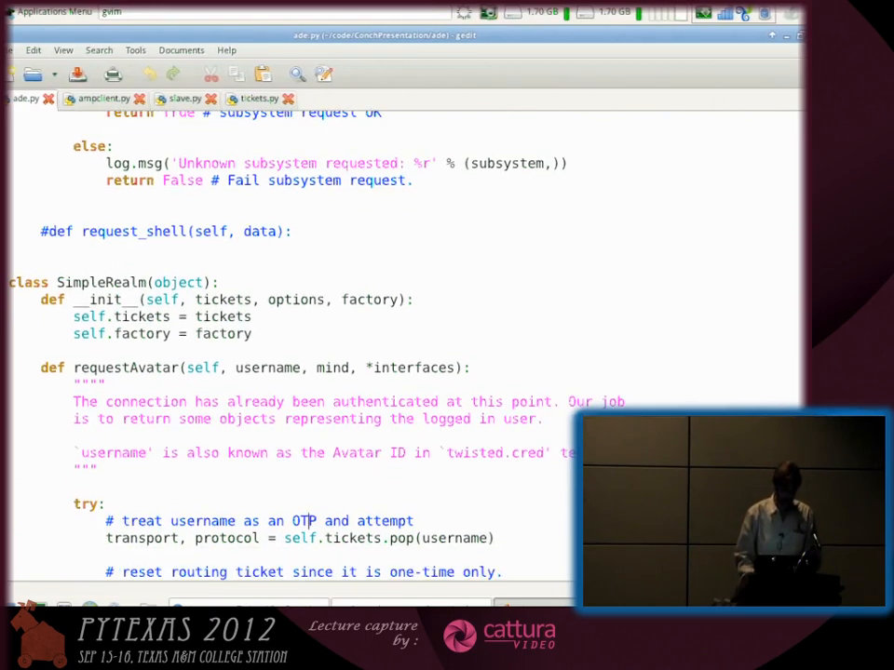
{"action": "scroll", "scroll_direction": "down", "scroll_amount": 3}
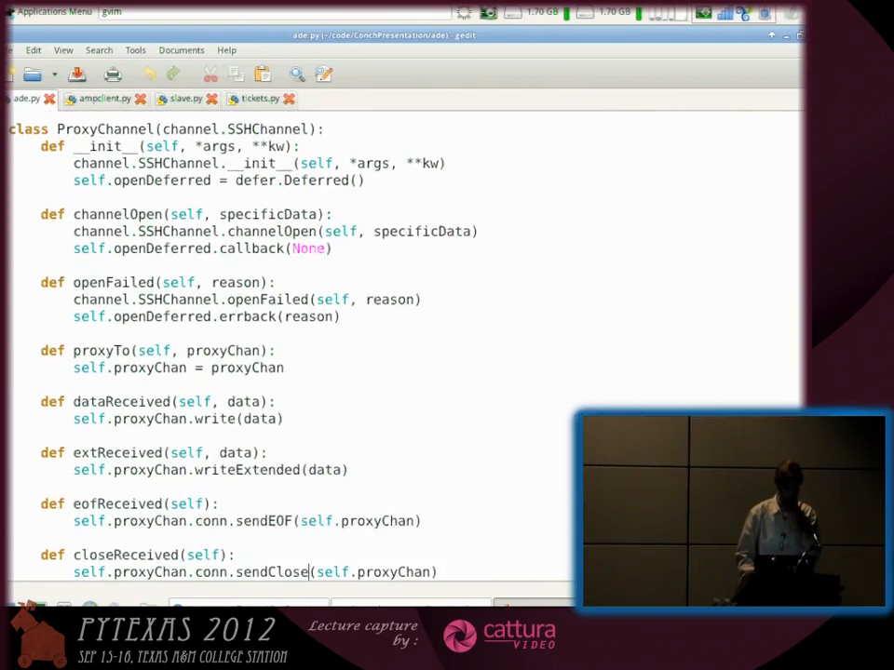
Scroll further down ade.py to the SSHConnection class with serviceStarted and getChannel.
{"action": "scroll", "scroll_direction": "down", "scroll_amount": 3}
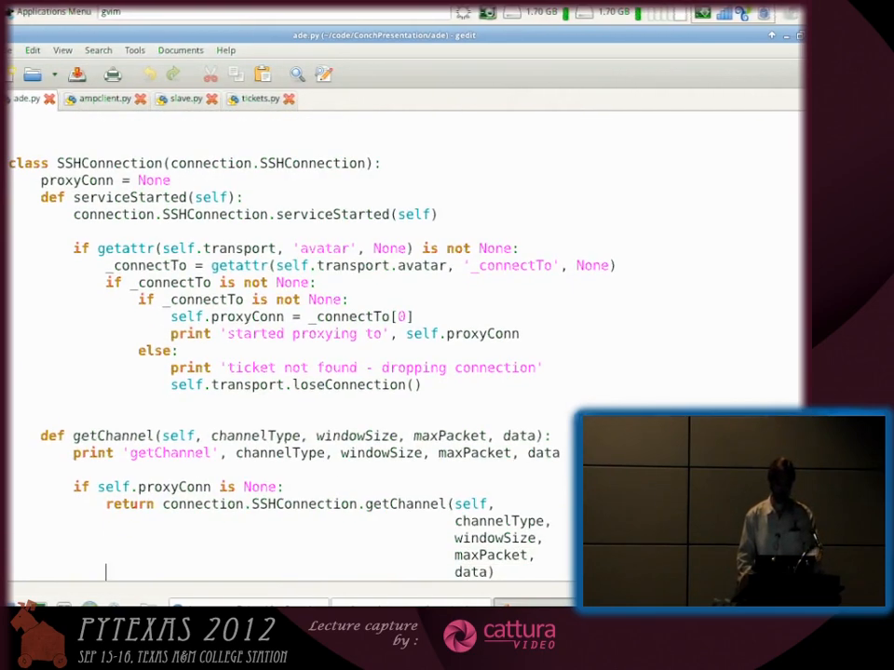
Scroll ade.py past getChannel's proxying else-branch to the _cbGotChannel and _ebGotChannelFailed handlers.
{"action": "type", "text": "else:"}
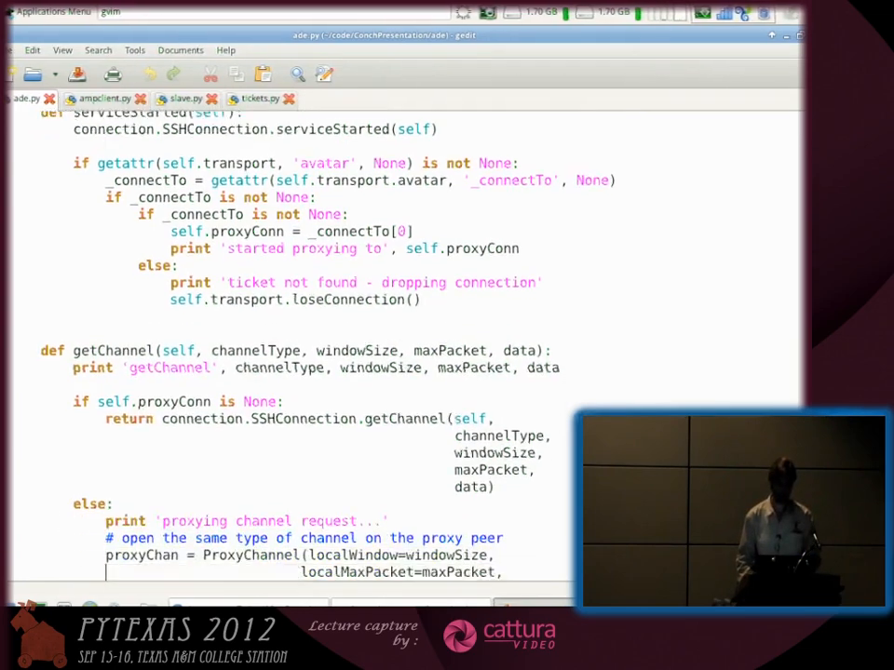
{"action": "scroll", "scroll_direction": "down", "scroll_amount": 3}
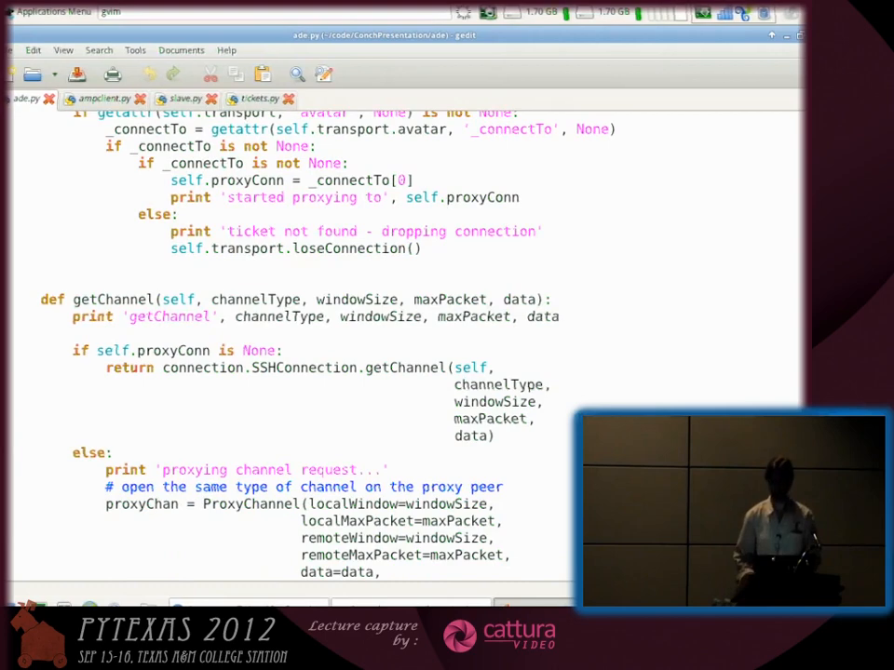
{"action": "left_click", "coordinate": [112, 317]}
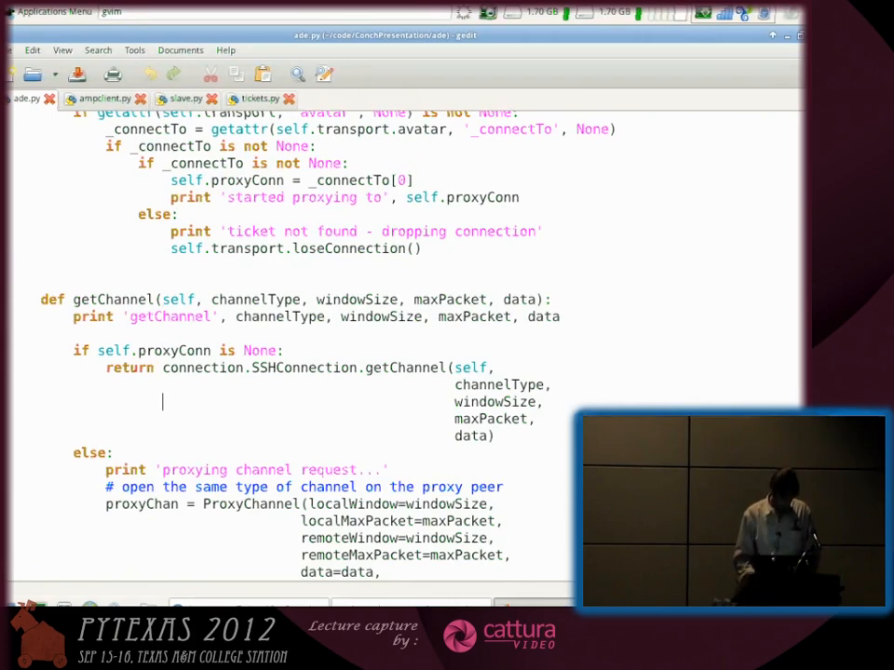
{"action": "scroll", "scroll_direction": "down", "scroll_amount": 3}
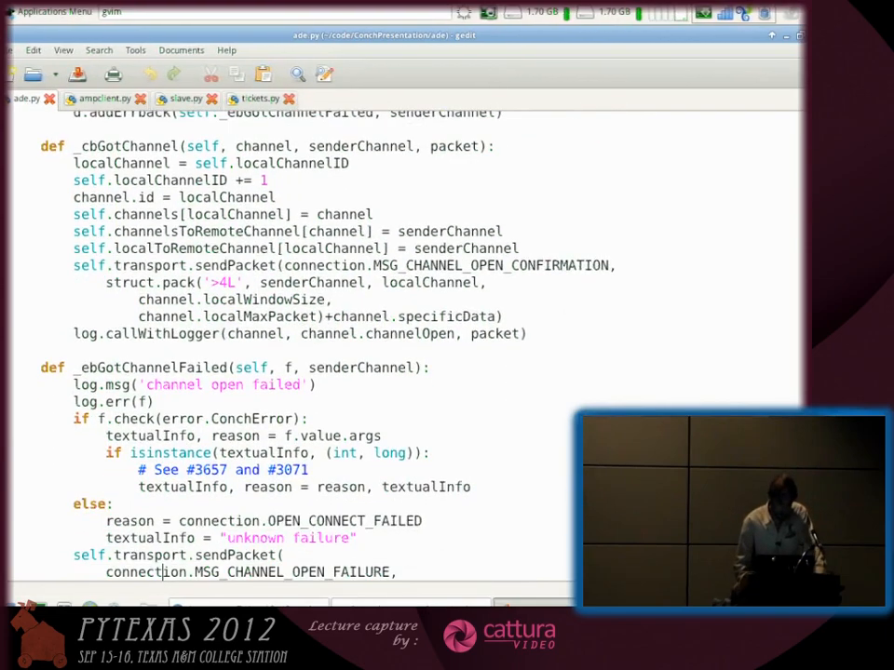
Scroll ade.py down to the AMPSSHFactory class and the start of AMPSSHService.
{"action": "scroll", "scroll_direction": "down", "scroll_amount": 3}
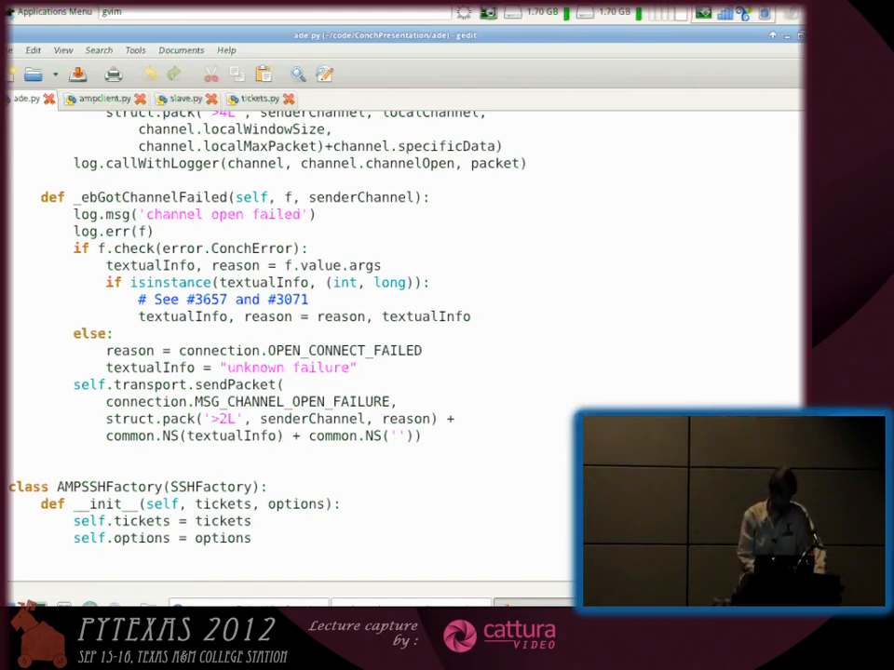
{"action": "scroll", "scroll_direction": "down", "scroll_amount": 3}
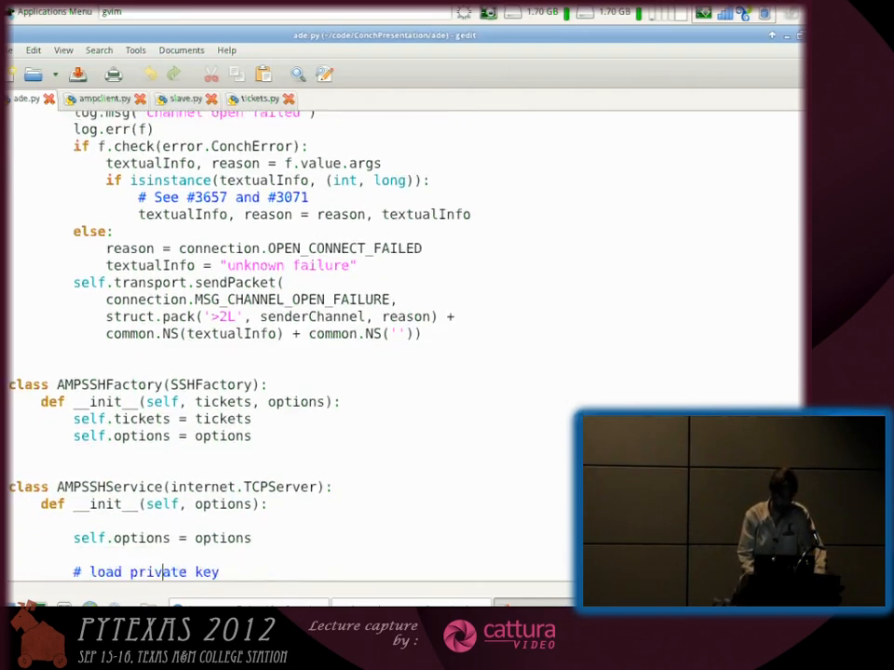
Scroll through AMPSSHService's key loading and portal setup to the AuthorizedKeys class.
{"action": "scroll", "scroll_direction": "down", "scroll_amount": 3}
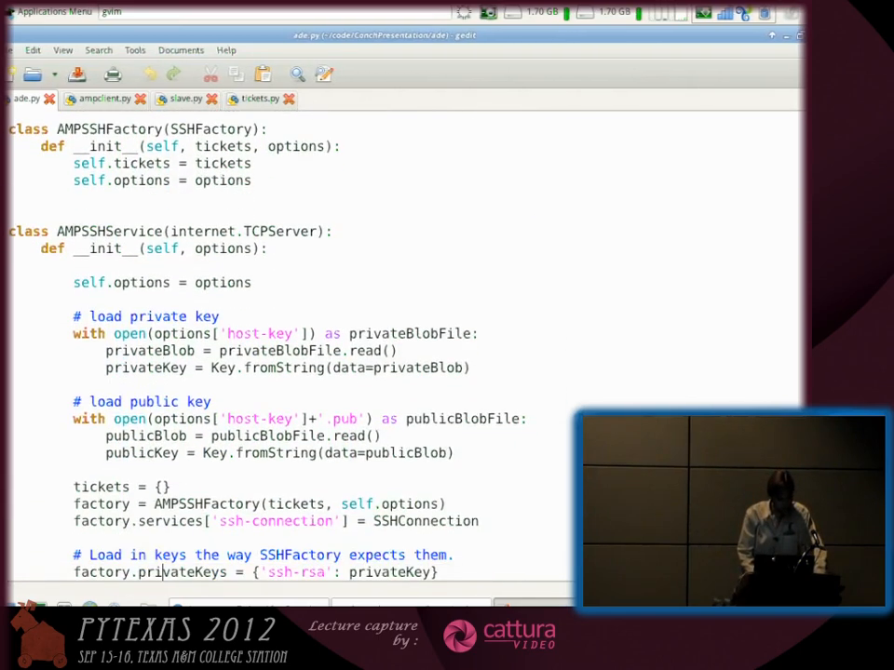
{"action": "scroll", "scroll_direction": "down", "scroll_amount": 3}
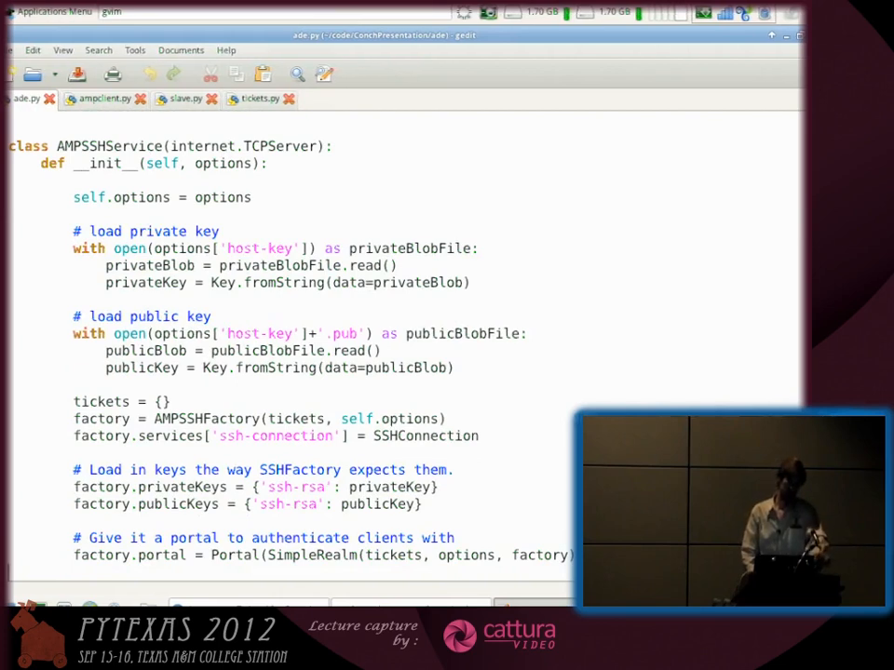
{"action": "scroll", "scroll_direction": "down", "scroll_amount": 3}
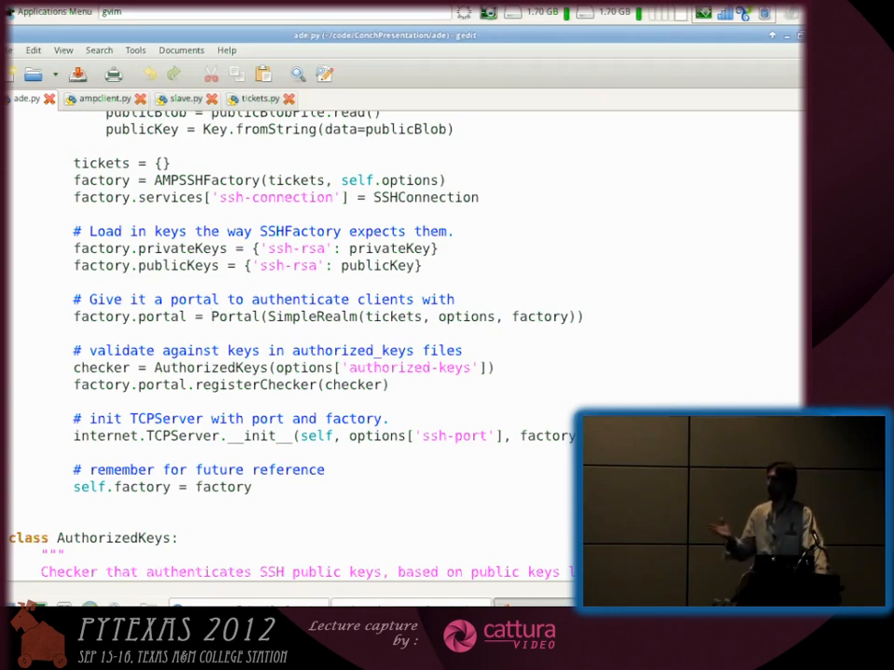
{"action": "left_click", "coordinate": [210, 317]}
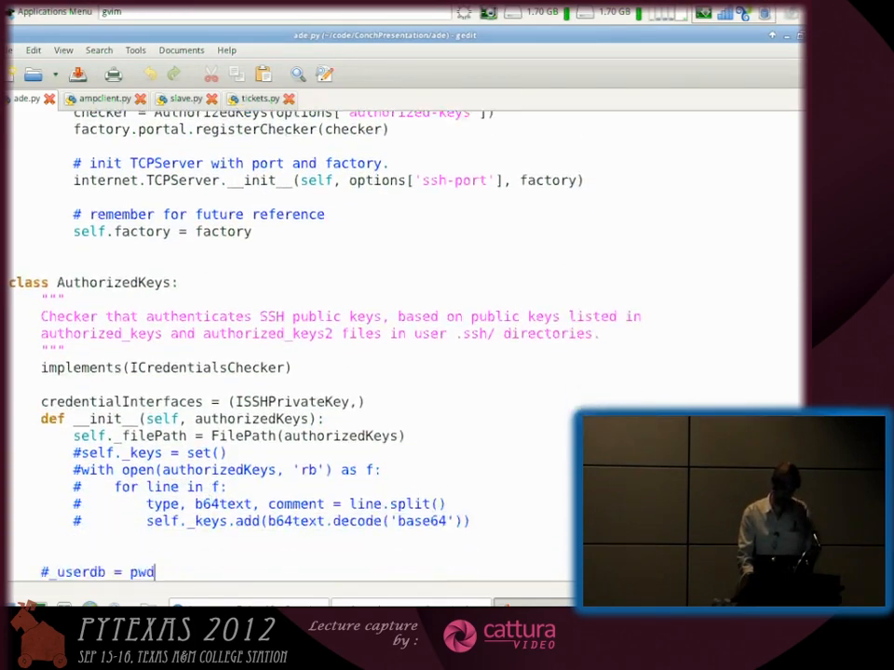
Scroll through requestAvatarId and _cbRequestAvatarId to the getAuthorizedKeysFiles docstring.
{"action": "scroll", "scroll_direction": "down", "scroll_amount": 3}
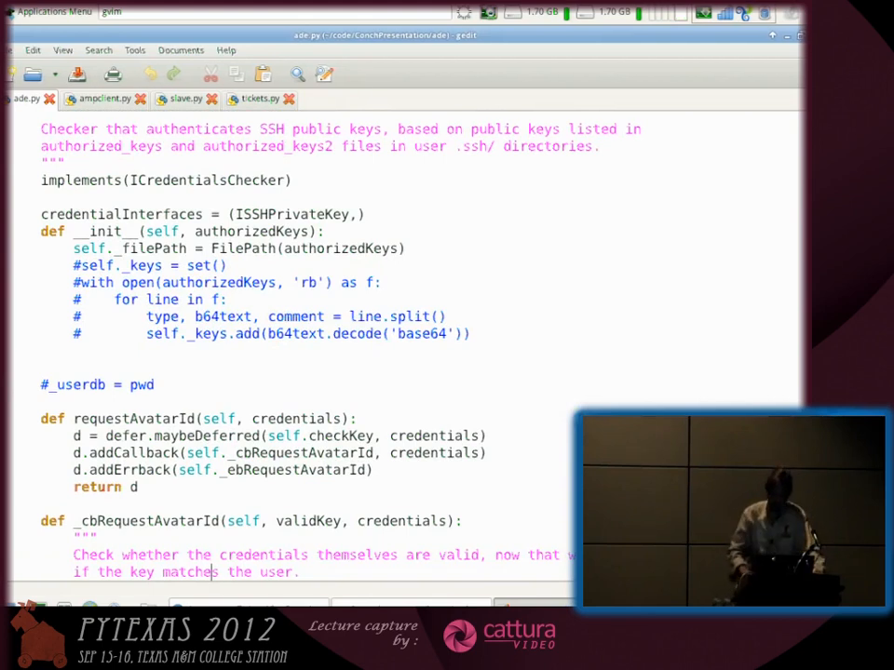
{"action": "scroll", "scroll_direction": "down", "scroll_amount": 3}
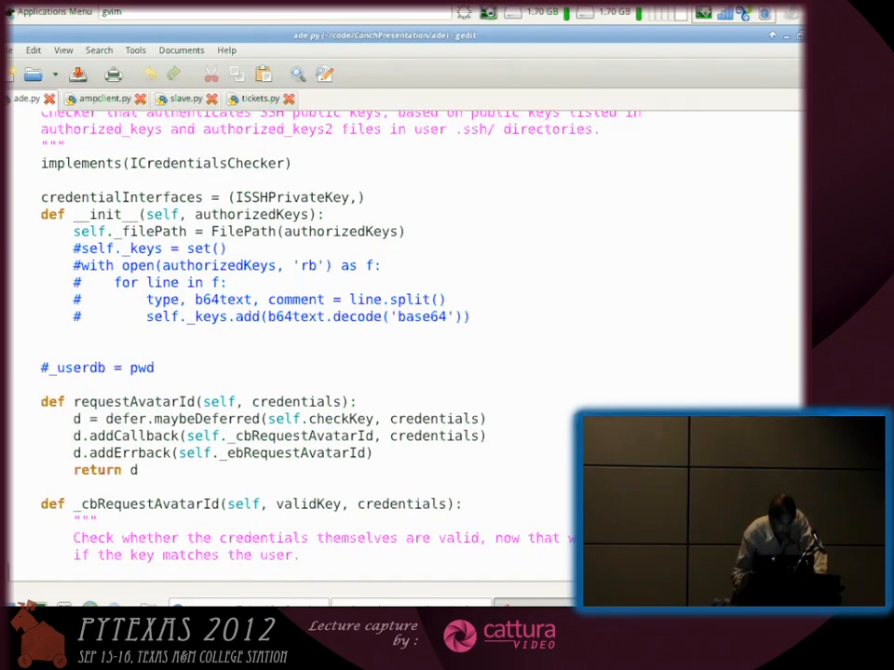
{"action": "scroll", "scroll_direction": "down", "scroll_amount": 3}
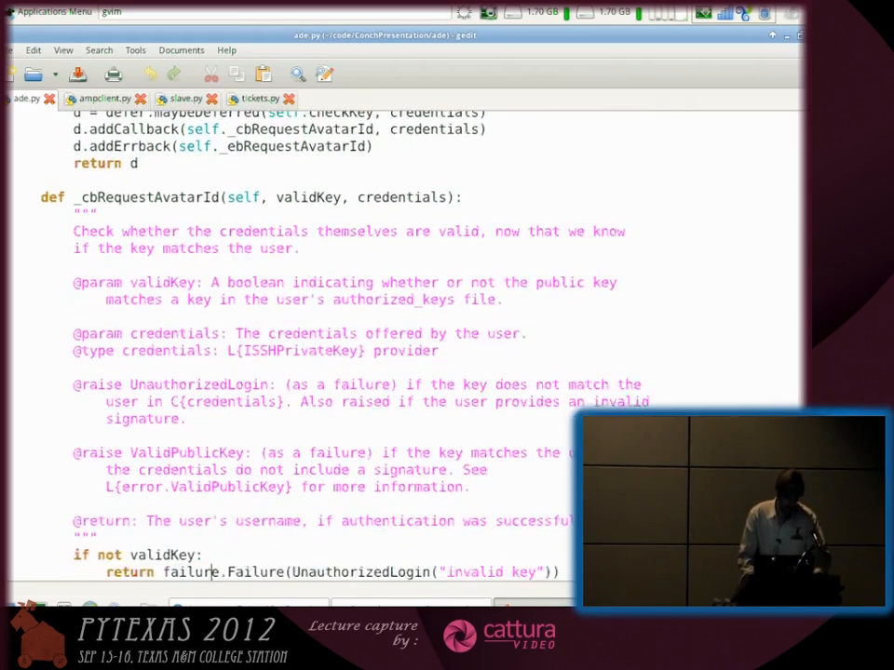
{"action": "scroll", "scroll_direction": "down", "scroll_amount": 3}
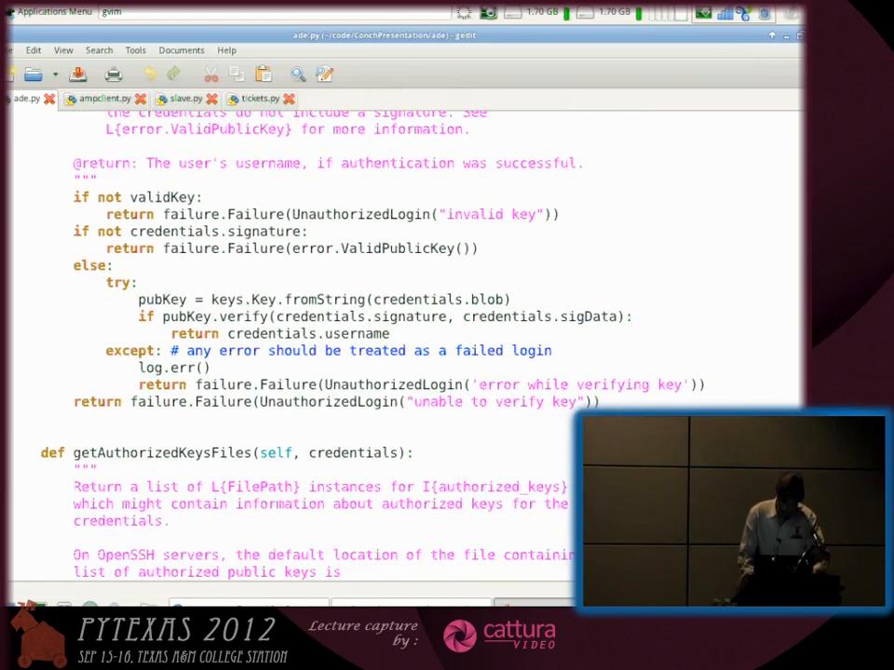
Scroll past getAuthorizedKeysFiles to the checkKey method and the start of _ebRequestAvatarId.
{"action": "scroll", "scroll_direction": "down", "scroll_amount": 3}
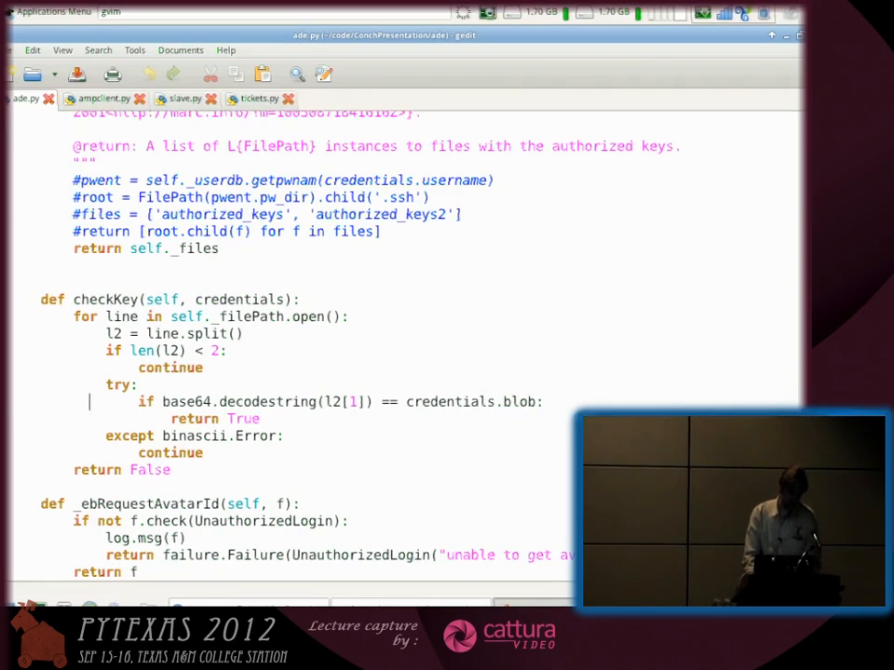
Highlight the base64.decodestring key comparison in checkKey.
{"action": "double_click", "coordinate": [201, 401]}
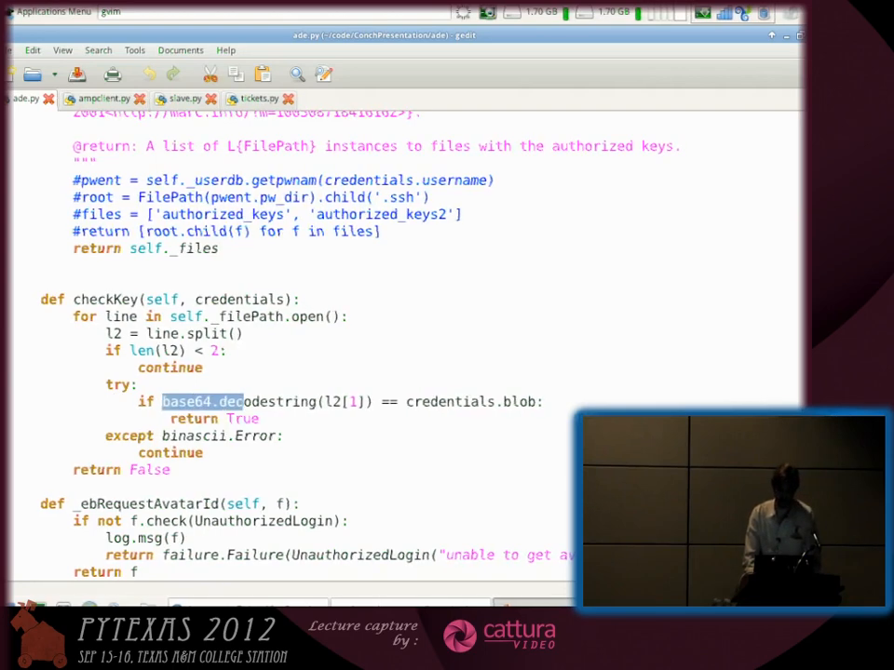
{"action": "left_click_drag", "start_coordinate": [244, 402], "coordinate": [526, 401]}
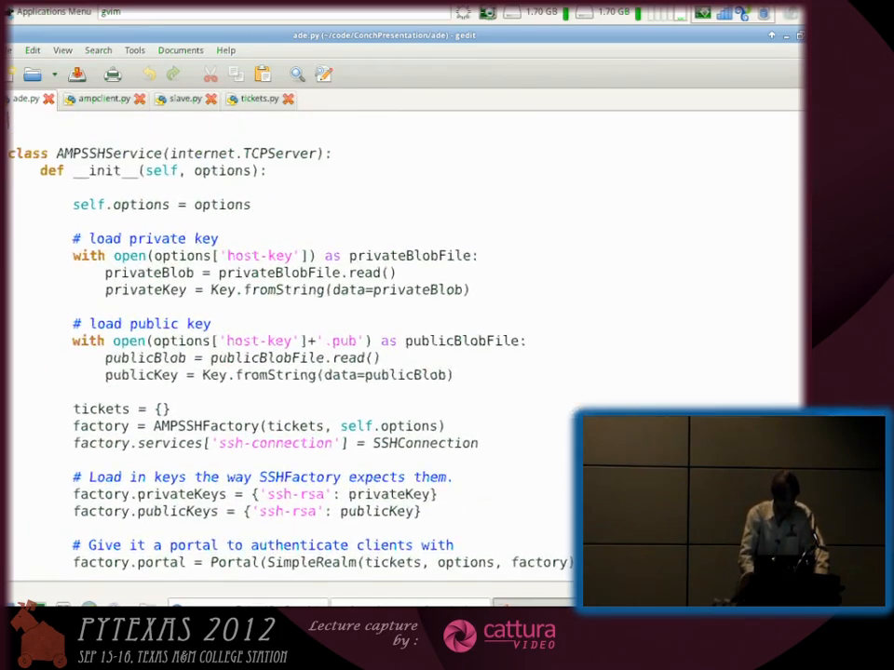
Scroll to the getChannel else-branch that prints 'proxying channel request...' and links ProxyChannels.
{"action": "scroll", "scroll_direction": "down", "scroll_amount": 3}
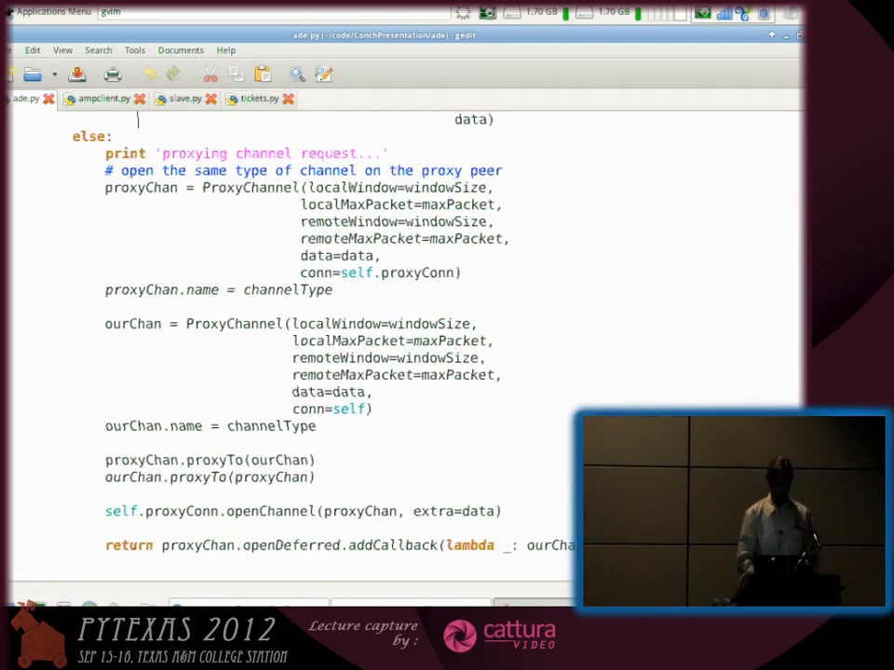
{"action": "mouse_move", "coordinate": [636, 228]}
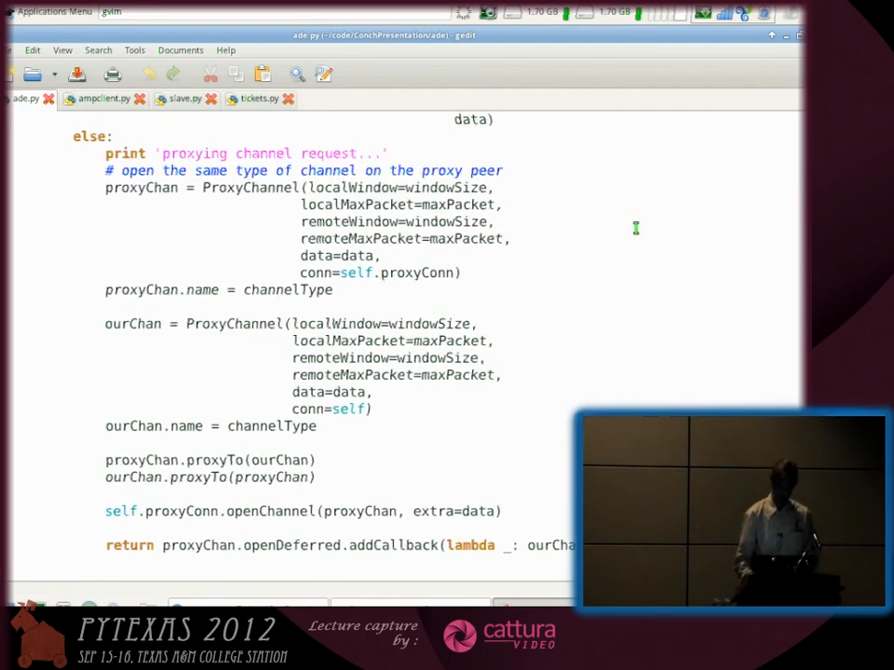
View ade.py's Twisted and standard-library imports and the Echo and Date command classes.
{"action": "scroll", "scroll_direction": "down", "scroll_amount": 3}
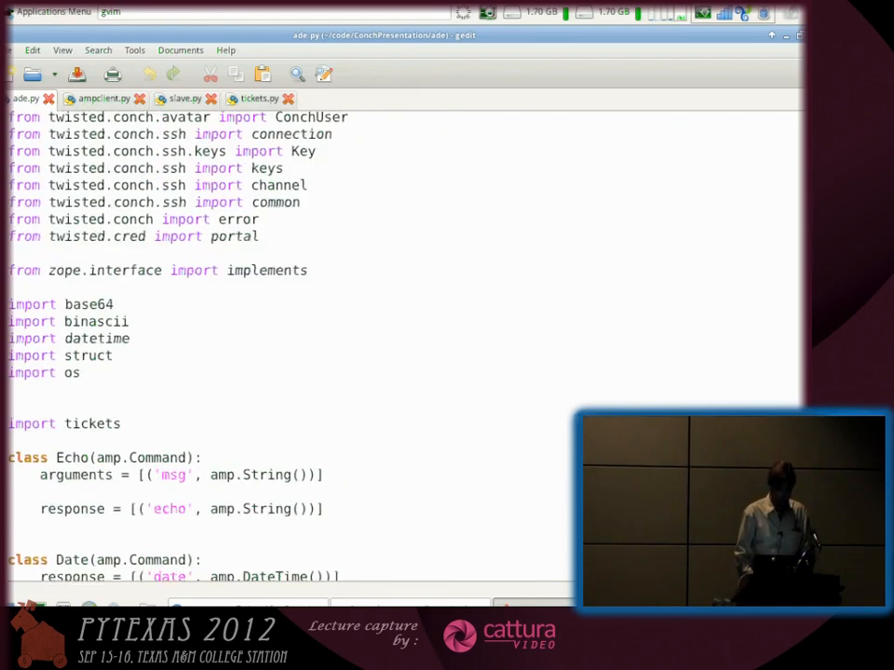
{"action": "left_click", "coordinate": [98, 99]}
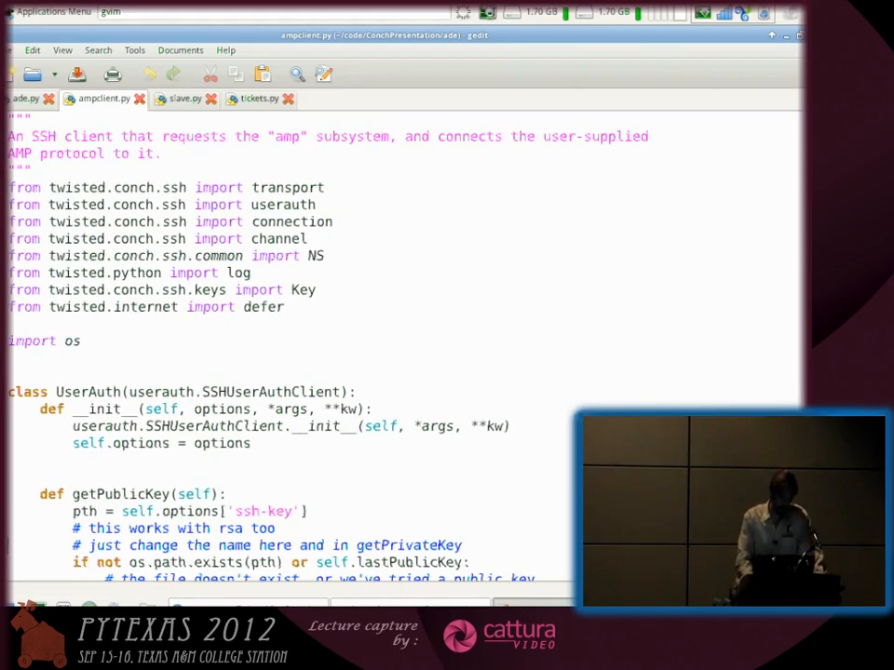
Scroll ampclient.py down to AMPChannel's channelOpen amp subsystem request and _cbSubsystem.
{"action": "scroll", "scroll_direction": "down", "scroll_amount": 3}
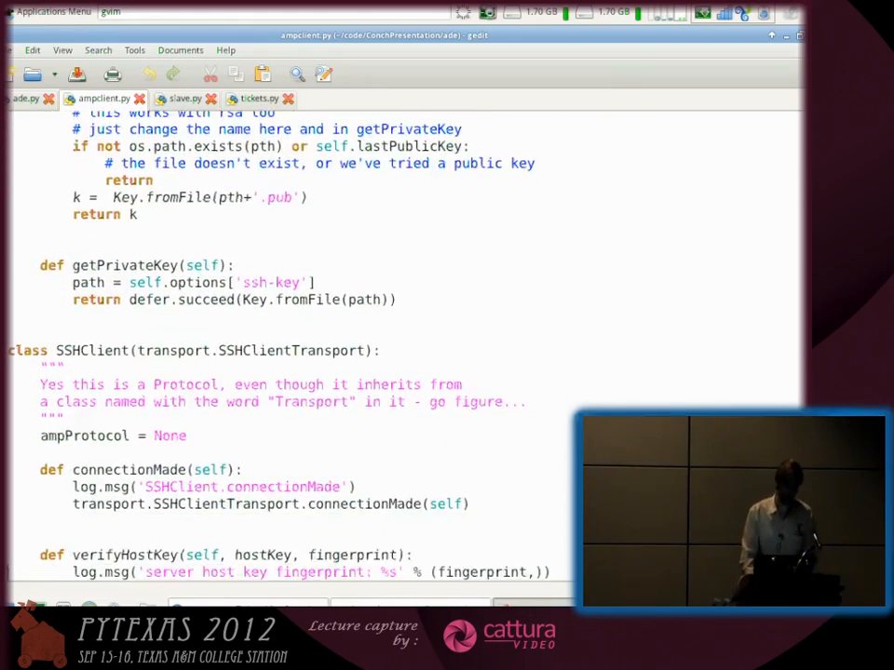
{"action": "scroll", "scroll_direction": "down", "scroll_amount": 3}
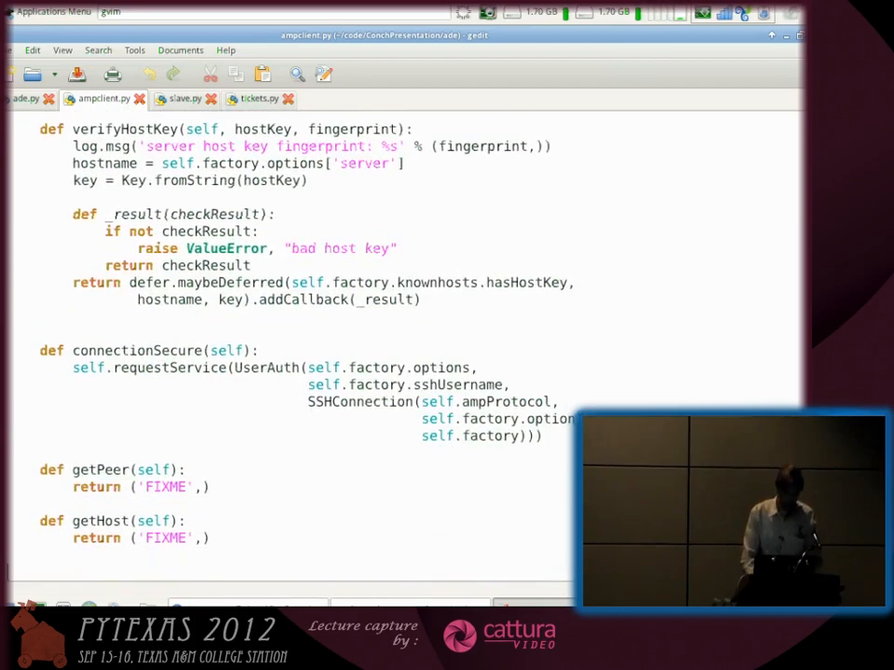
{"action": "scroll", "scroll_direction": "down", "scroll_amount": 3}
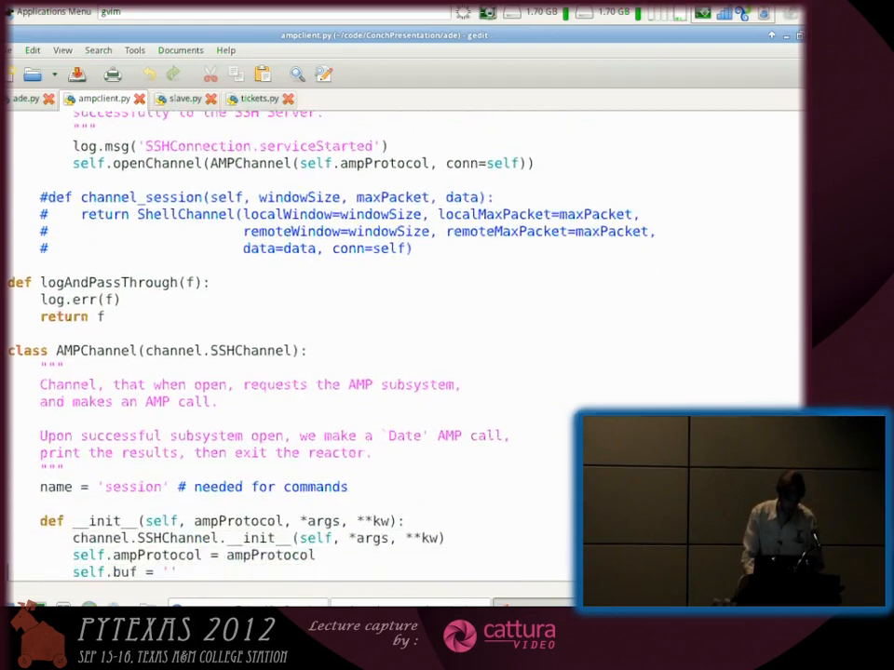
{"action": "scroll", "scroll_direction": "down", "scroll_amount": 3}
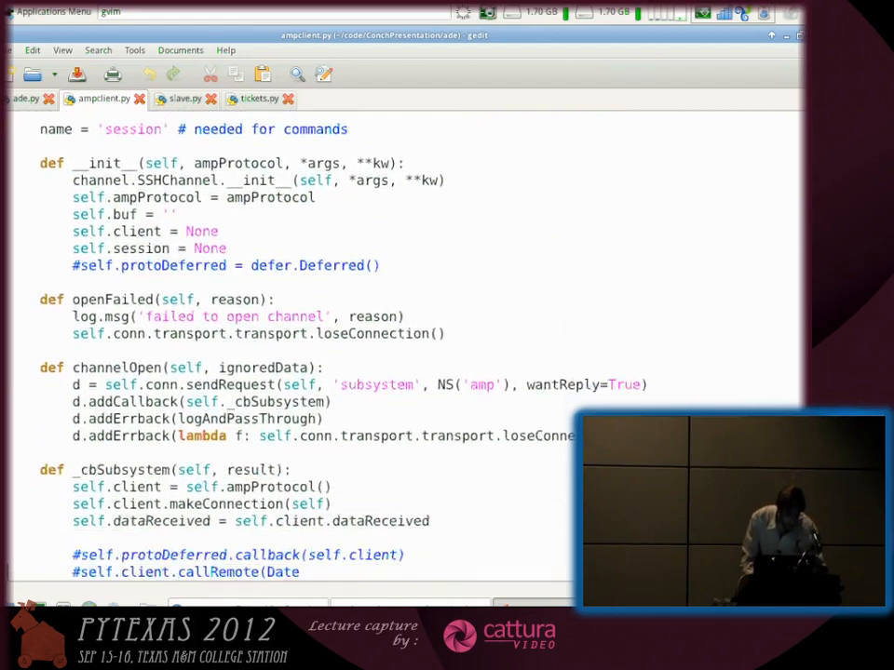
{"action": "scroll", "scroll_direction": "down", "scroll_amount": 3}
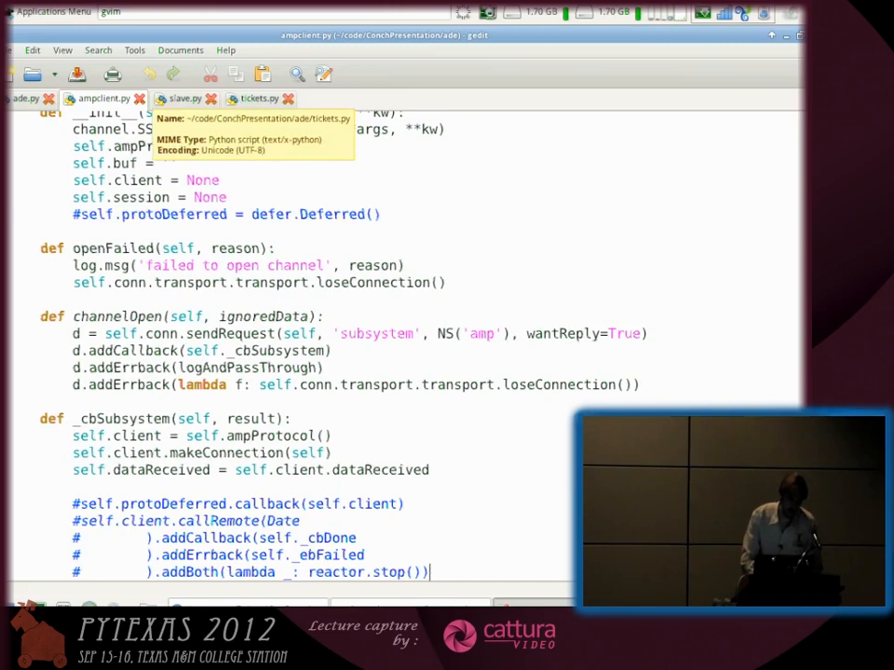
Switch to tickets.py and bring up the Open Files chooser for the ConchPresentation folder.
{"action": "left_click", "coordinate": [259, 99]}
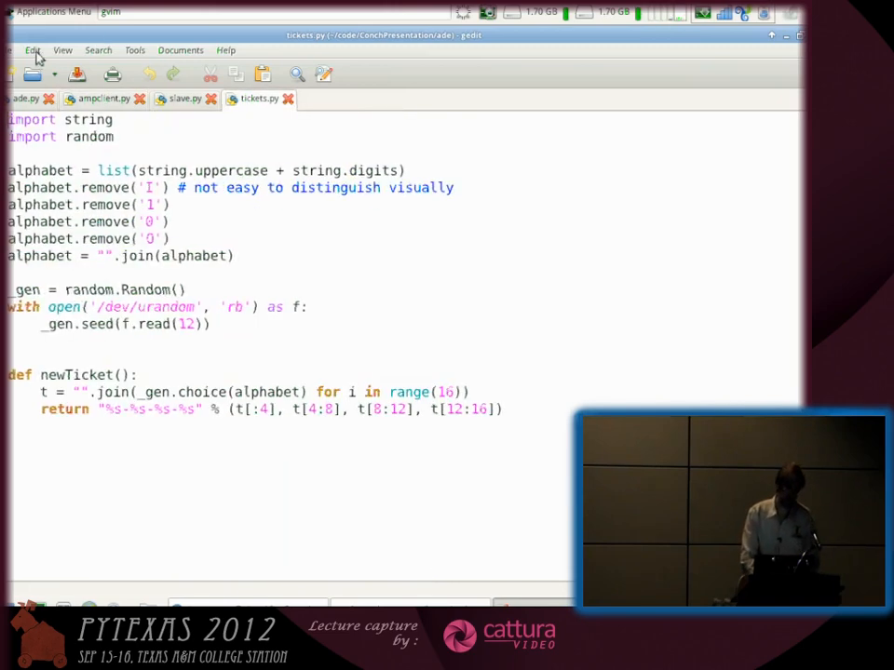
{"action": "left_click", "coordinate": [33, 49]}
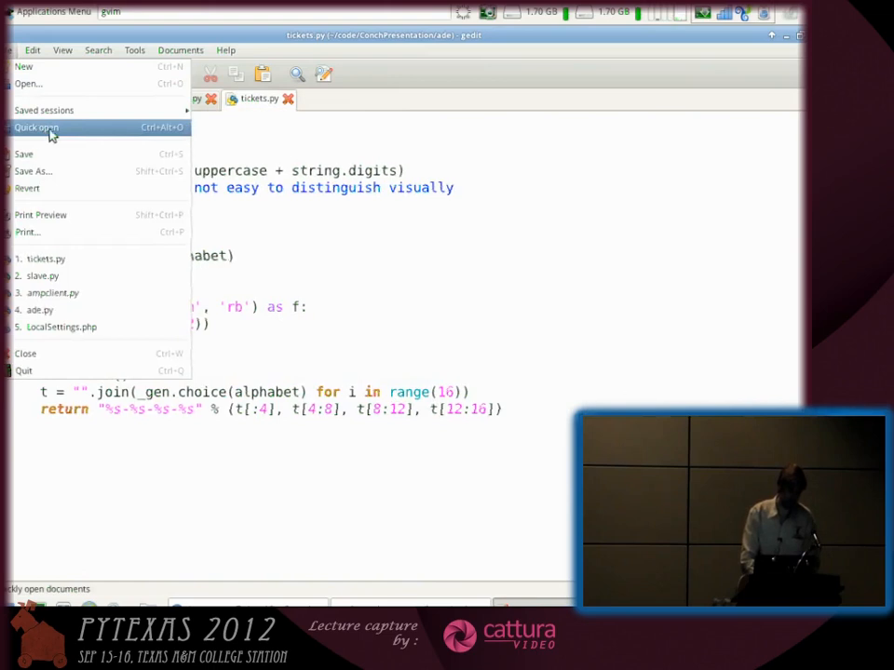
{"action": "left_click", "coordinate": [37, 128]}
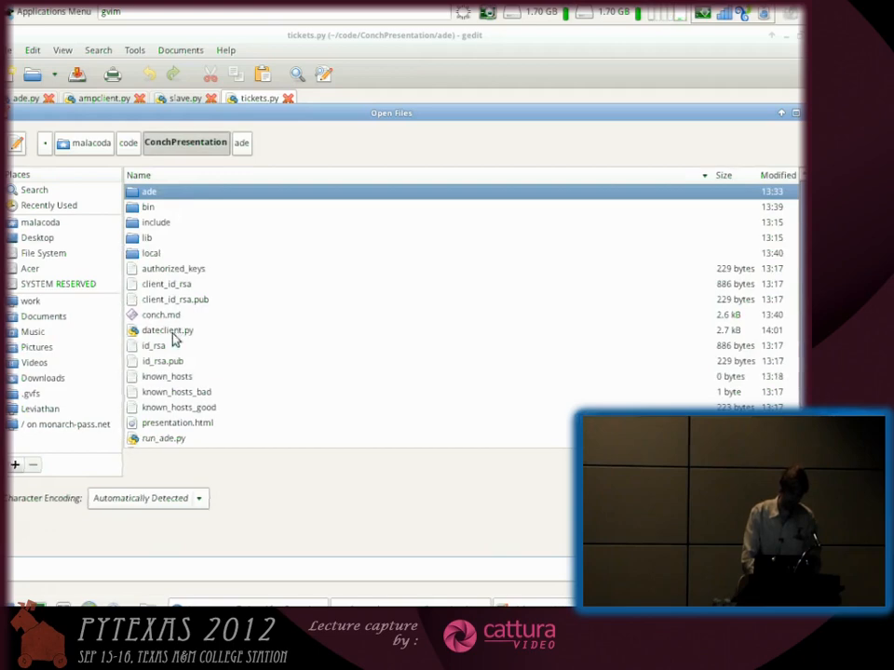
Open dateclient.py in gedit, showing the AMPDateClient class and the AMPSSHClient subclass.
{"action": "double_click", "coordinate": [167, 330]}
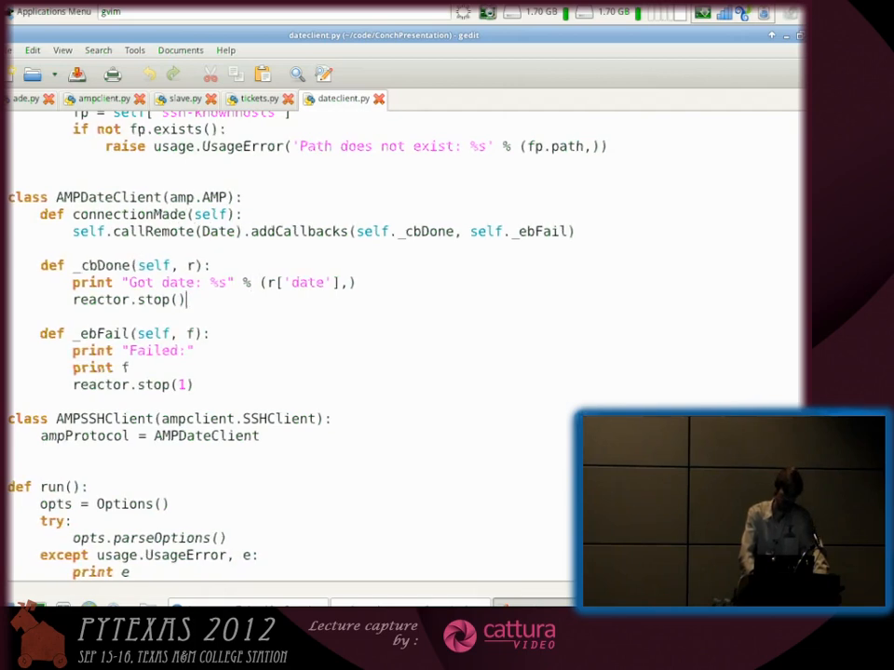
Scroll dateclient.py down to run(), which builds the client factory and connects over TCP.
{"action": "left_click", "coordinate": [130, 366]}
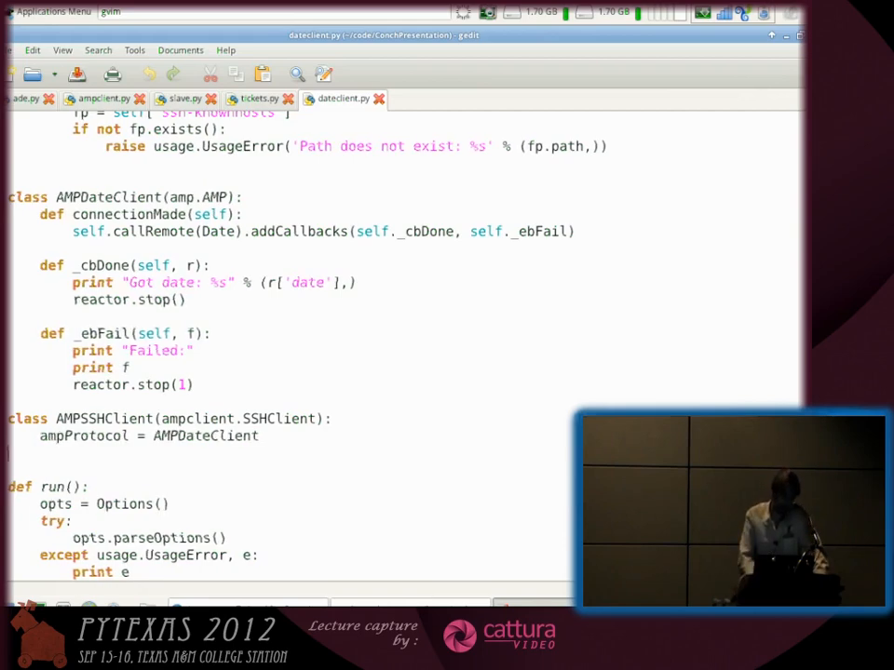
{"action": "scroll", "scroll_direction": "down", "scroll_amount": 3}
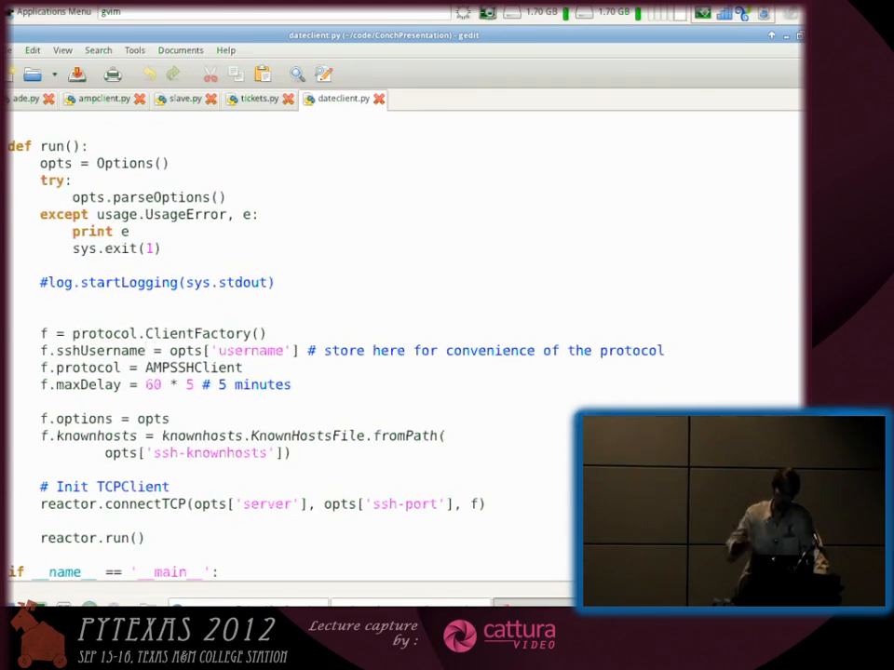
Show dateclient.py's optParameters: server, ssh-port, ssh-key and ssh-knownhosts options.
{"action": "left_click", "coordinate": [146, 350]}
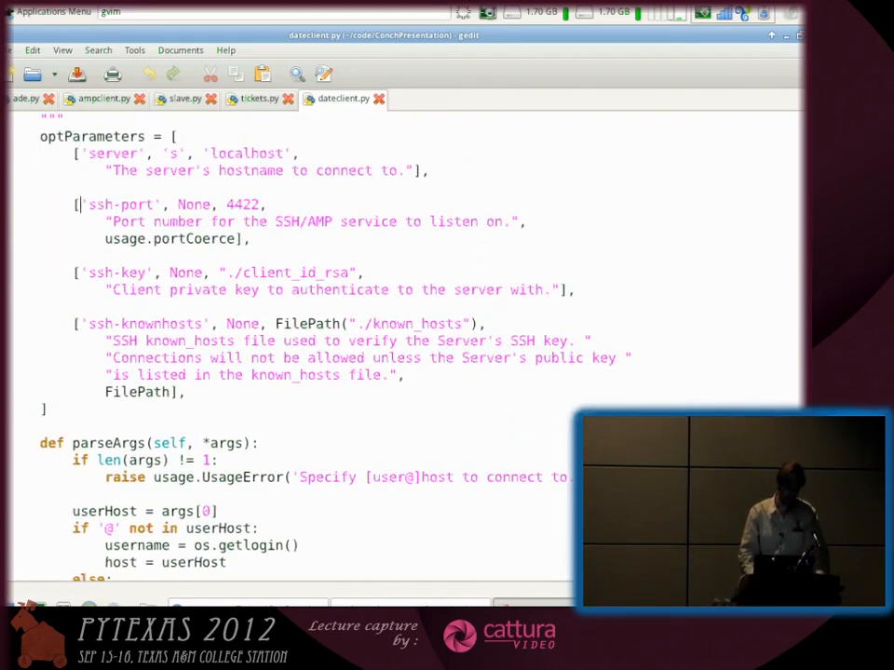
Scroll past the option checks, then return to Terminal showing the slave's SIGINT shutdown.
{"action": "scroll", "scroll_direction": "down", "scroll_amount": 3}
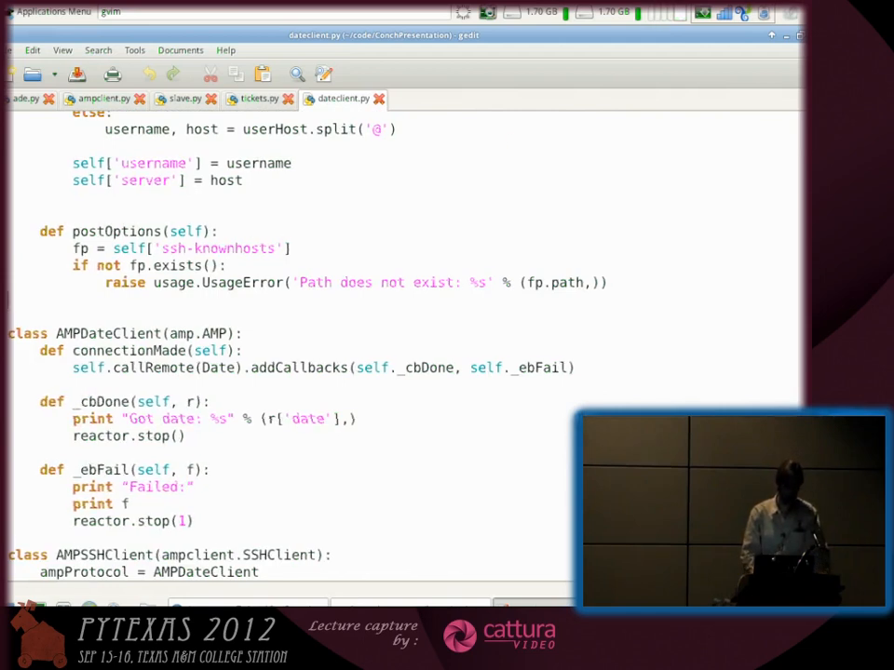
{"action": "left_click", "coordinate": [256, 98]}
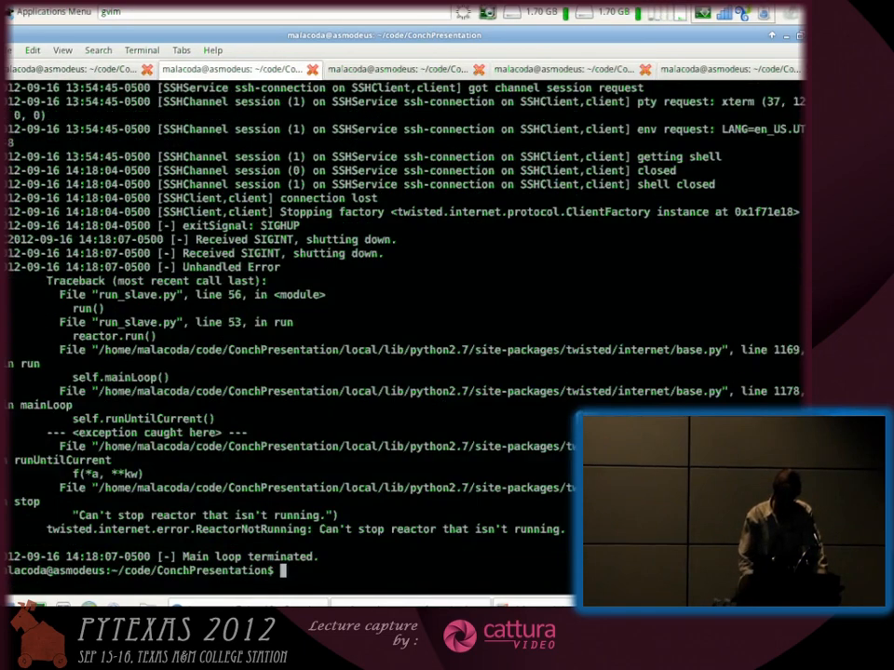
{"action": "key", "text": "Return"}
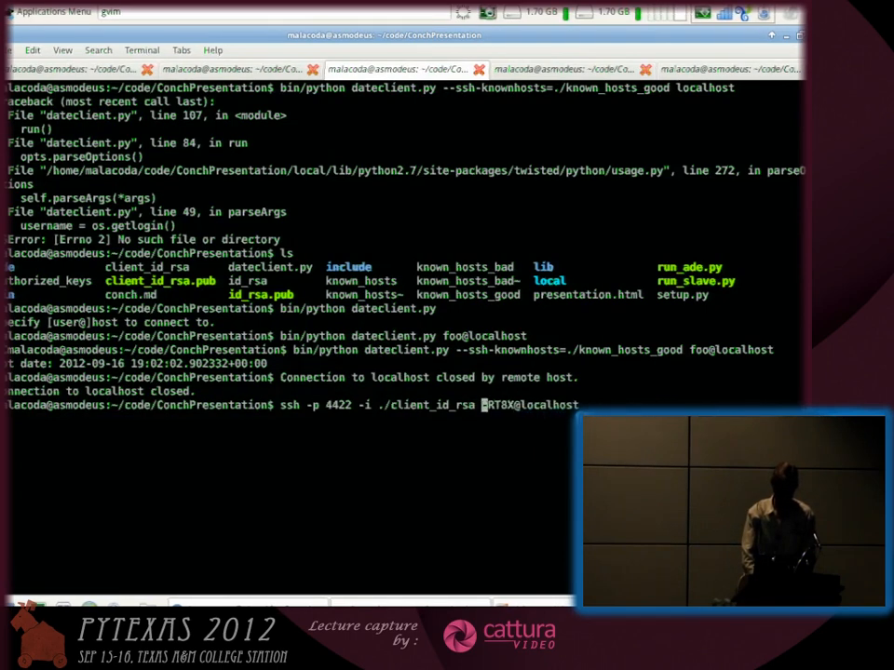
{"action": "key", "text": "BackSpace"}
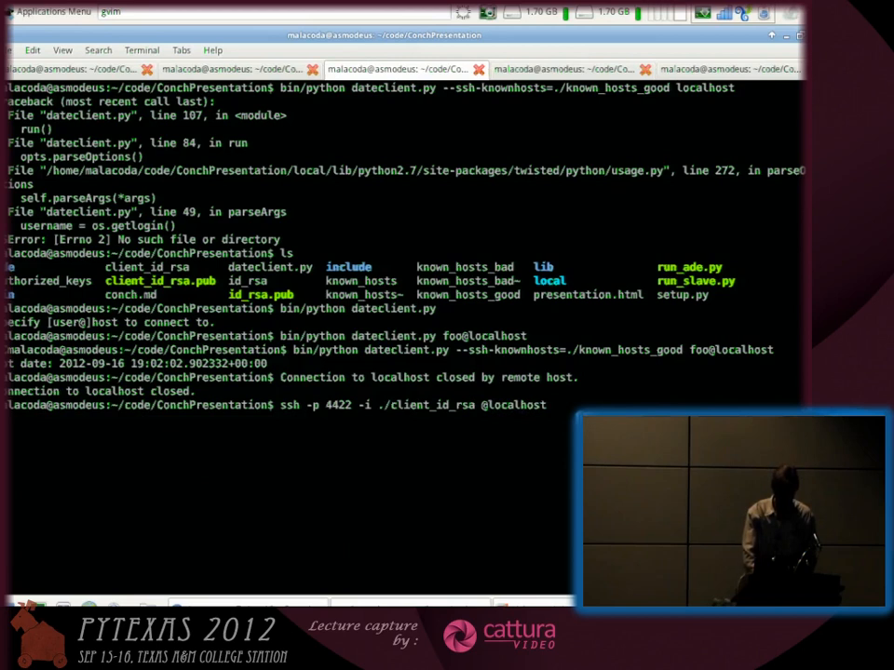
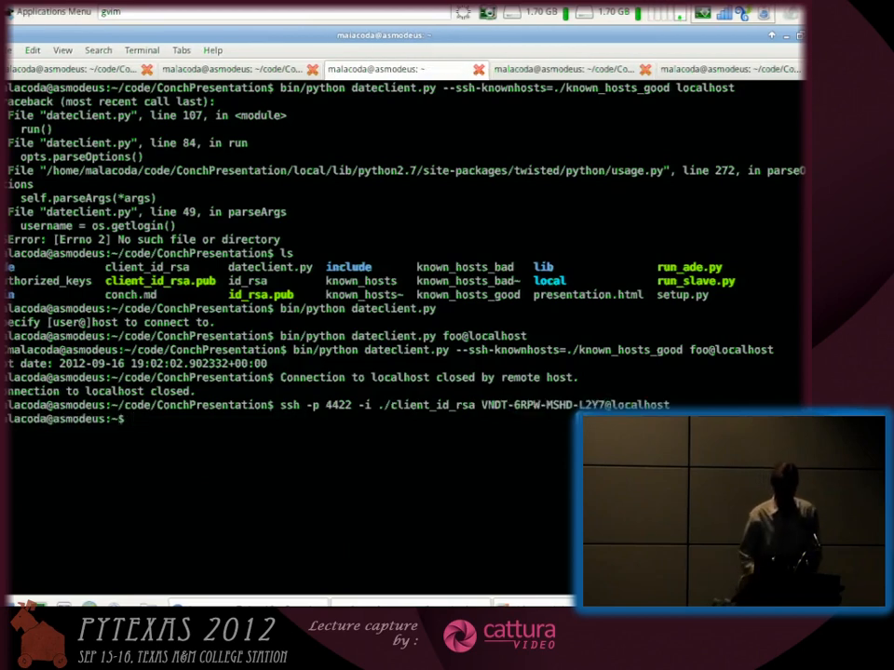
Switch to the fourth terminal tab, the shell in ~/code/ConchPresentation.
{"action": "left_click", "coordinate": [70, 69]}
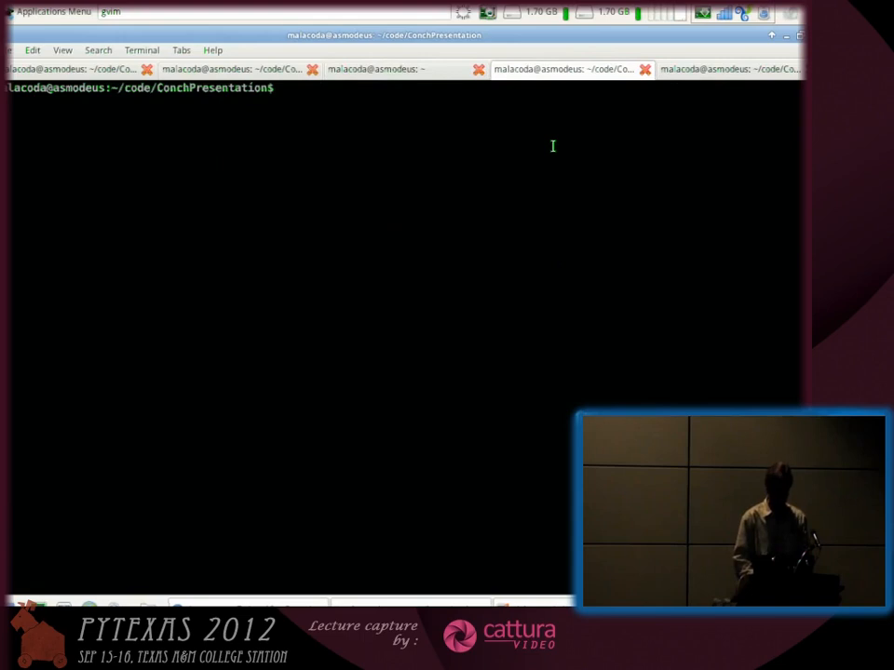
Abandon the history search and enter ssh -p 4422 -i ./client_id_rsa.
{"action": "key", "text": "ctrl+r"}
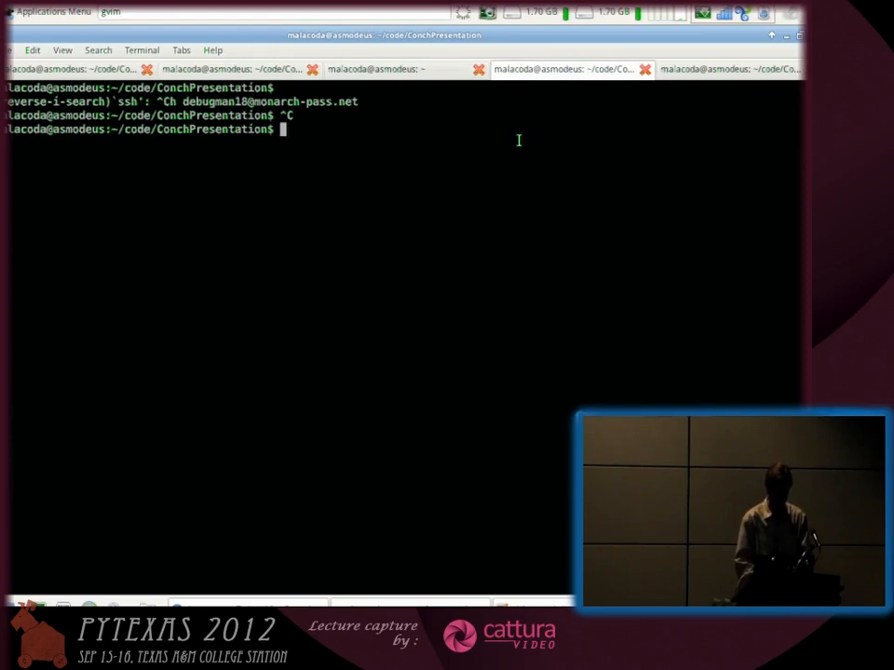
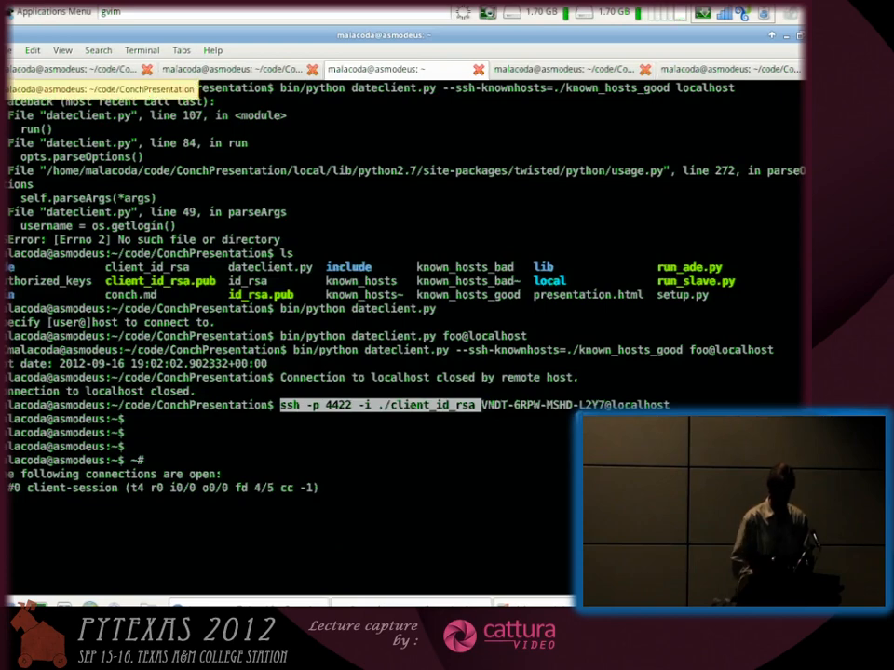
{"action": "left_click", "coordinate": [400, 69]}
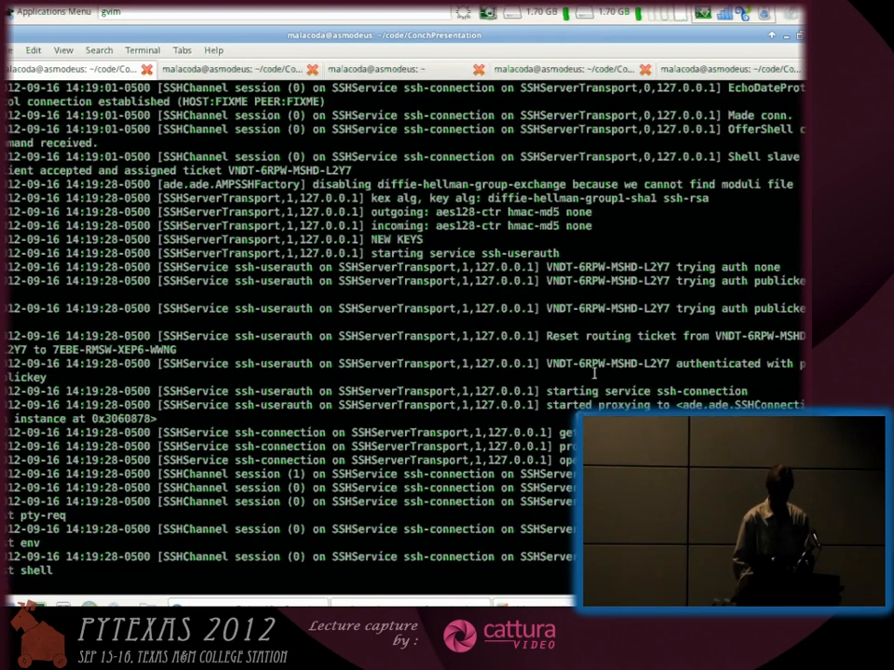
{"action": "mouse_move", "coordinate": [715, 342]}
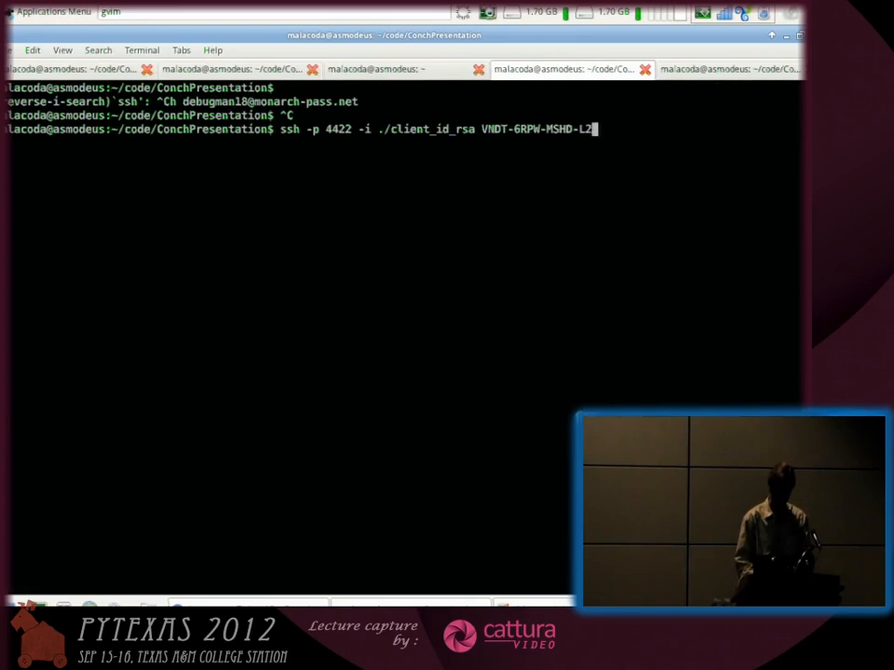
{"action": "key", "text": "BackSpace"}
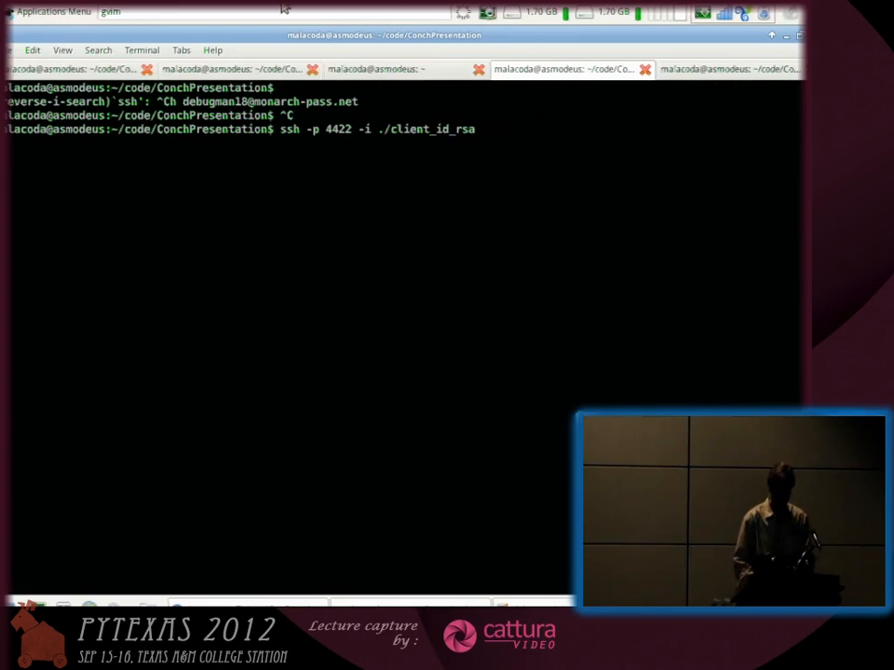
{"action": "key", "text": "Return"}
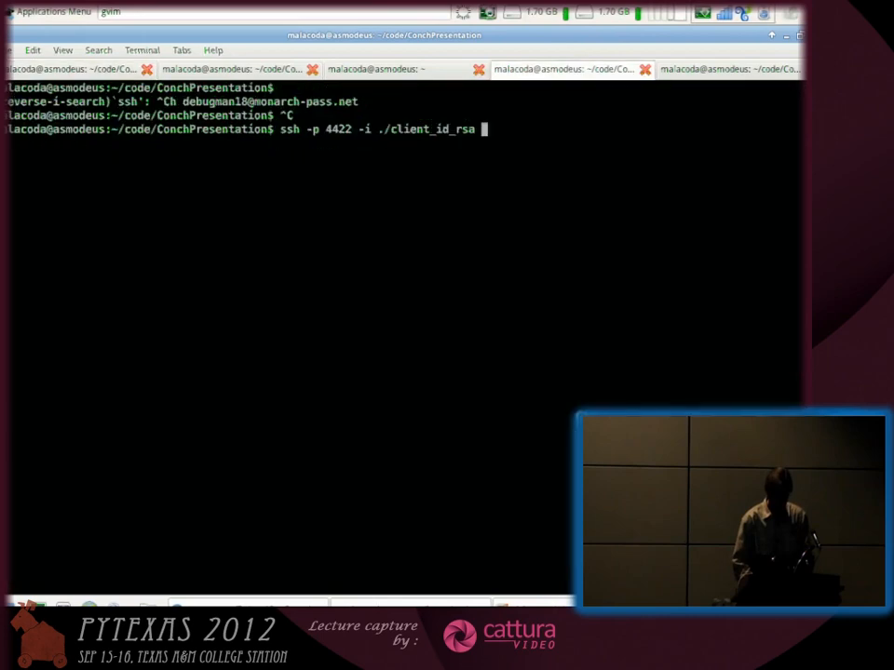
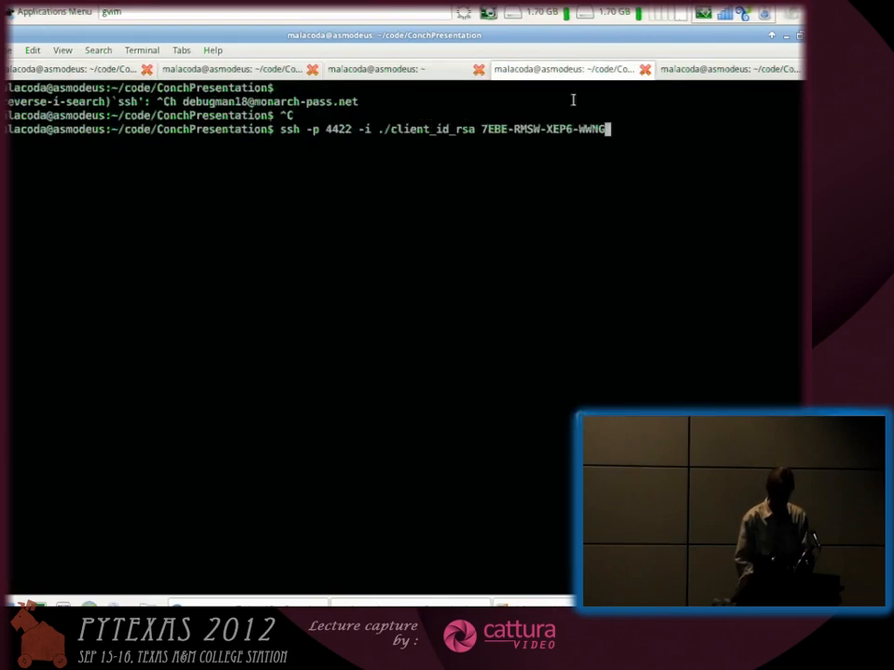
{"action": "type", "text": "@localho"}
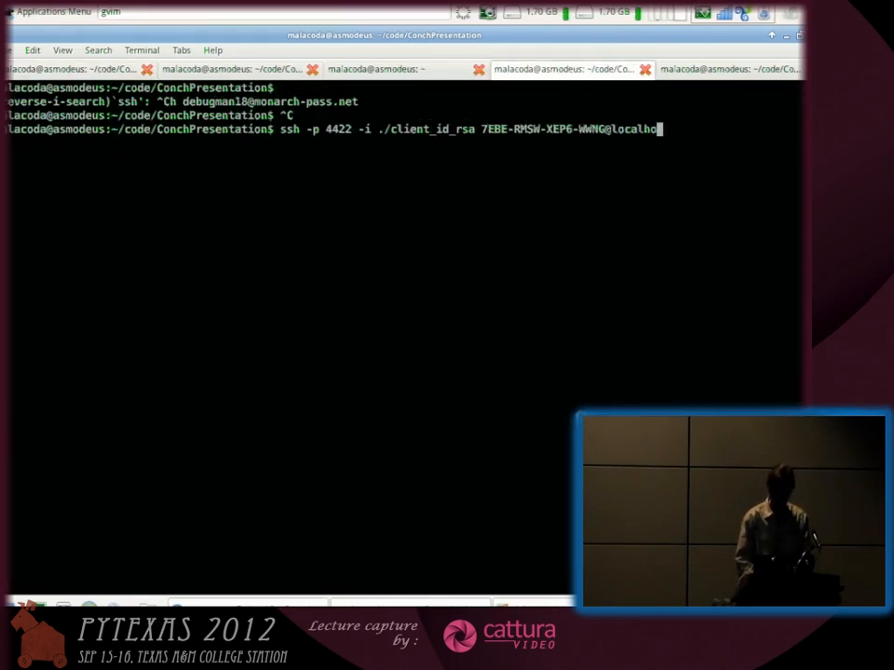
{"action": "type", "text": "st"}
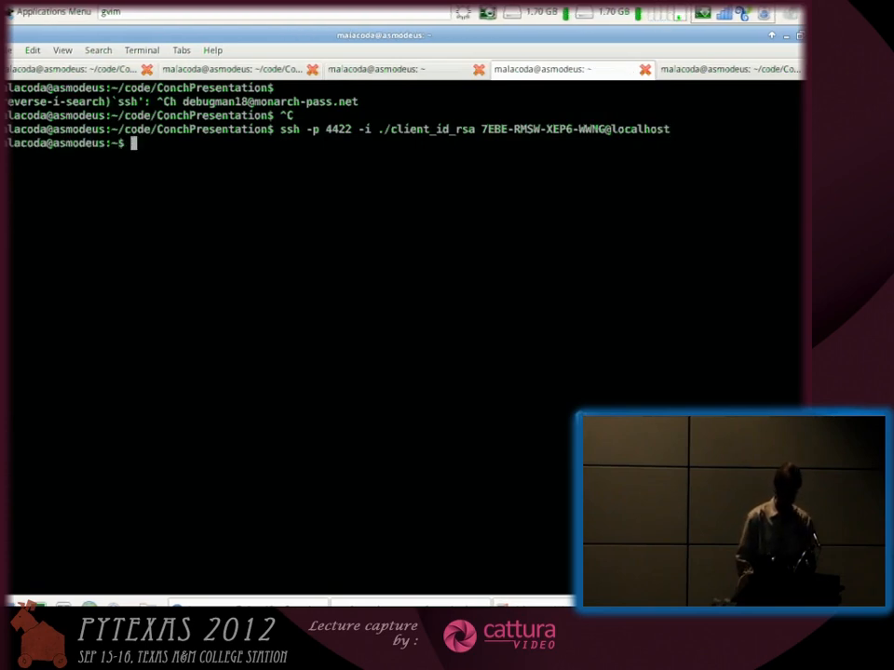
{"action": "type", "text": "#"}
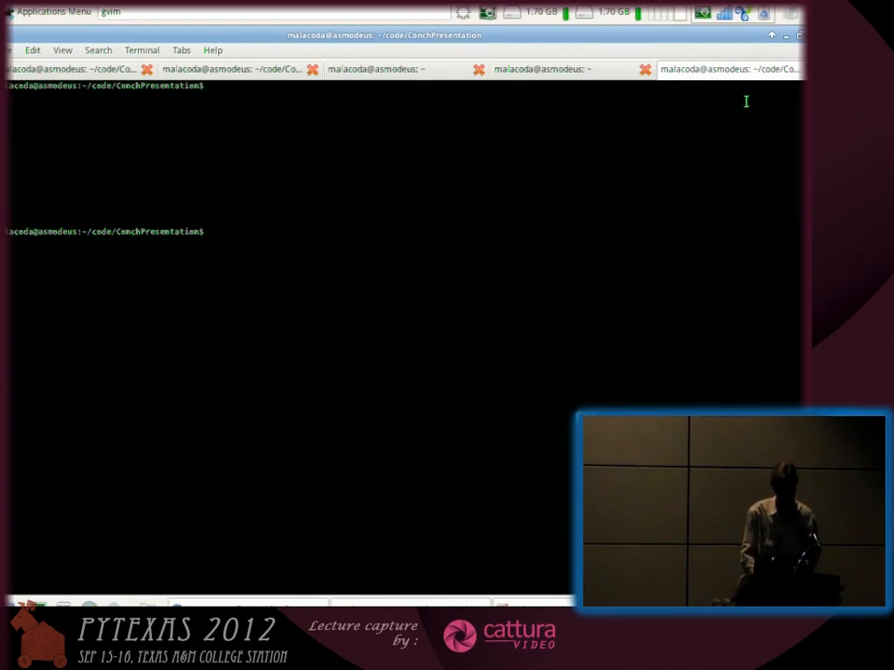
Interrupt the run_slave.py shell slave with Ctrl+C so it shuts down.
{"action": "type", "text": "teraterm"}
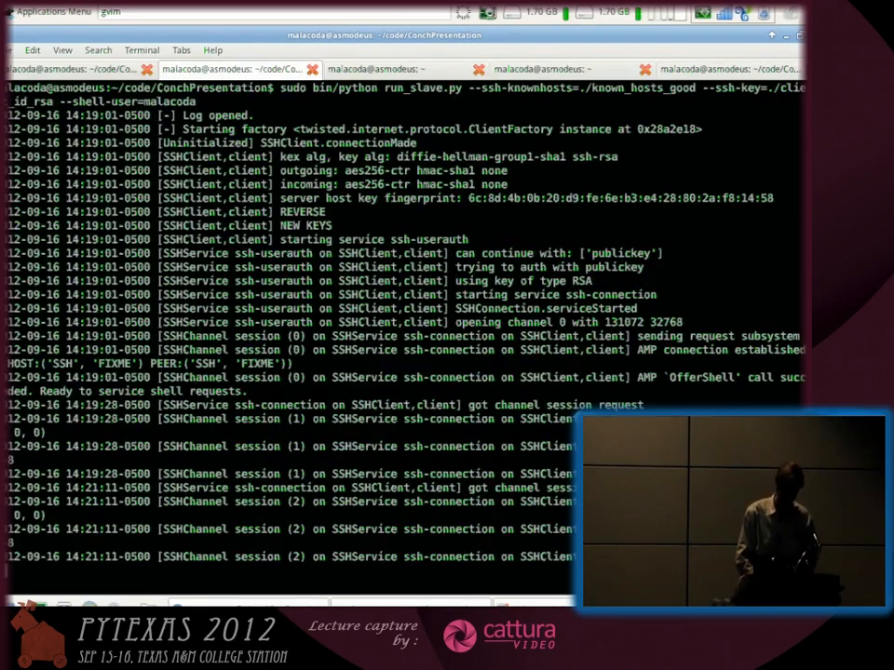
{"action": "key", "text": "ctrl+c"}
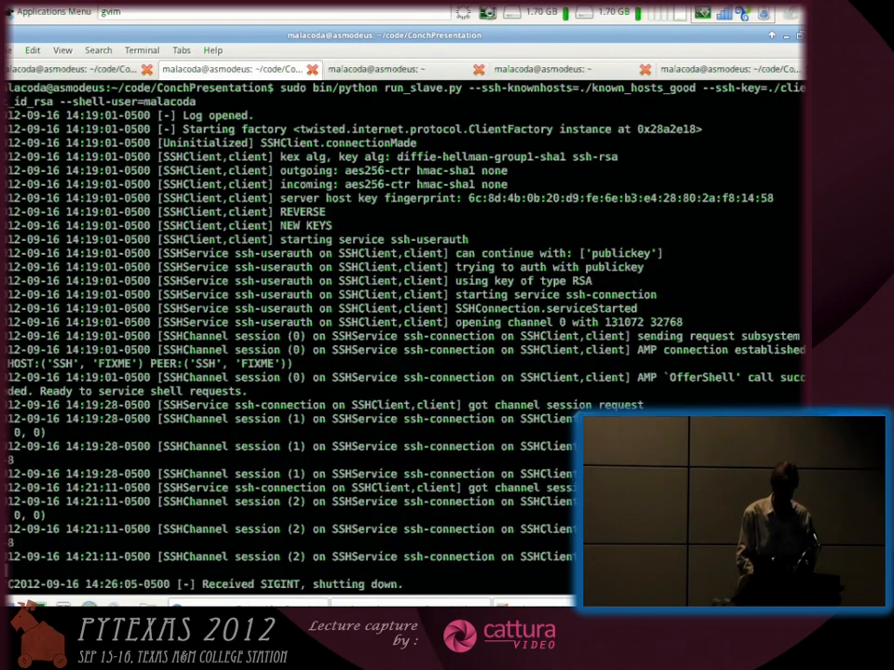
{"action": "scroll", "scroll_direction": "down", "scroll_amount": 3}
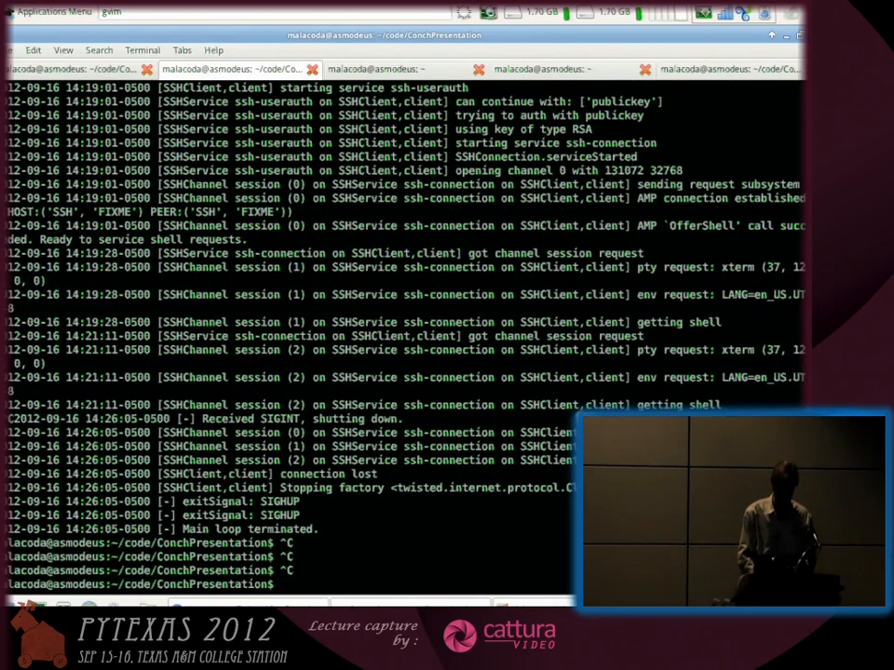
{"action": "type", "text": "teratorn"}
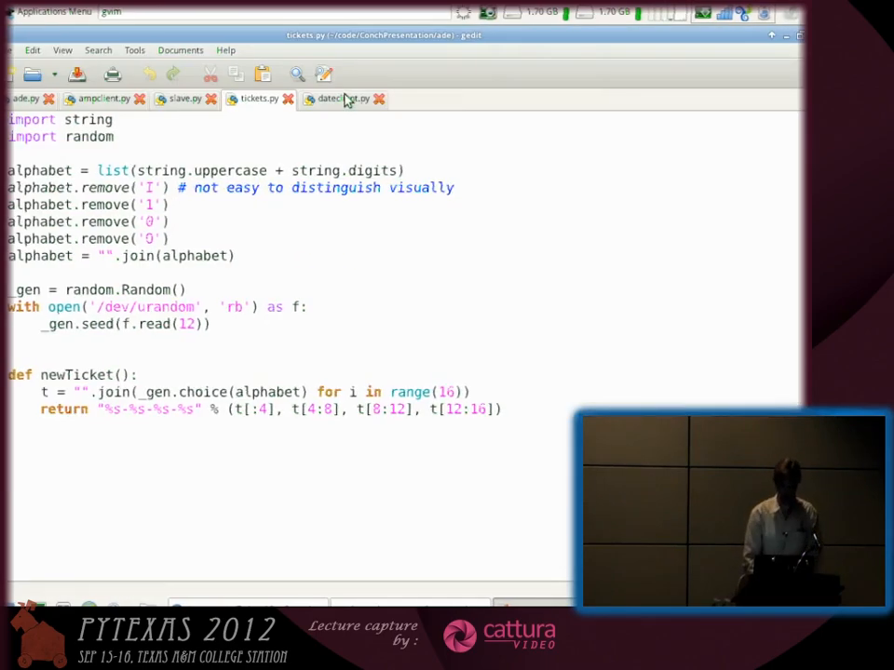
View dateclient.py, slave.py, ampclient.py, then ade.py with its Echo and Date command classes.
{"action": "left_click", "coordinate": [340, 98]}
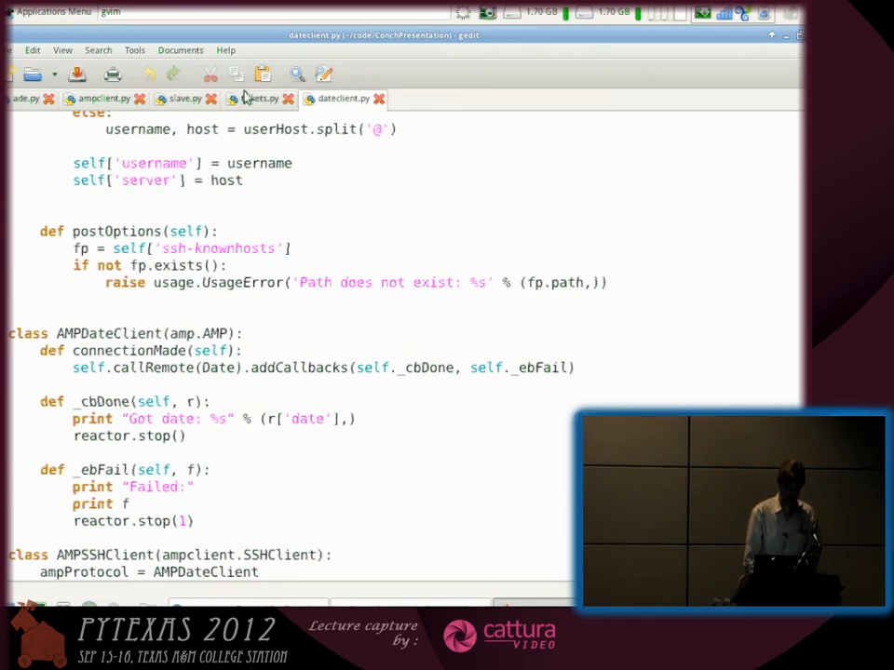
{"action": "left_click", "coordinate": [180, 99]}
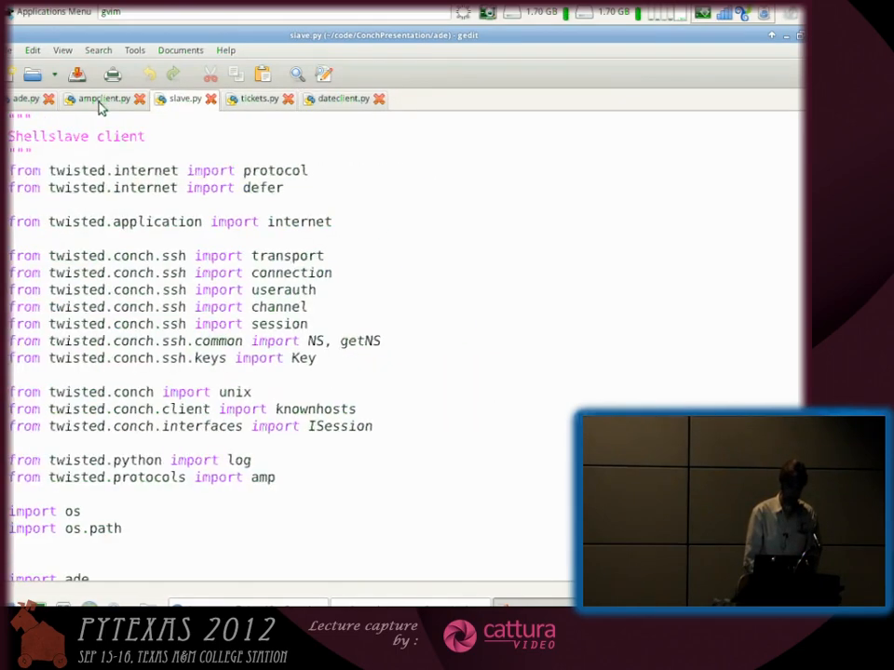
{"action": "left_click", "coordinate": [98, 99]}
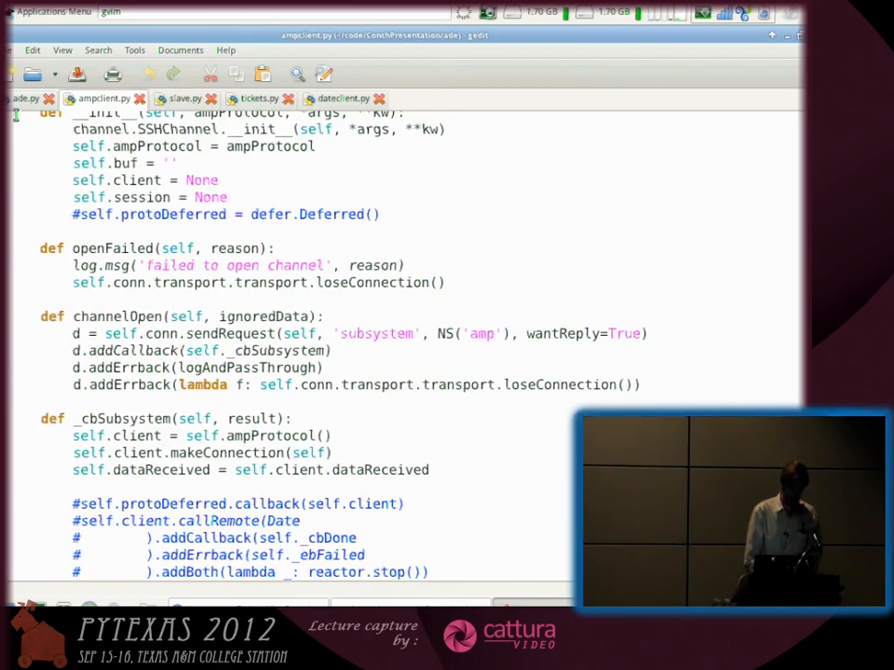
{"action": "left_click", "coordinate": [26, 99]}
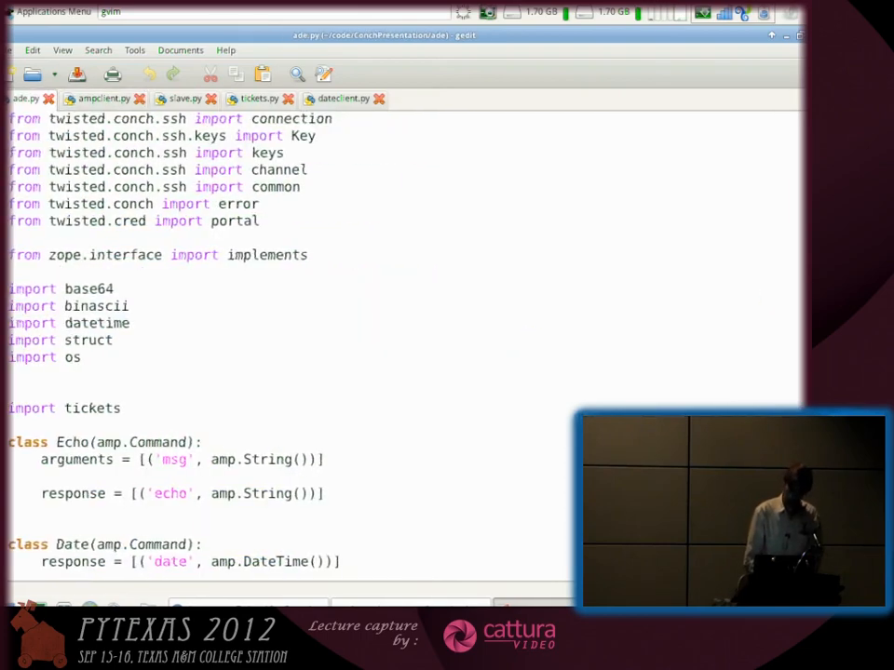